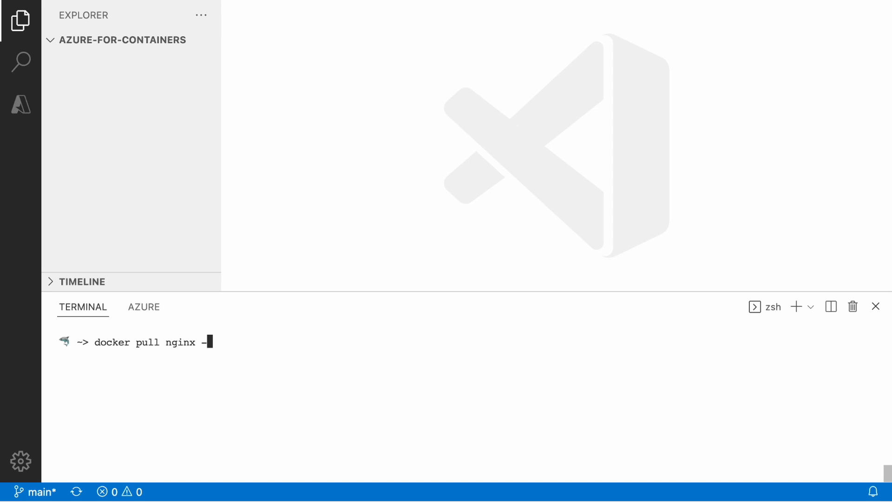
Step: Run docker pull nginx --platform=linux/amd64 to fetch the image locally, then begin an az command
{"action": "type", "text": "-platform=li"}
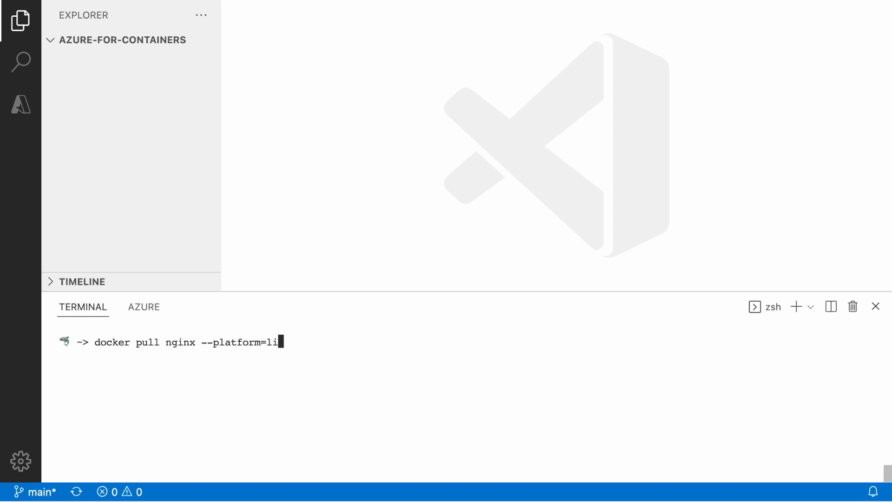
{"action": "type", "text": "nux/amd"}
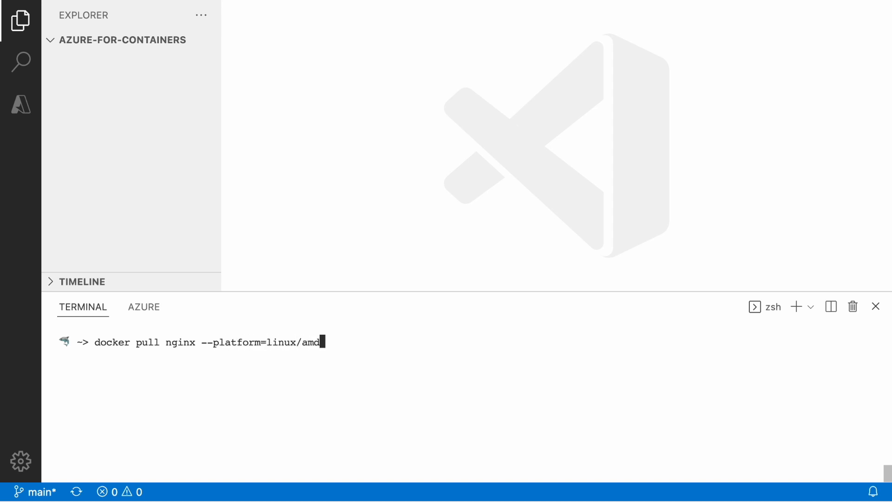
{"action": "key", "text": "Enter"}
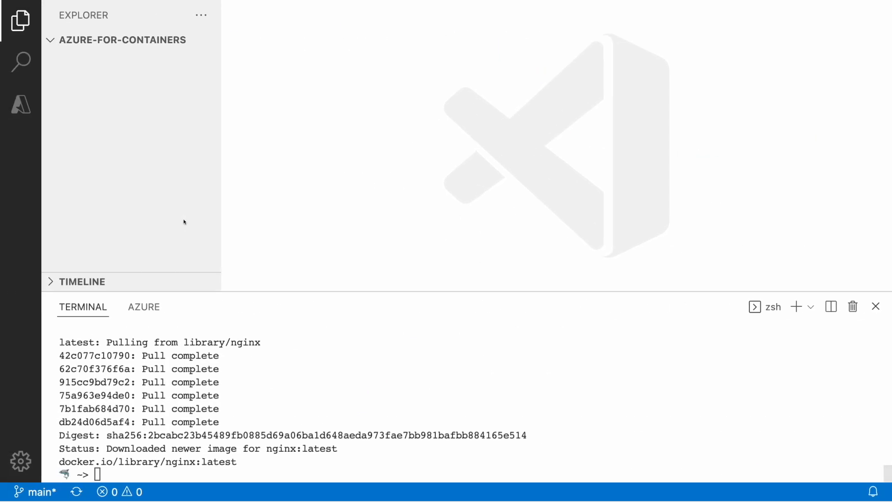
{"action": "type", "text": "az"}
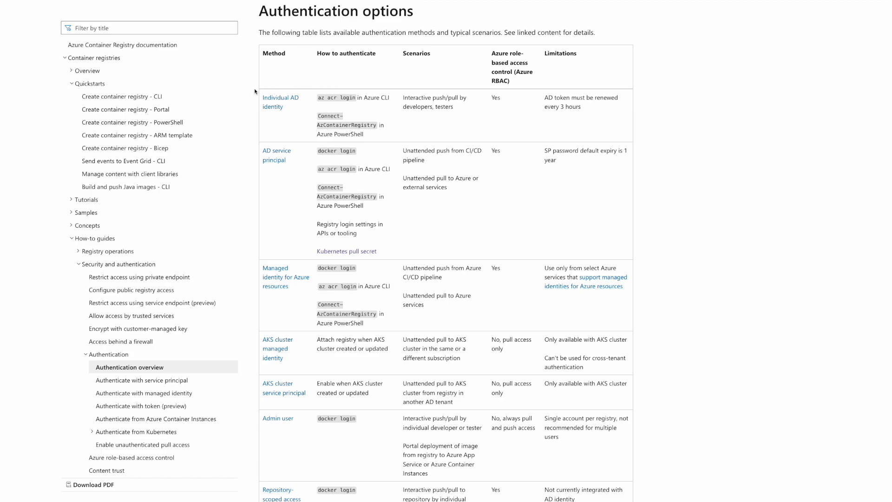
{"action": "mouse_move", "coordinate": [368, 108]}
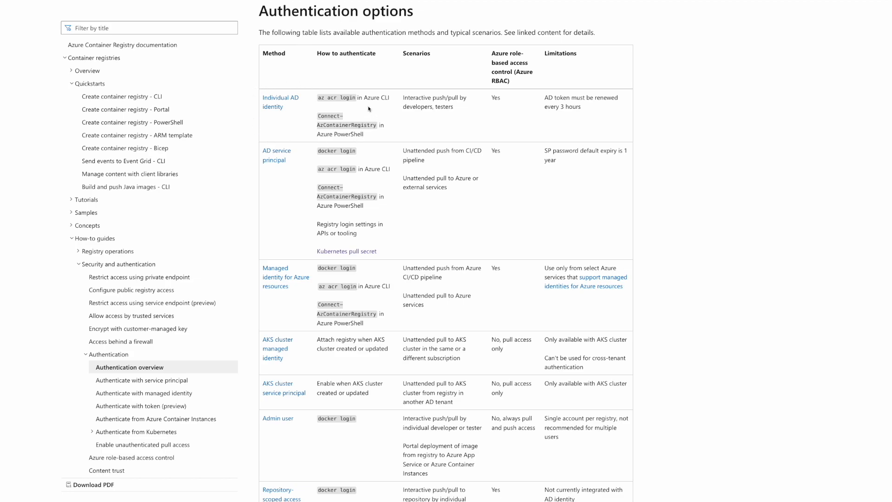
{"action": "scroll", "scroll_direction": "down", "scroll_amount": 3}
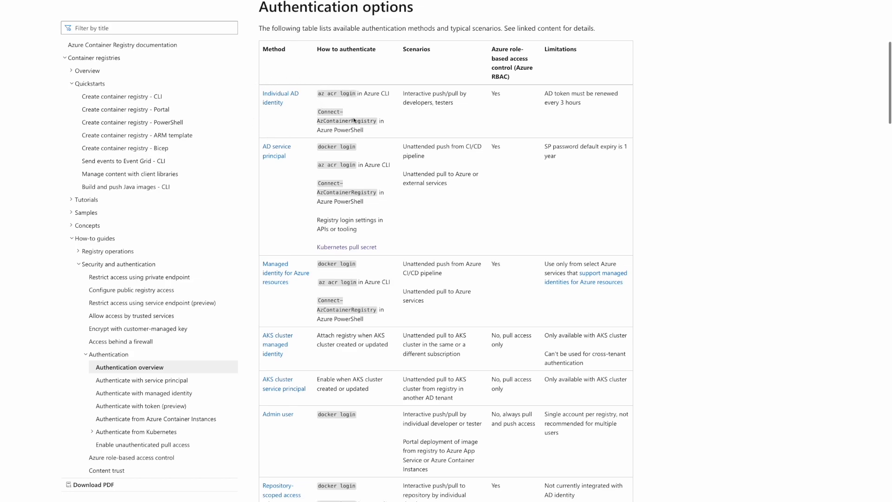
{"action": "scroll", "scroll_direction": "down", "scroll_amount": 3}
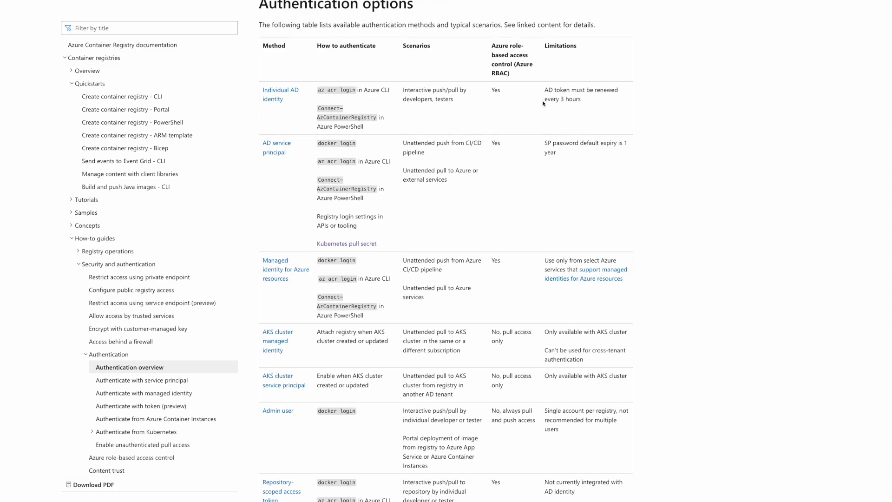
{"action": "mouse_move", "coordinate": [572, 88]}
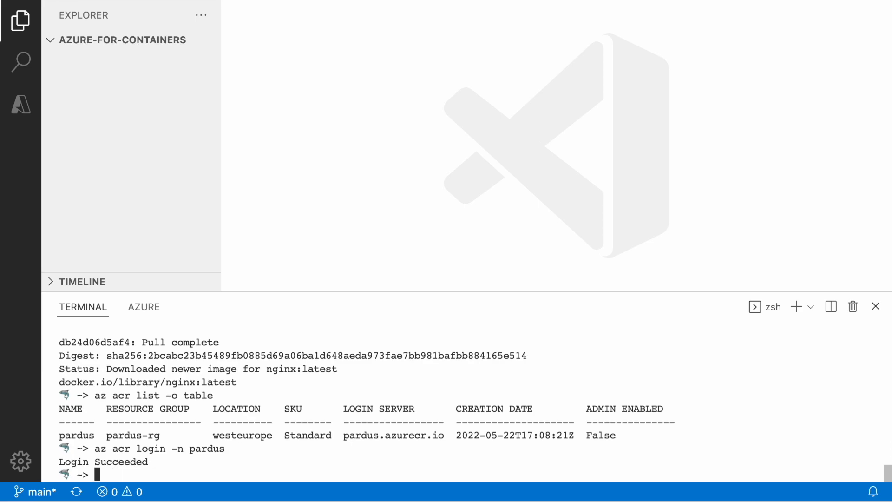
Step: Show ~/.docker/config.json after the pardus login and list the local docker images
{"action": "type", "text": "cat ~/.docker/conf"}
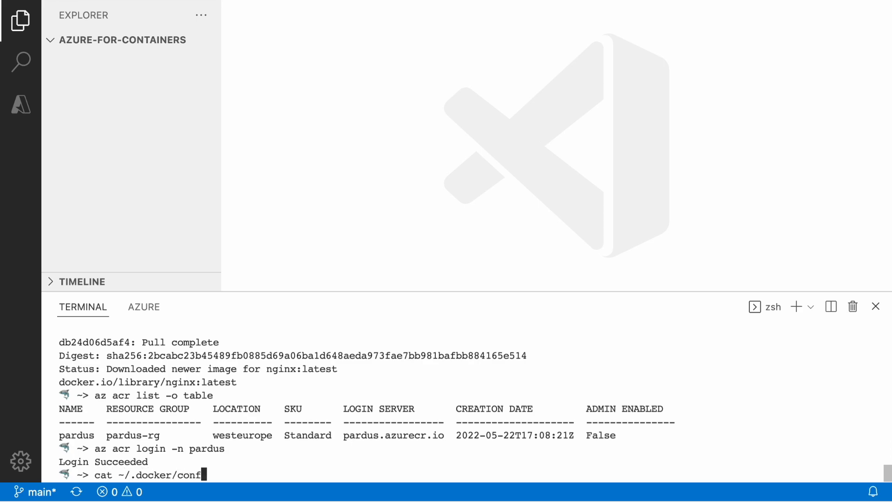
{"action": "key", "text": "Enter"}
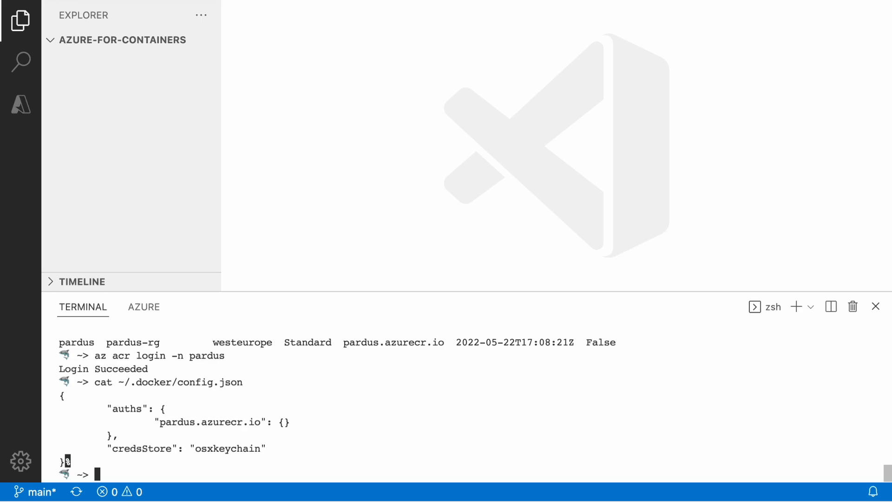
{"action": "type", "text": "docker images"}
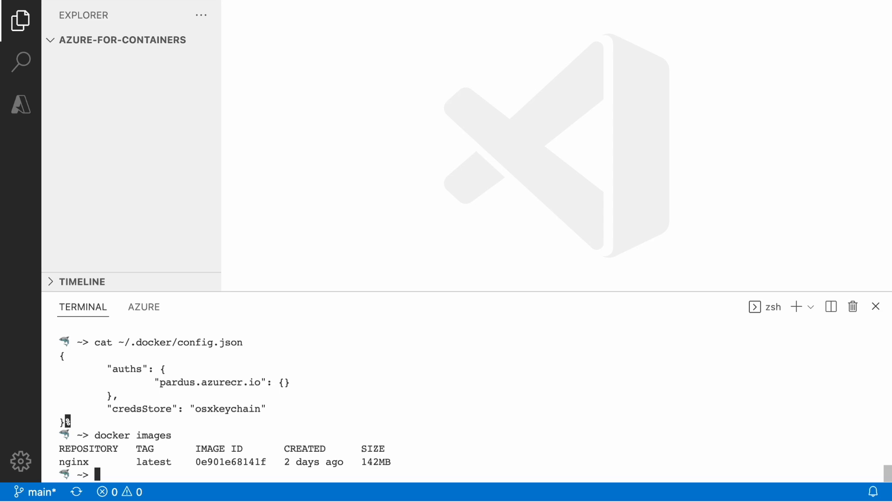
Step: Tag nginx as pardus.azurecr.io/mynginx and push it to the pardus registry
{"action": "type", "text": "docker ta"}
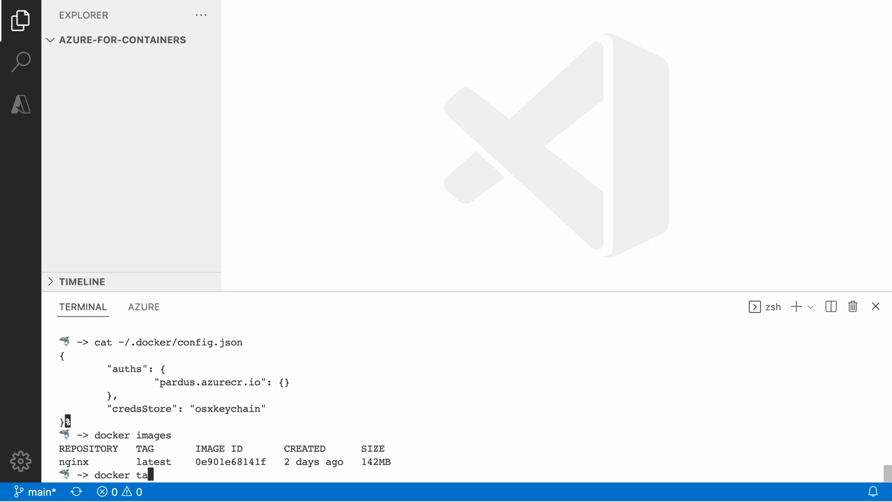
{"action": "type", "text": "g nginx pardus"}
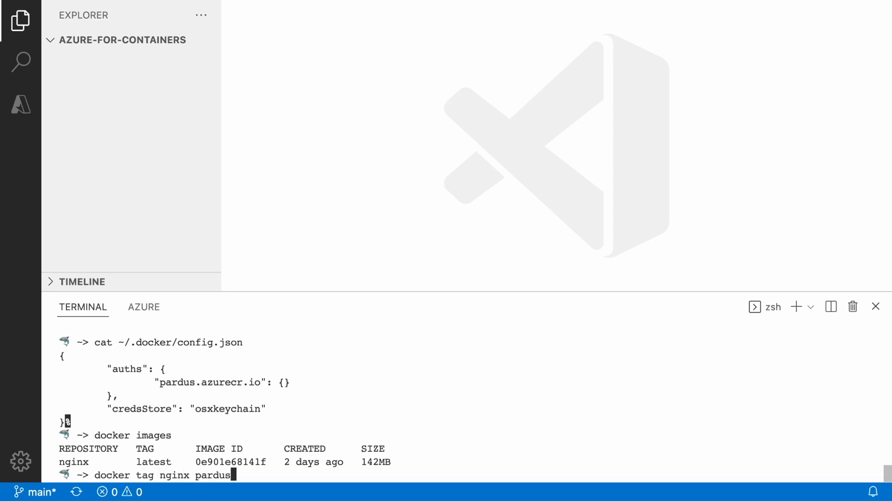
{"action": "type", "text": ".azurecr.io/mynginx"}
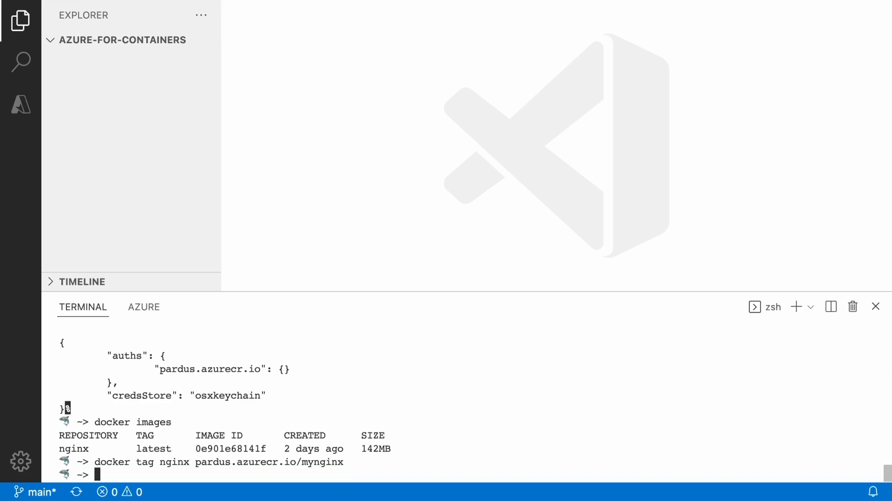
{"action": "type", "text": "docker push"}
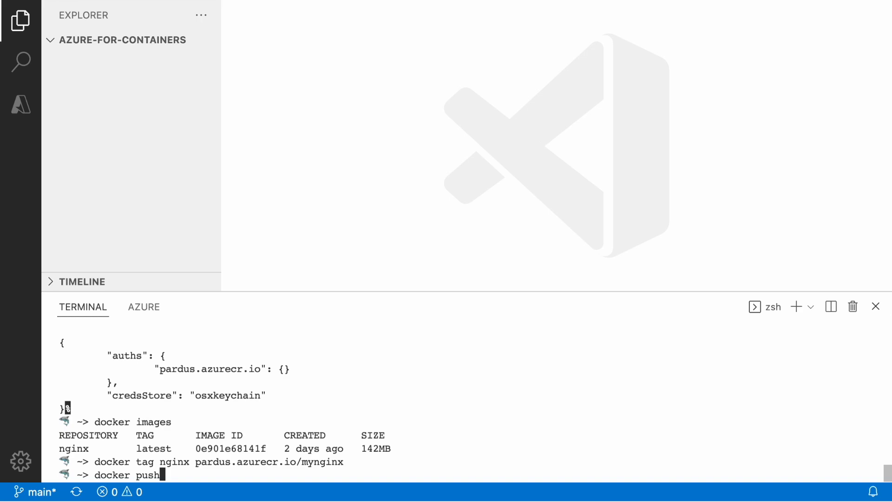
{"action": "type", "text": "par"}
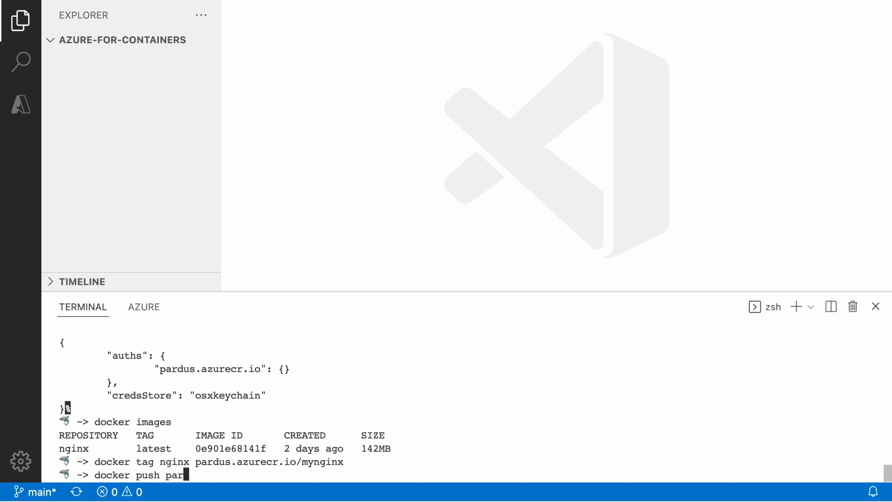
{"action": "type", "text": "dus.azurecr.io"}
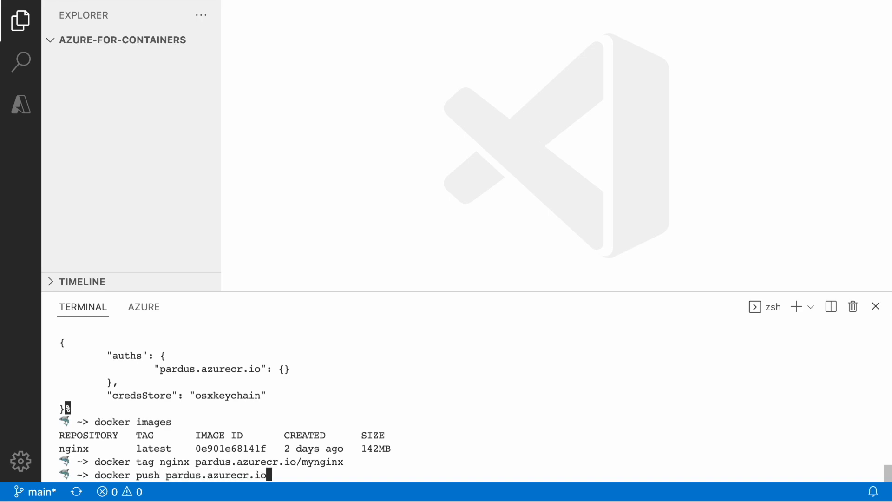
{"action": "key", "text": "Enter"}
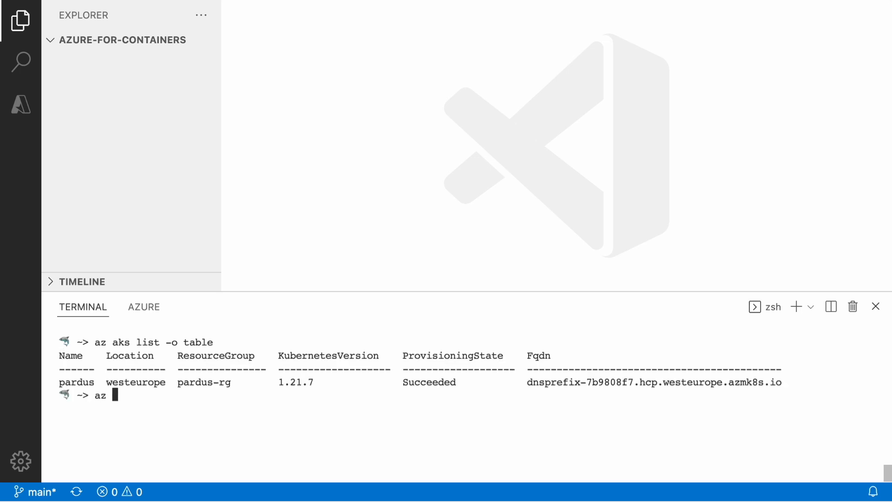
Step: Fetch the pardus AKS credentials from pardus-rg and list the cluster nodes with -o wide
{"action": "type", "text": "aks get-c"}
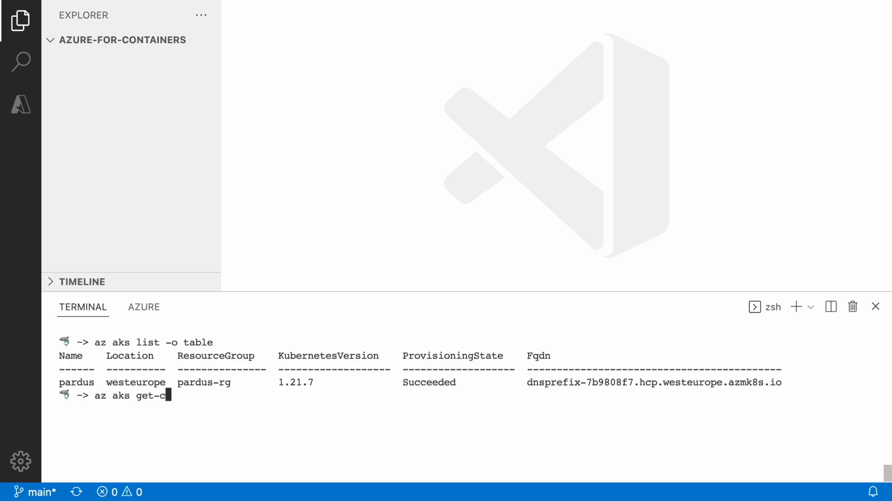
{"action": "type", "text": "redentials -n pardus -g pardus-rg"}
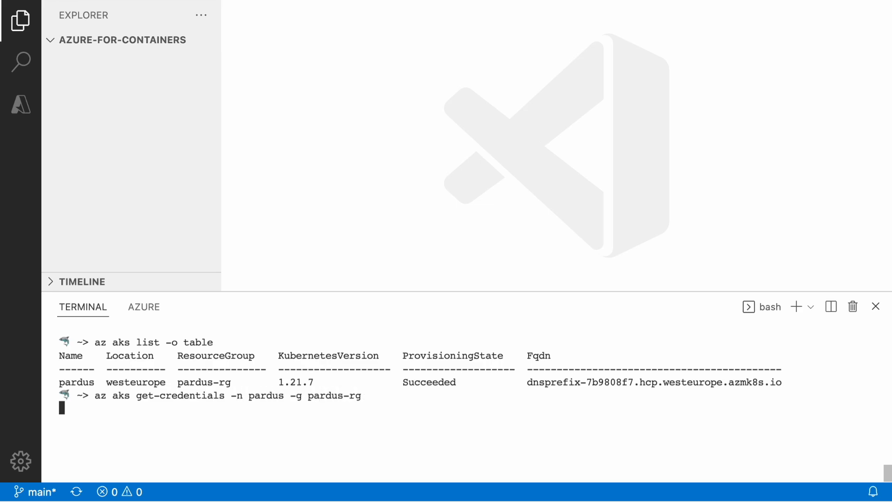
{"action": "key", "text": "Enter"}
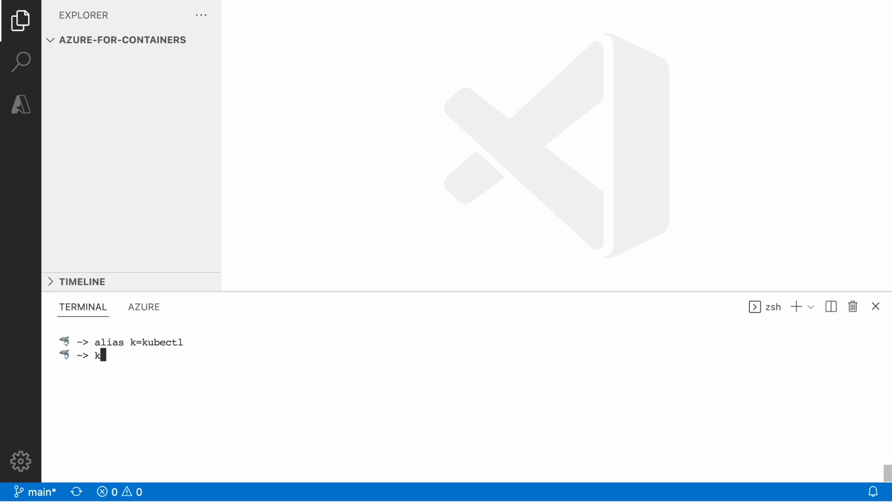
{"action": "type", "text": "get nodes -o wid"}
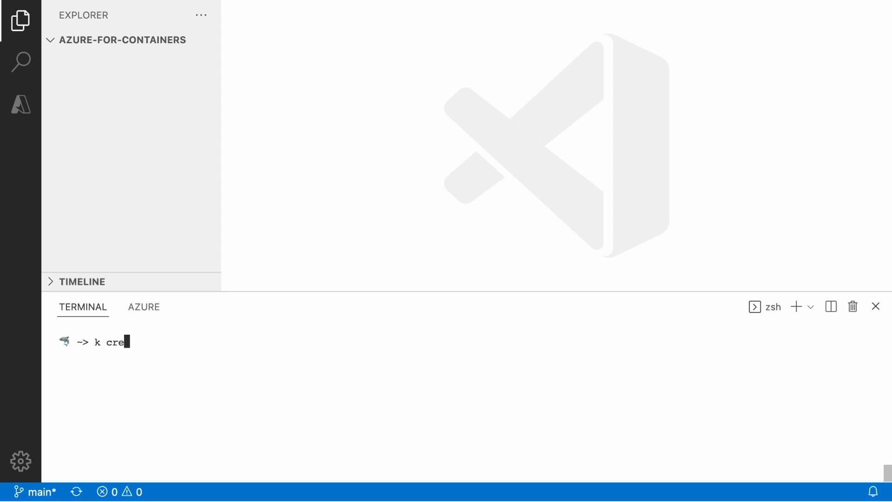
Step: Create the demo namespace and set the current kubectl context's namespace to demo
{"action": "type", "text": "ate namespace dem"}
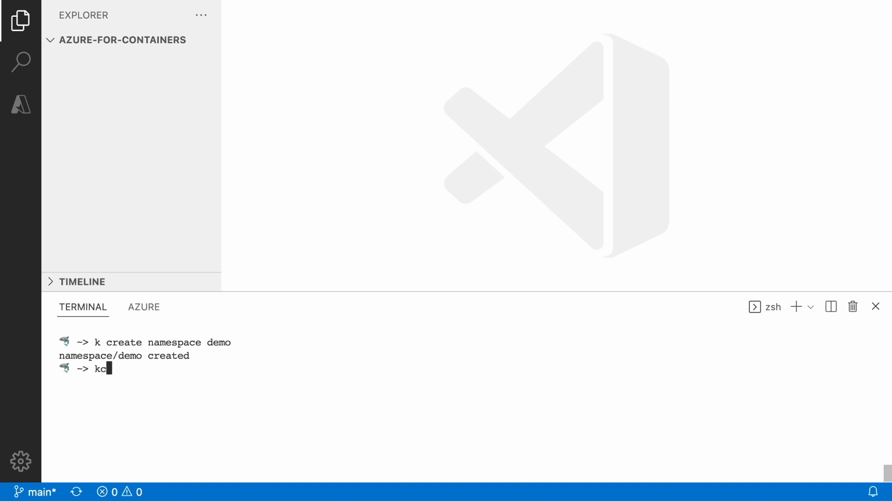
{"action": "type", "text": "onfig se"}
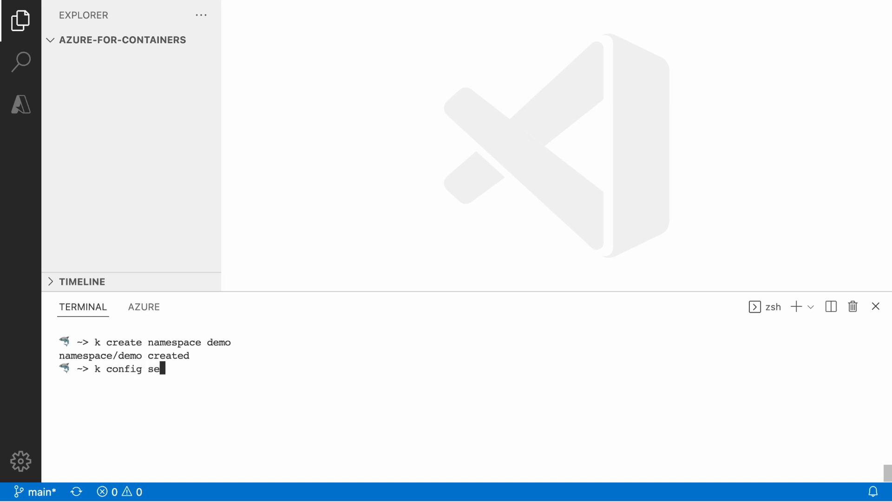
{"action": "type", "text": "t-"}
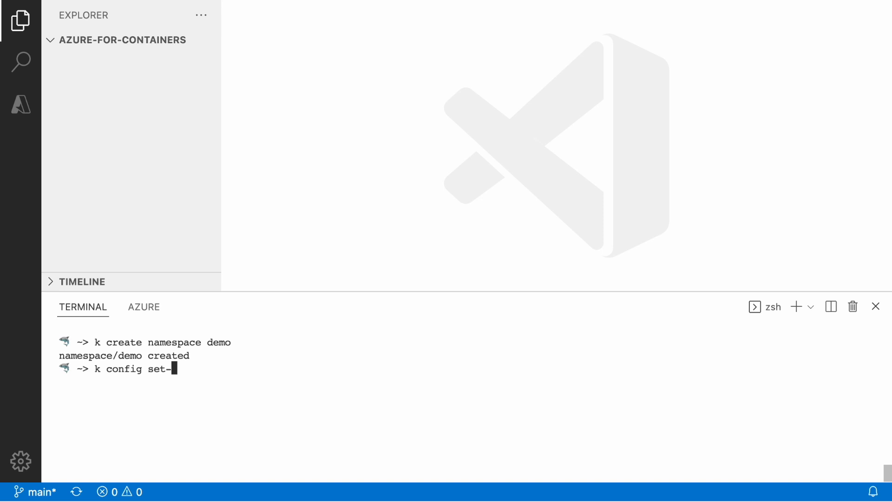
{"action": "type", "text": "context --"}
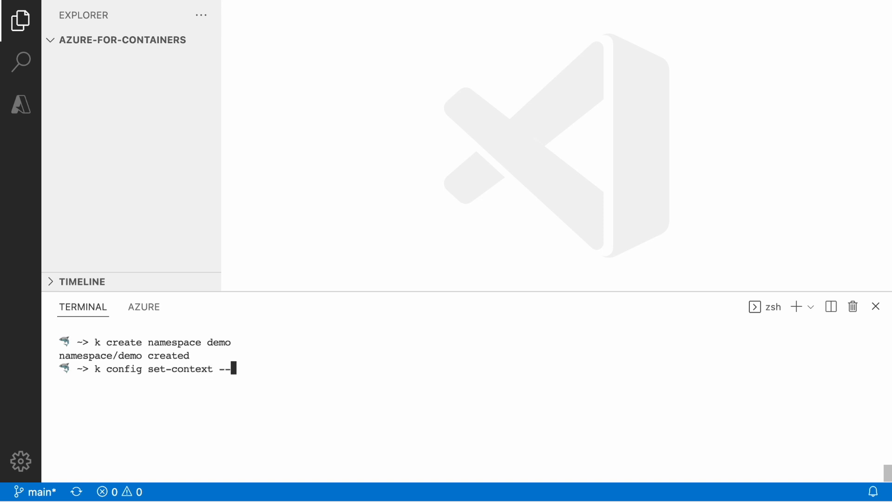
{"action": "type", "text": "current --namespace=demo"}
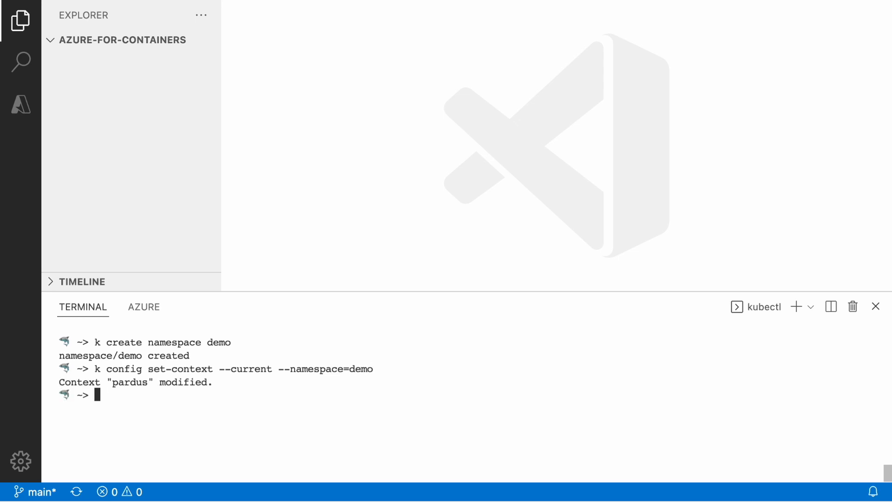
Step: Generate pod1.yml via kubectl run pod1 --image=nginx --image-pull-policy=Always --dry-run=client -o yaml
{"action": "type", "text": "k get pods"}
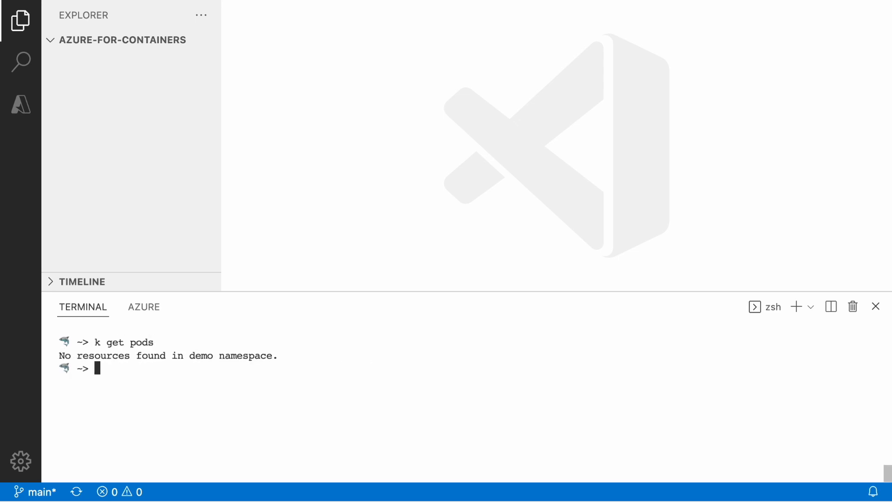
{"action": "type", "text": "k run pod1"}
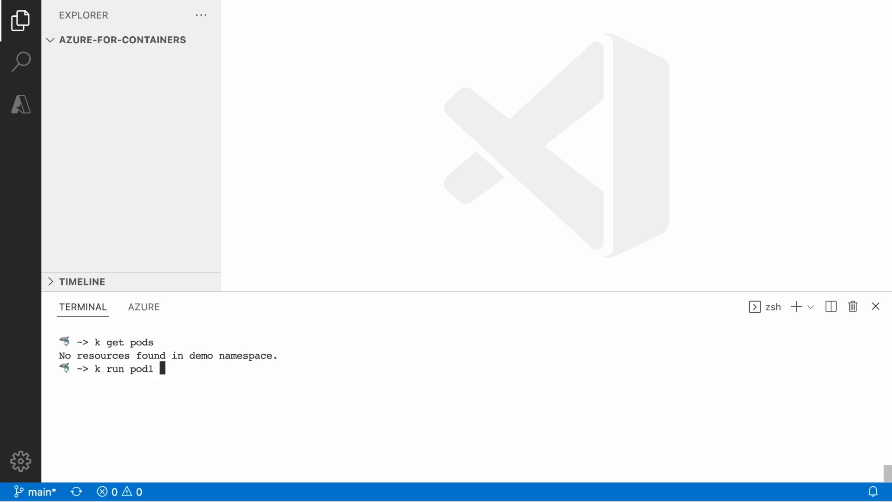
{"action": "type", "text": "--image="}
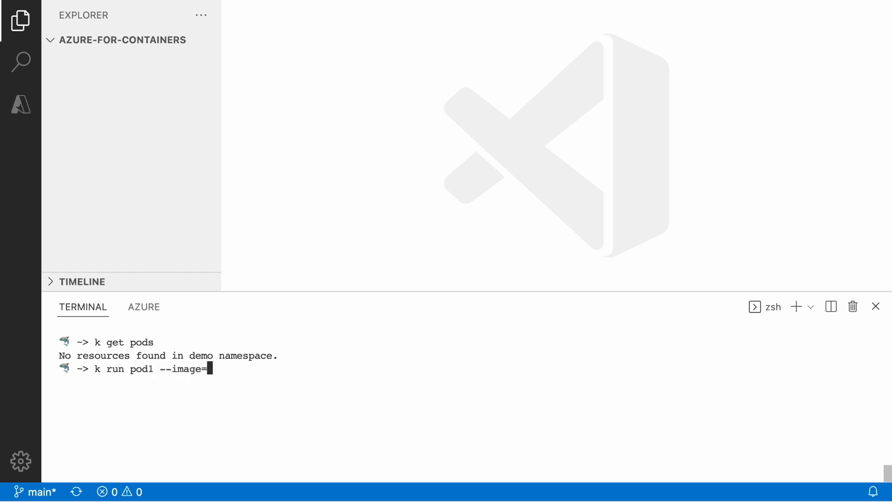
{"action": "type", "text": "nginx --"}
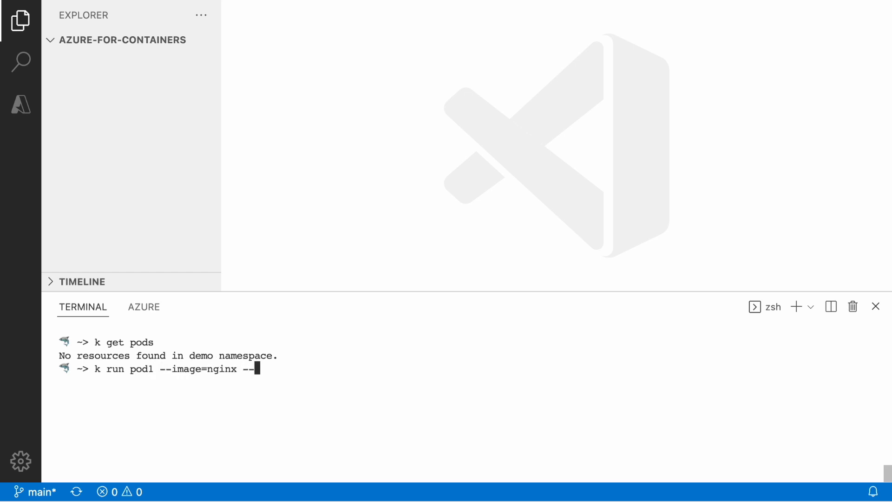
{"action": "type", "text": "image-pull-"}
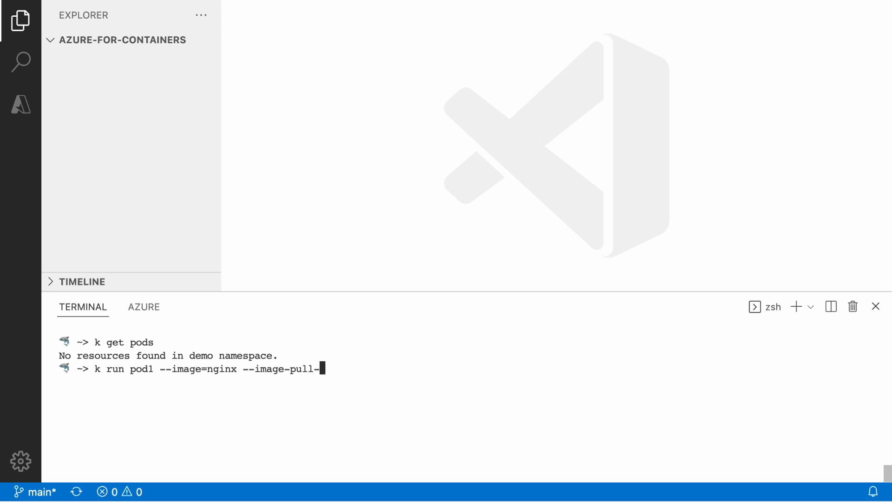
{"action": "type", "text": "polk"}
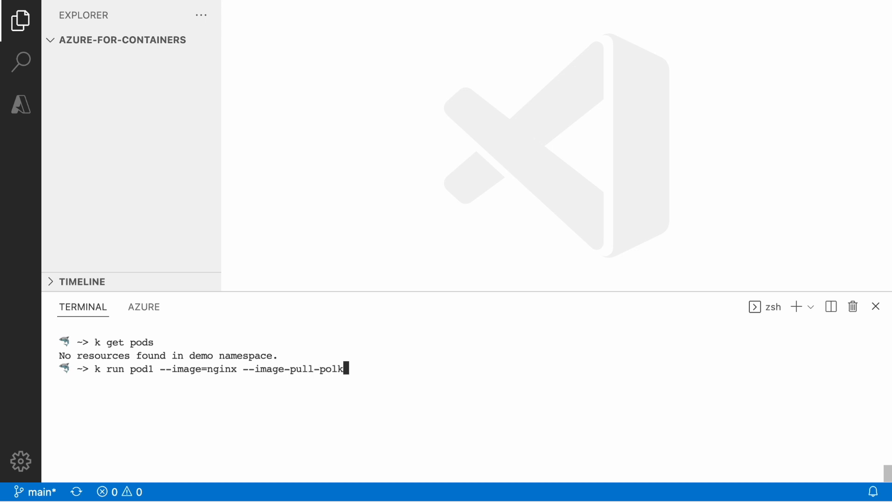
{"action": "type", "text": "icy=Always"}
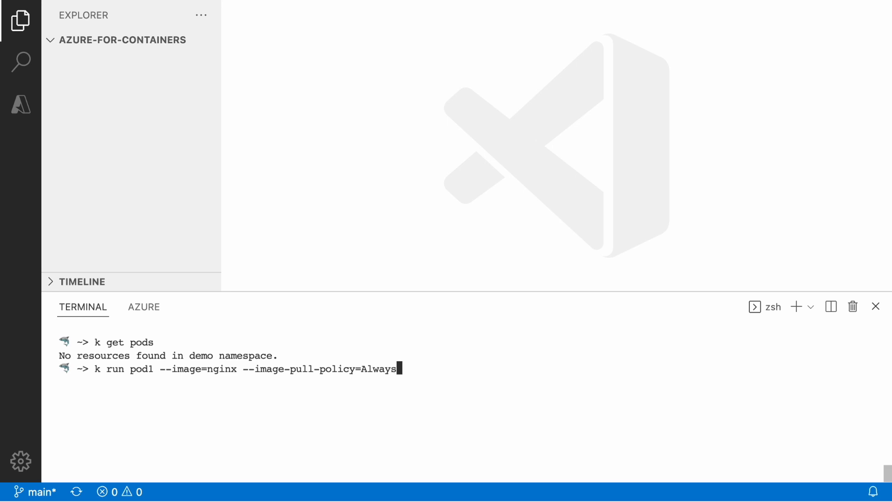
{"action": "type", "text": "--dry-run=clie"}
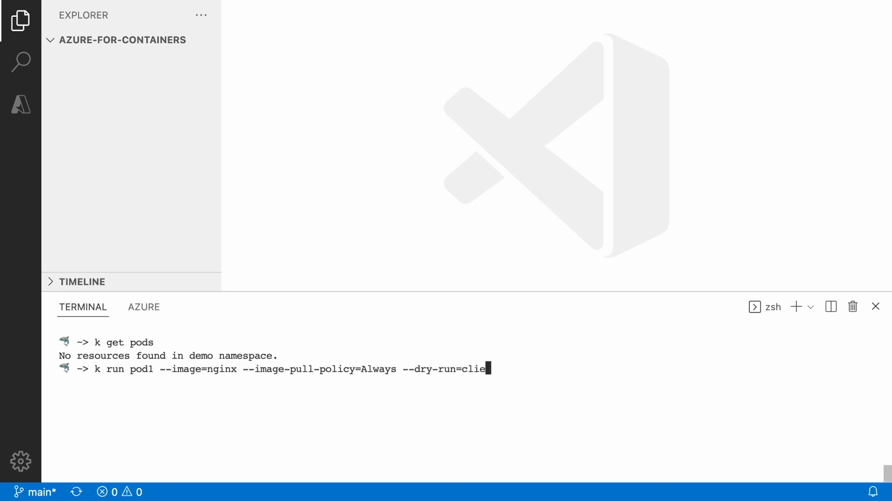
{"action": "type", "text": "nt -o yaml > pod1.yml"}
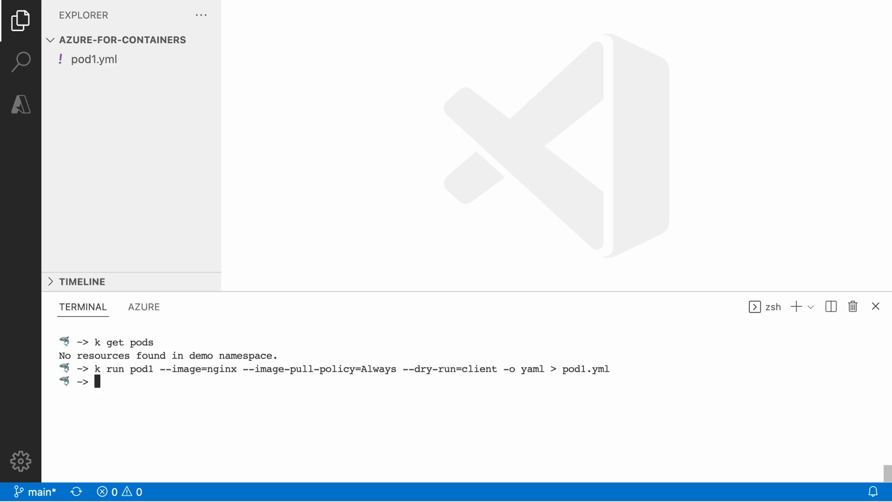
Step: Open pod1.yml in the editor, apply it to the cluster and check the pods
{"action": "type", "text": "code1"}
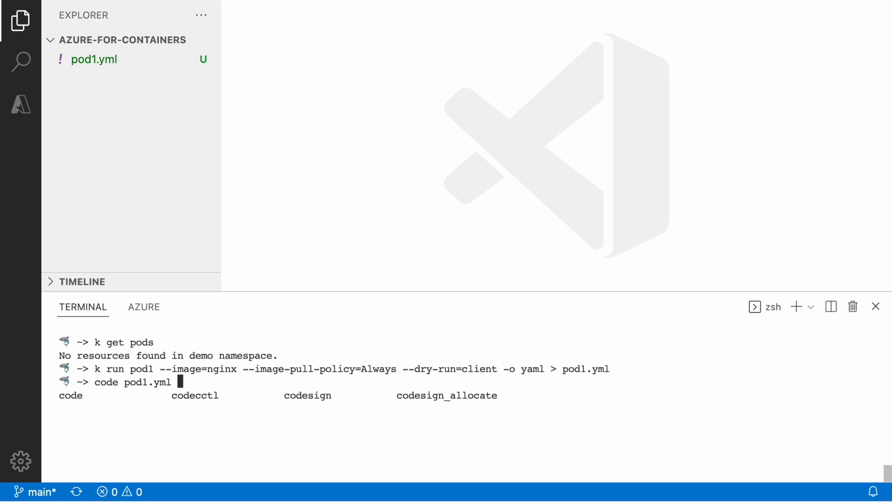
{"action": "key", "text": "Enter"}
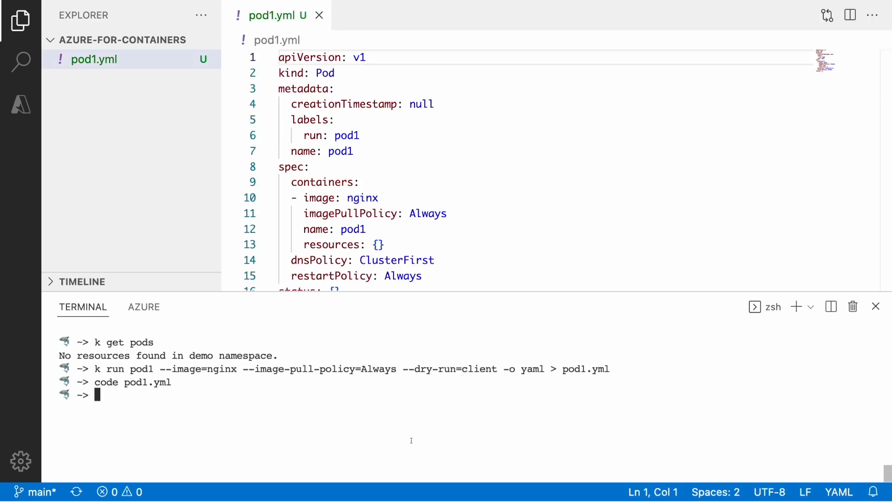
{"action": "type", "text": "k apply -f pod1.yml"}
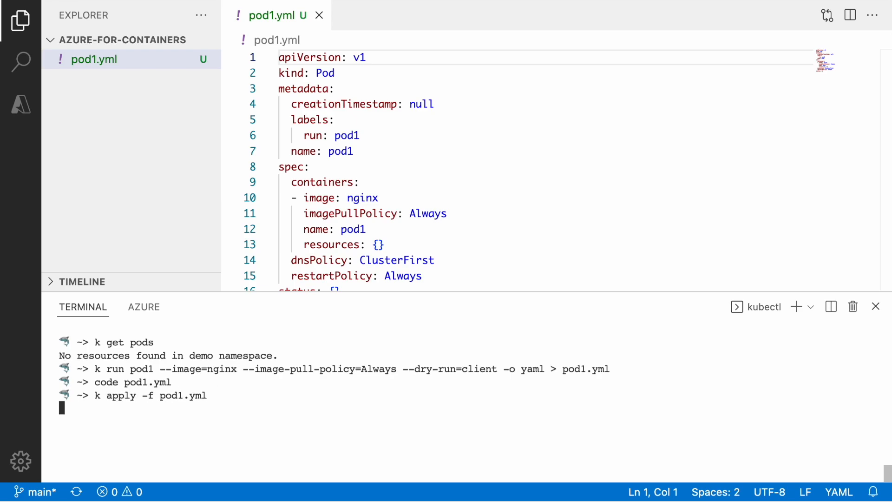
{"action": "type", "text": "k get pod"}
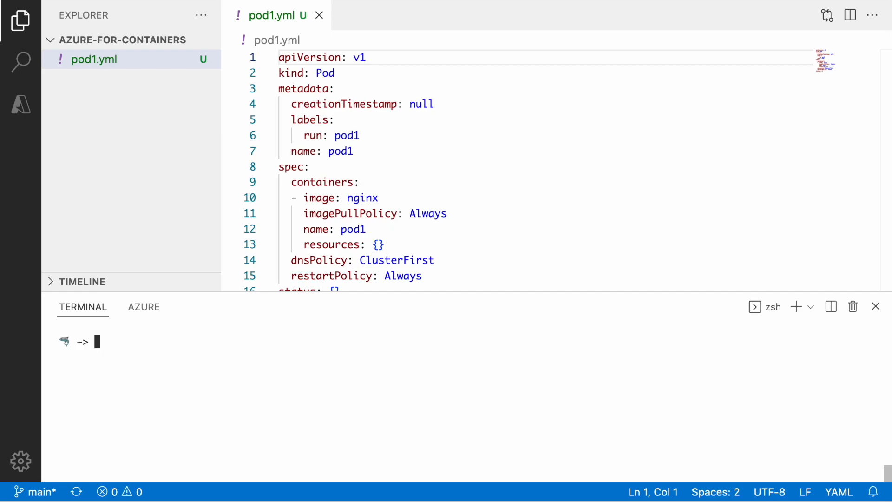
Step: Dry-run pod2 with image pardus.azurecr.io/mynginx, pull policy Always into pod2.yml, then apply pod2.yml
{"action": "type", "text": "k run"}
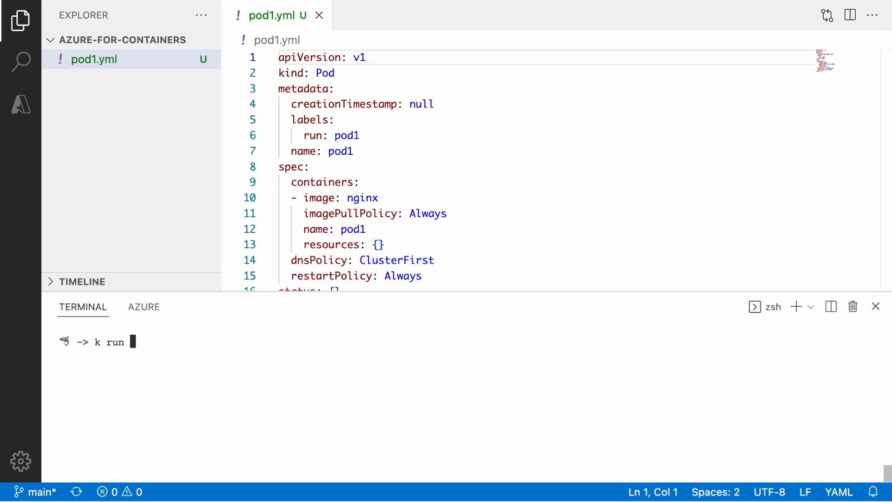
{"action": "type", "text": "pod2 --image="}
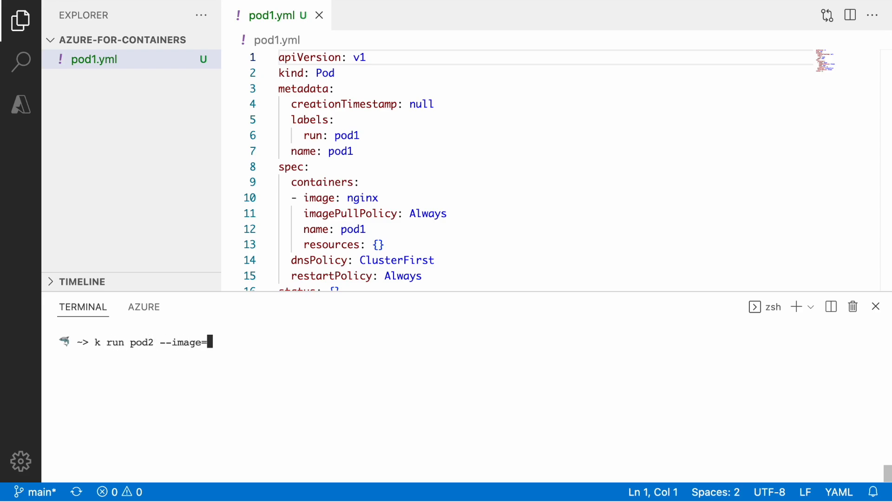
{"action": "type", "text": "pardus.azurecr"}
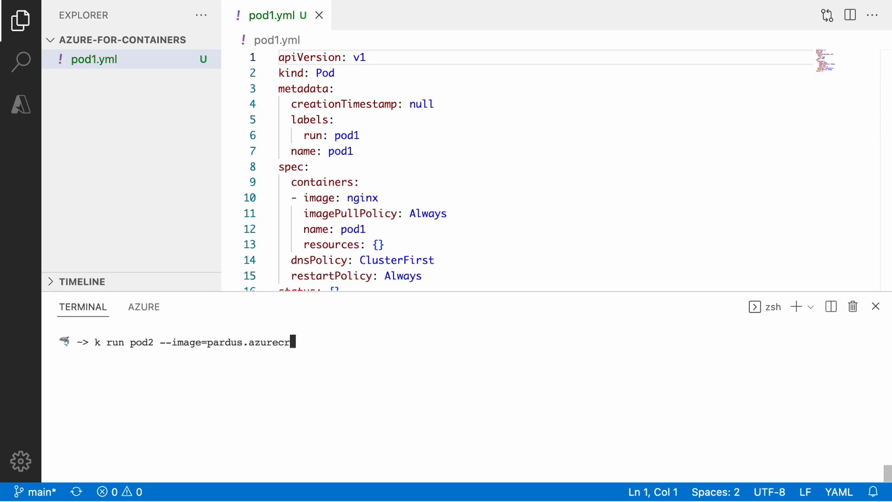
{"action": "type", "text": ".io/pod"}
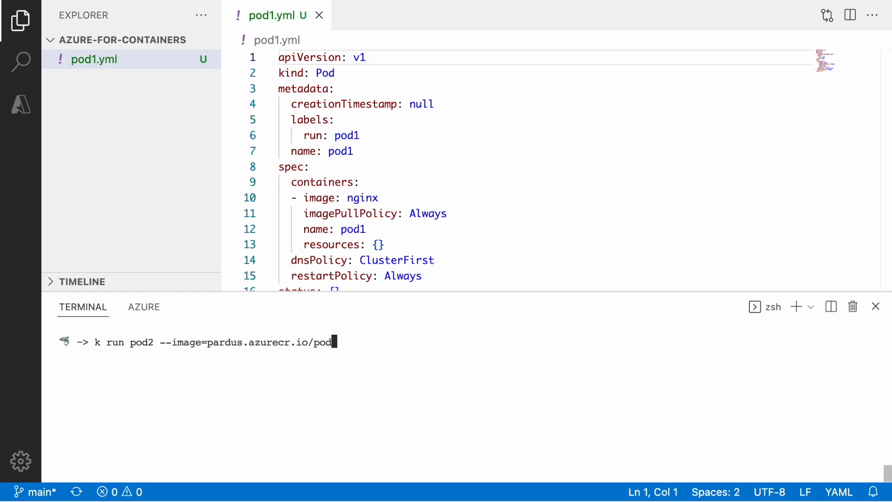
{"action": "type", "text": "mynginx --i"}
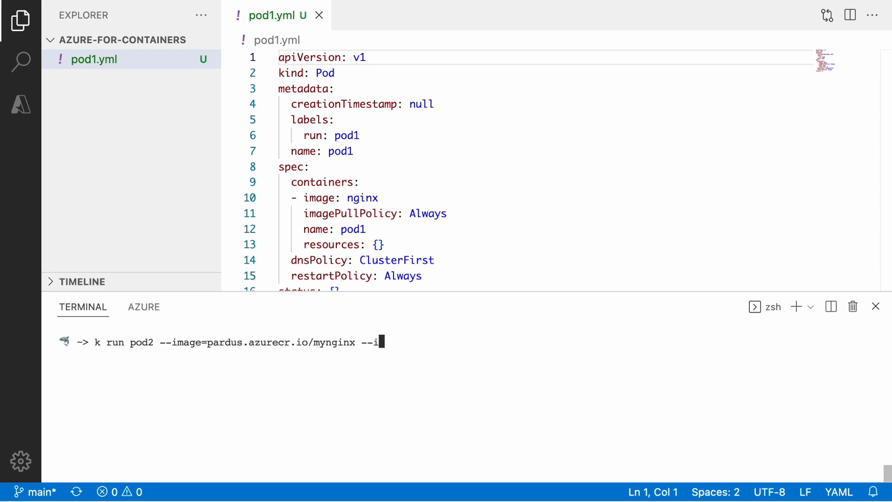
{"action": "type", "text": "mage-policy-"}
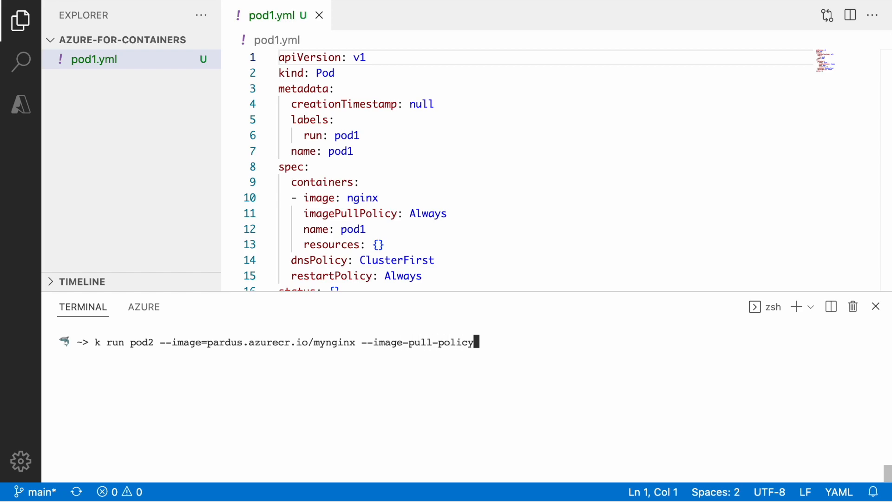
{"action": "type", "text": "=A"}
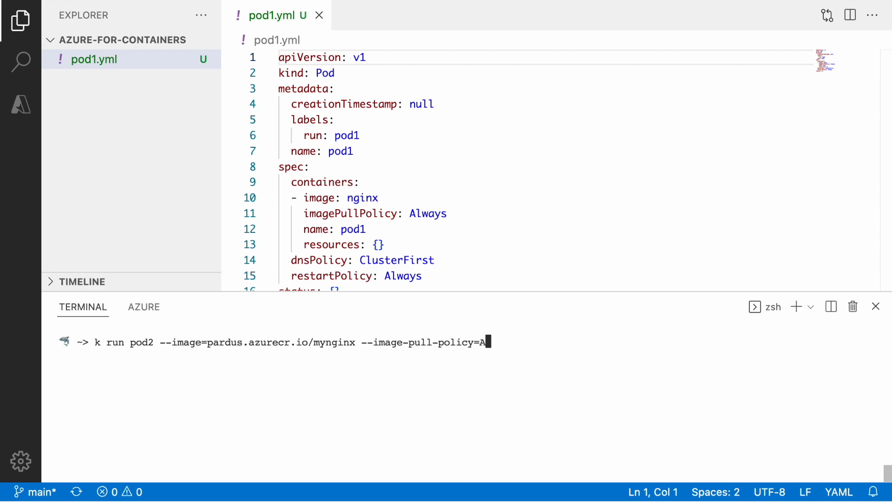
{"action": "type", "text": "lways"}
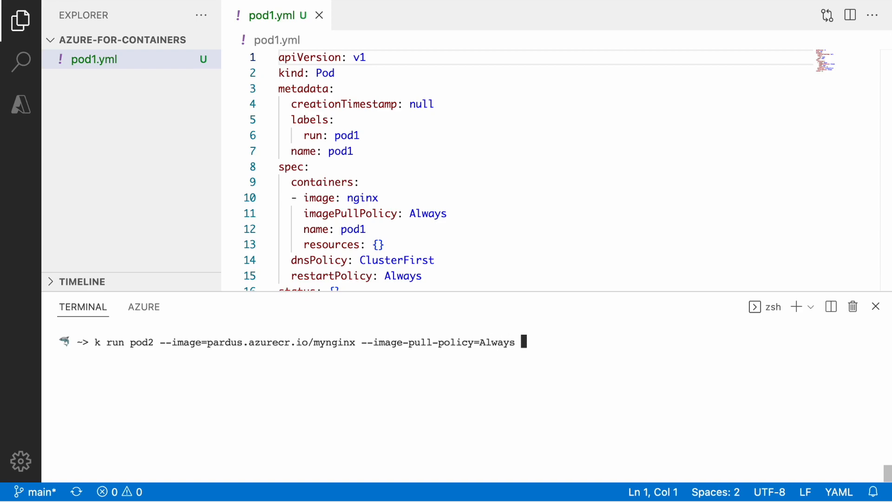
{"action": "type", "text": "--dry-run=client"}
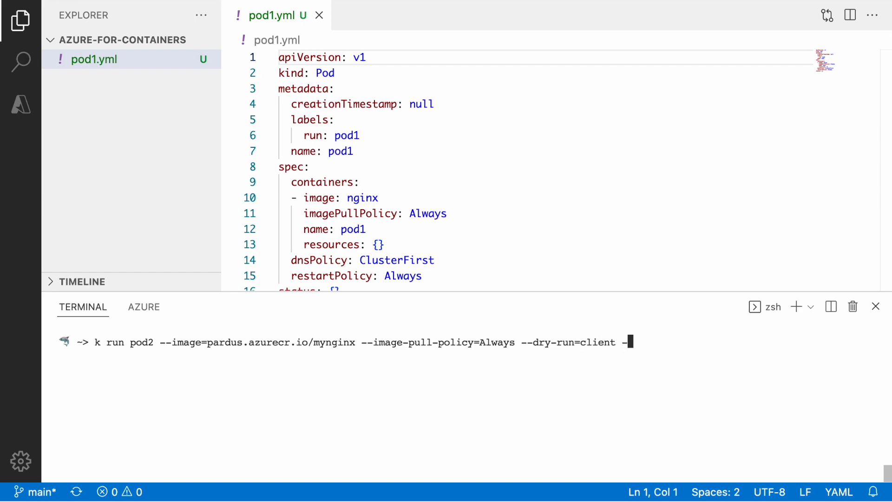
{"action": "type", "text": "-o yaml > pod2.yml"}
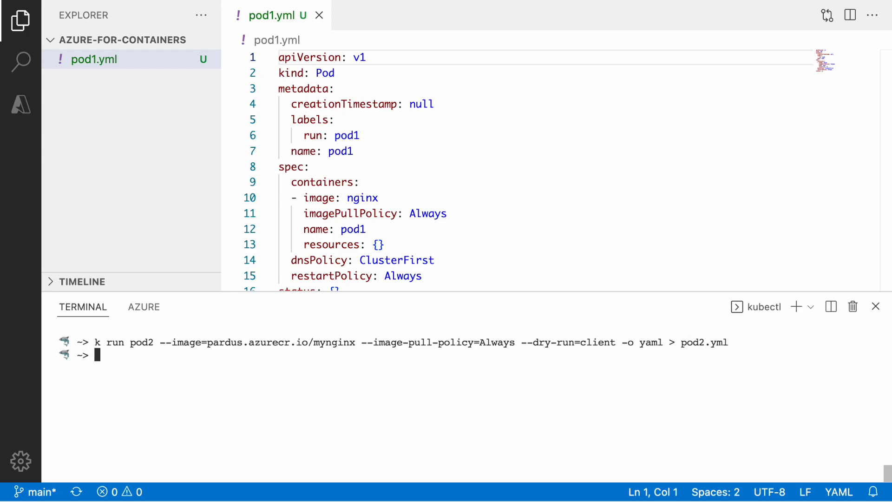
{"action": "type", "text": "k apply -f"}
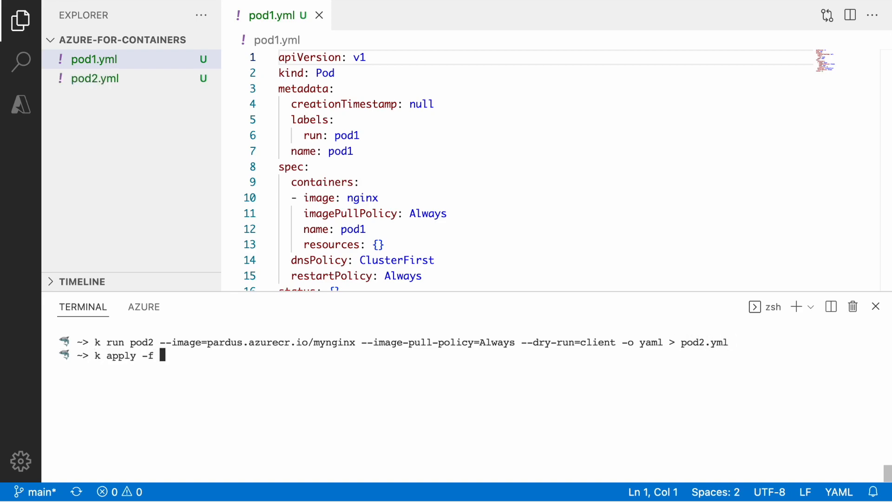
{"action": "type", "text": "pod2.yml"}
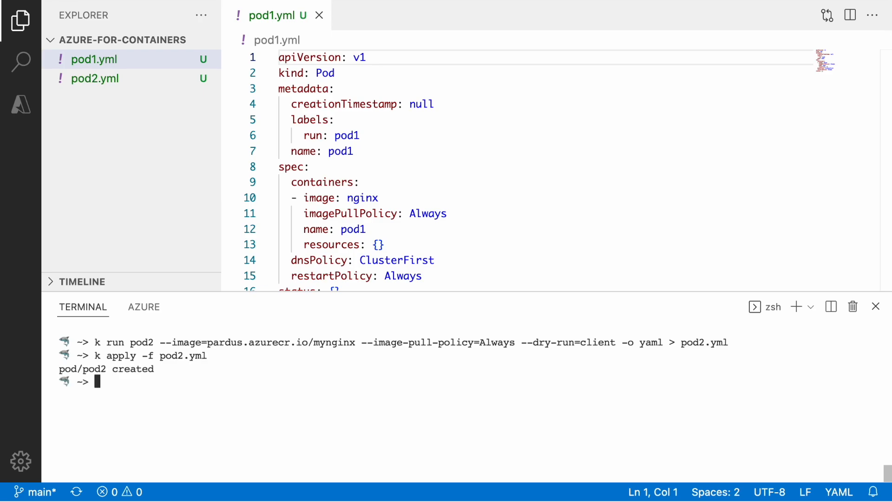
Step: Watch pod status with kubectl get pod -w, view the pod2 manifest, then list pods again
{"action": "type", "text": "k get pod -w"}
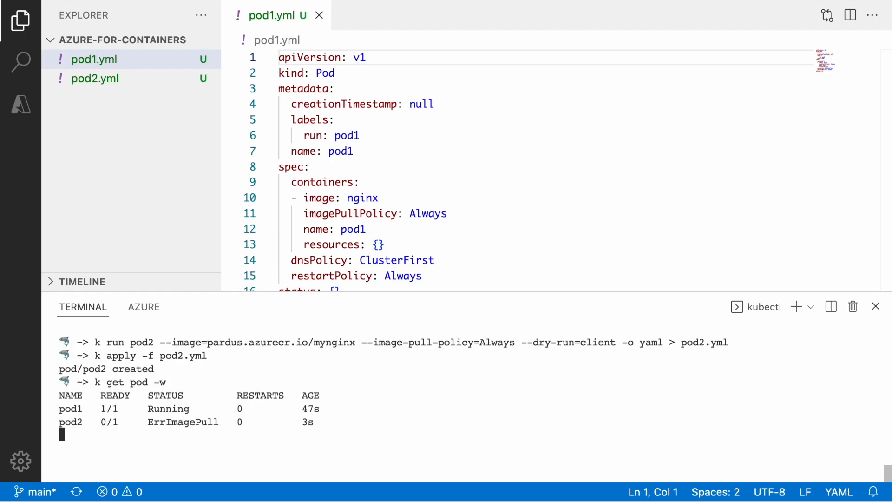
{"action": "left_click", "coordinate": [95, 78]}
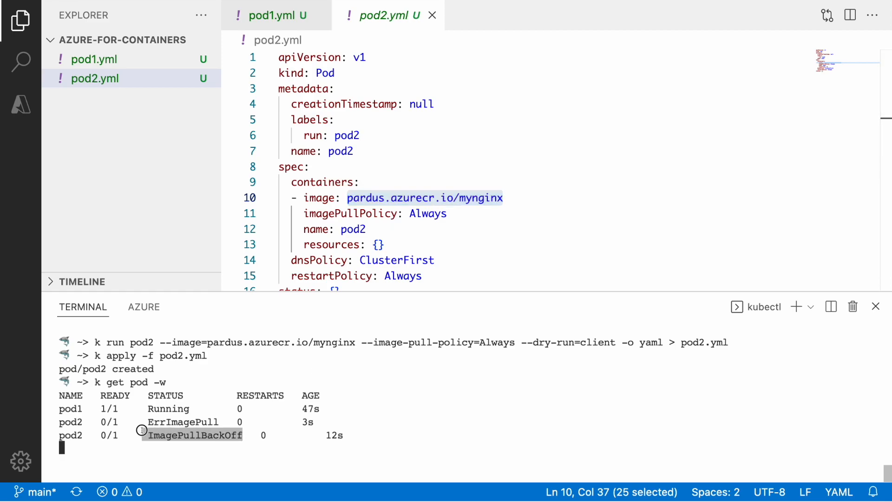
{"action": "key", "text": "Ctrl+c"}
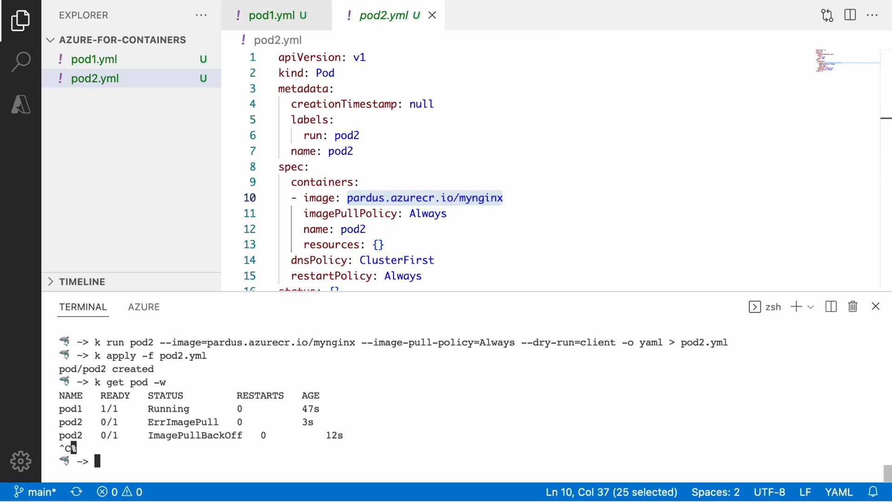
{"action": "type", "text": "k get pods"}
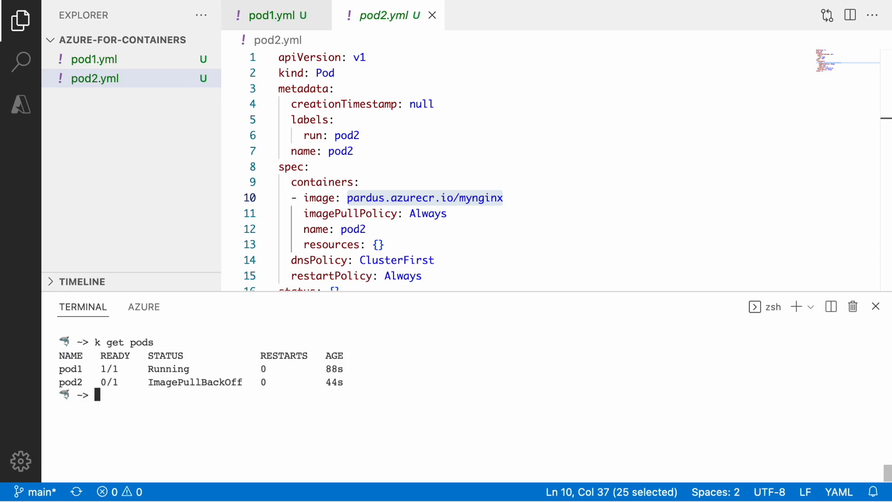
Step: Check the pod logs and describe pod2 to find the 401 Unauthorized image pull failure
{"action": "type", "text": "k logs pods"}
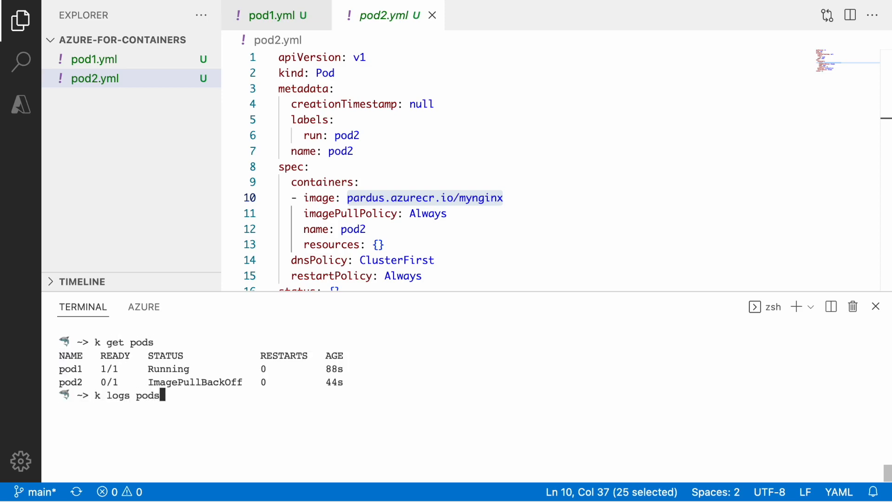
{"action": "key", "text": "Enter"}
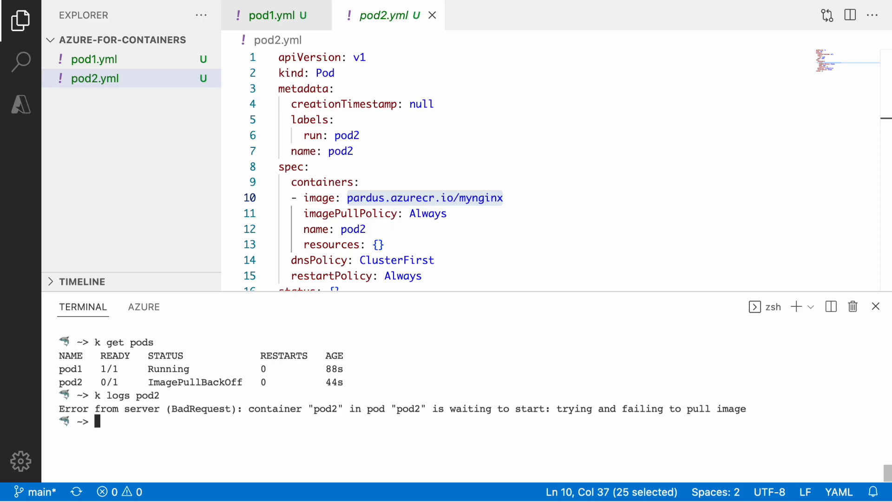
{"action": "type", "text": "k descri"}
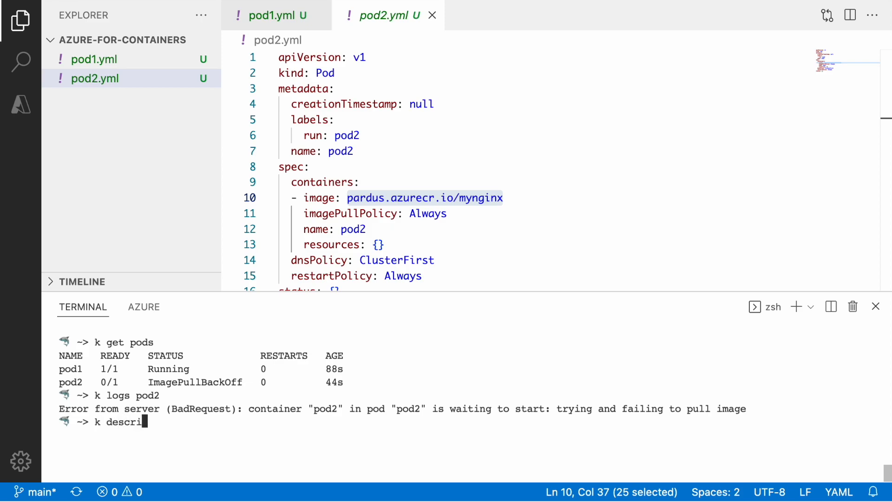
{"action": "key", "text": "Enter"}
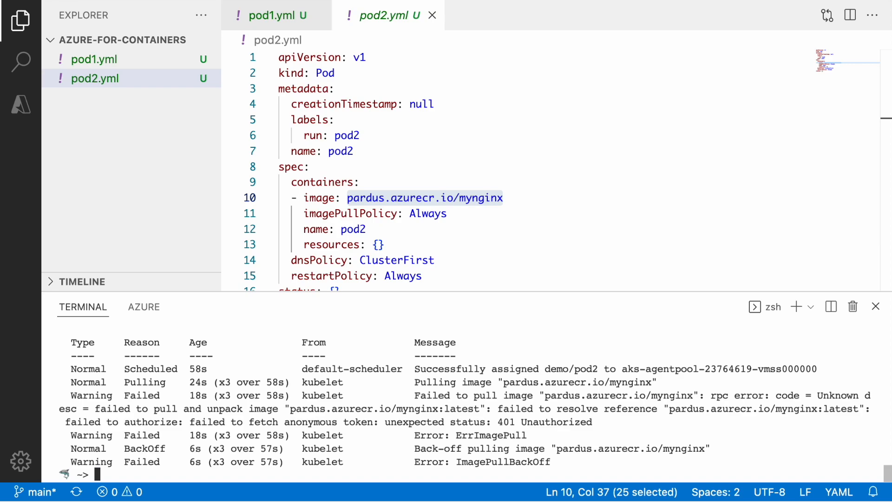
{"action": "double_click", "coordinate": [508, 422]}
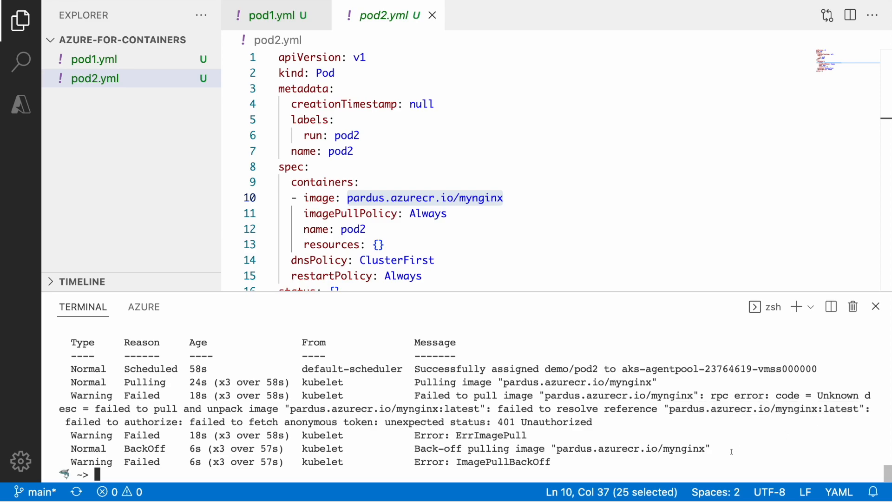
Step: Clear the terminal and list the AKS clusters and container registries as tables
{"action": "key", "text": "ctrl+l"}
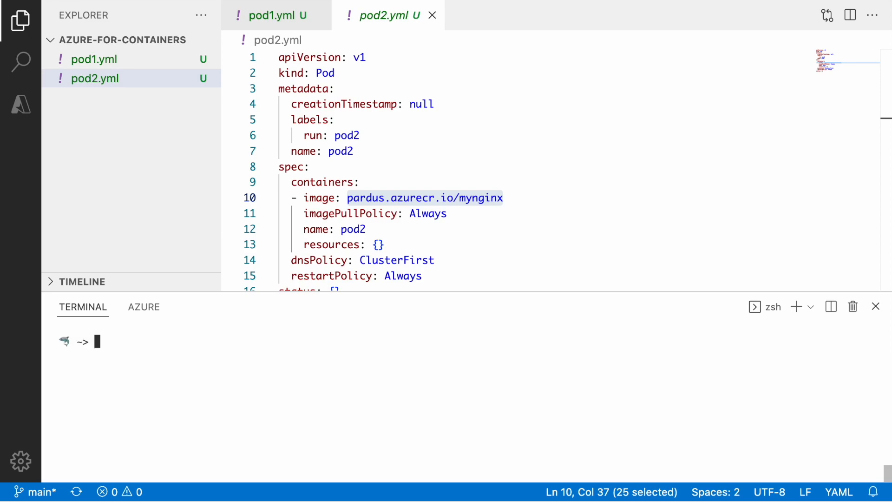
{"action": "type", "text": "az aks upda"}
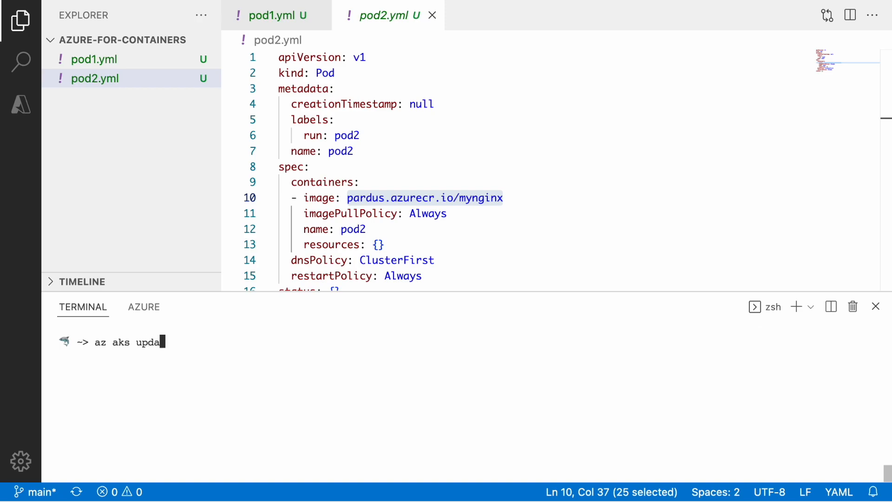
{"action": "type", "text": "te -n"}
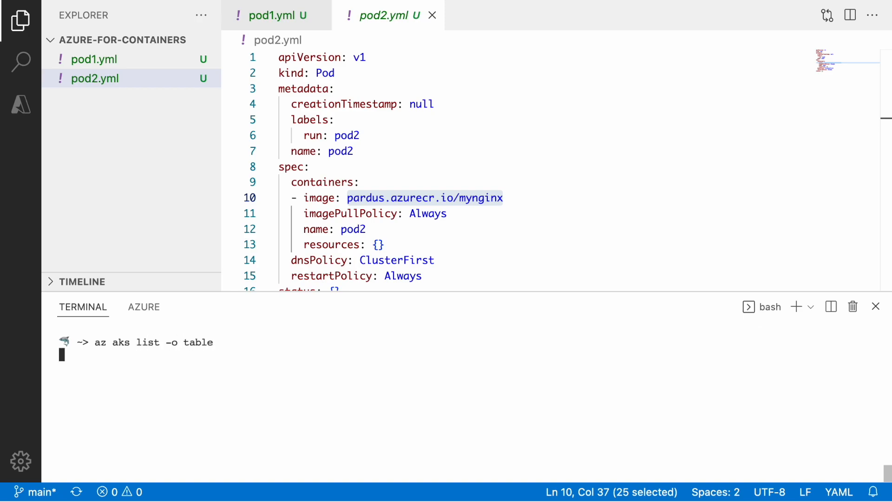
{"action": "key", "text": "Enter"}
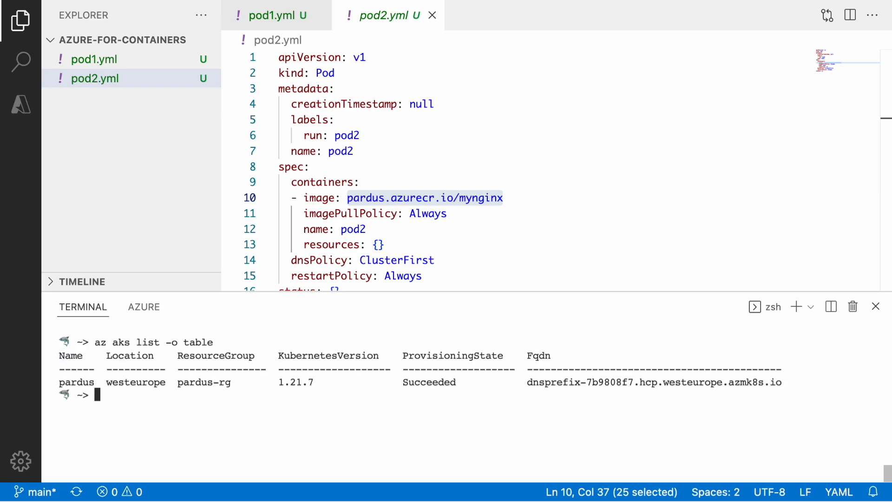
{"action": "type", "text": "az ask"}
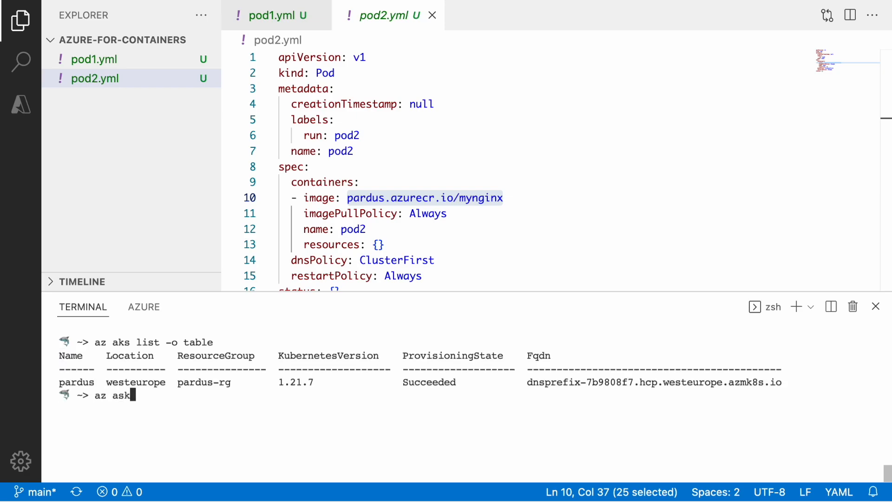
{"action": "type", "text": "cr list -o t"}
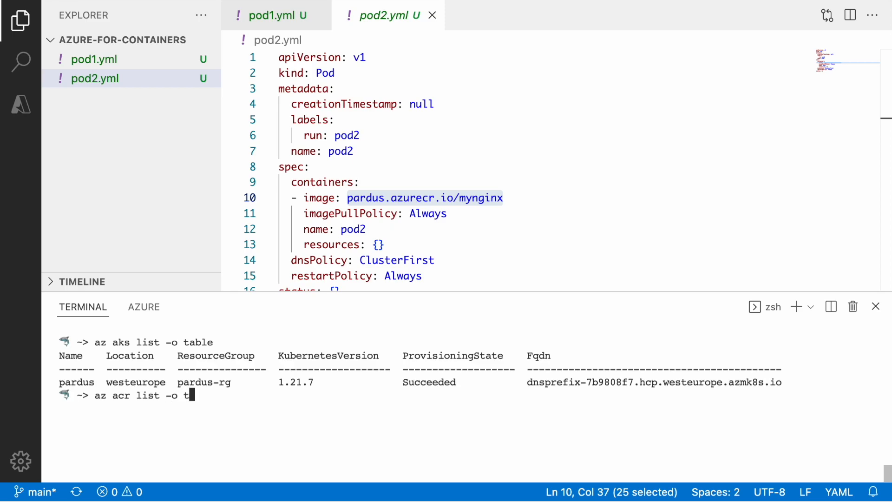
{"action": "key", "text": "Enter"}
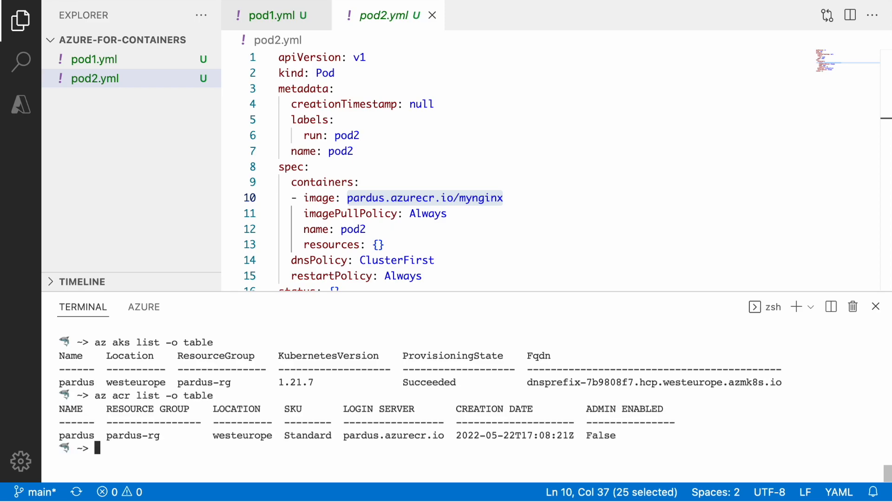
Step: Run az aks update -n pardus -g pardus-rg --attach-acr pardus to attach the registry
{"action": "type", "text": "az a"}
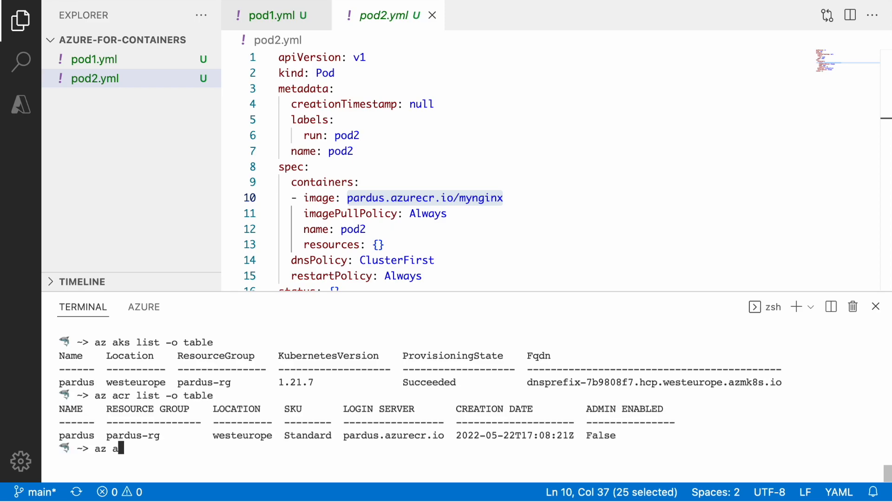
{"action": "type", "text": "ks update -n"}
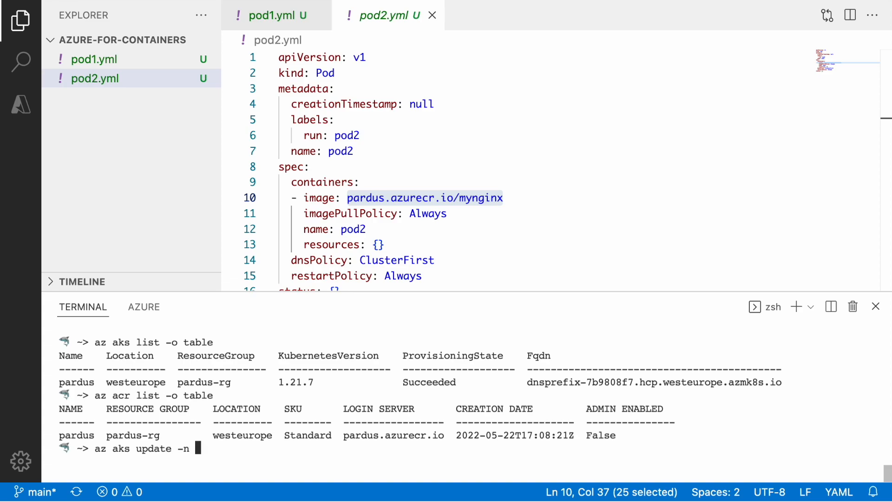
{"action": "type", "text": "pardus -g pa"}
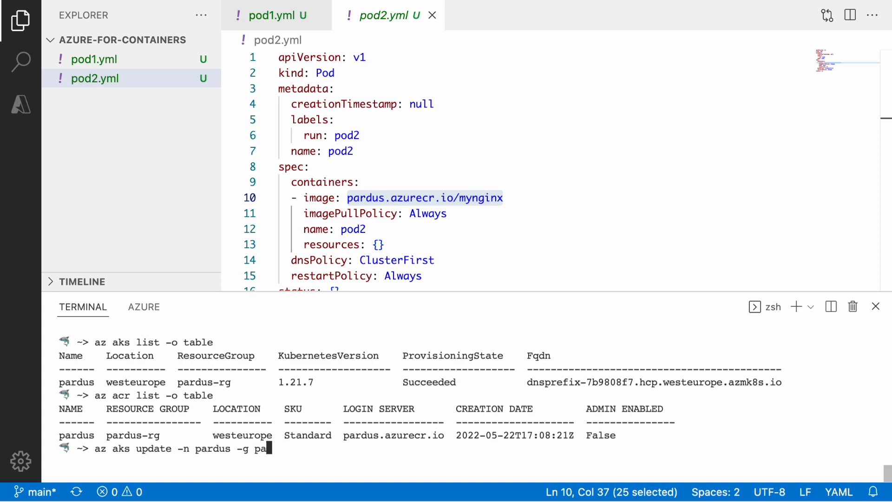
{"action": "type", "text": "rdus-rg"}
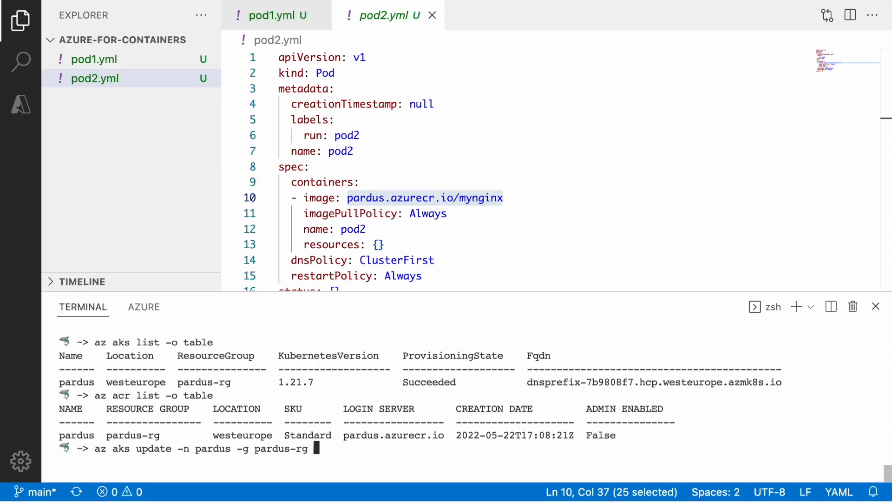
{"action": "type", "text": "--atta"}
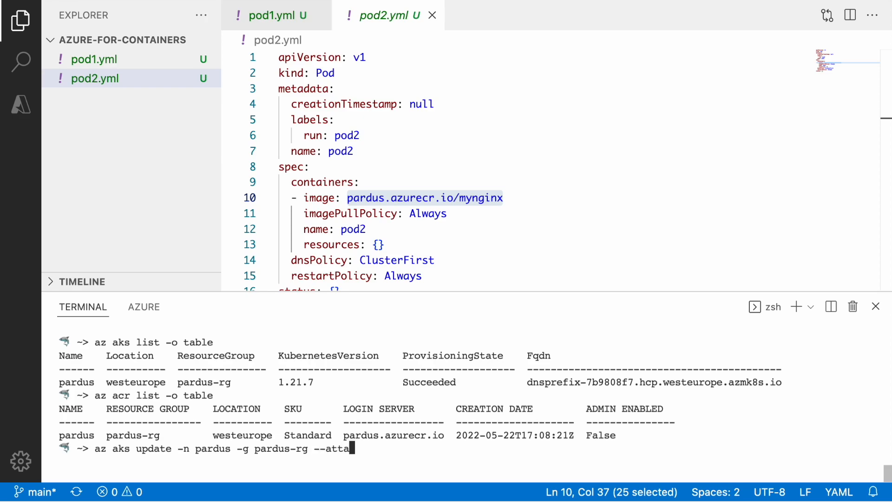
{"action": "type", "text": "ch-acr"}
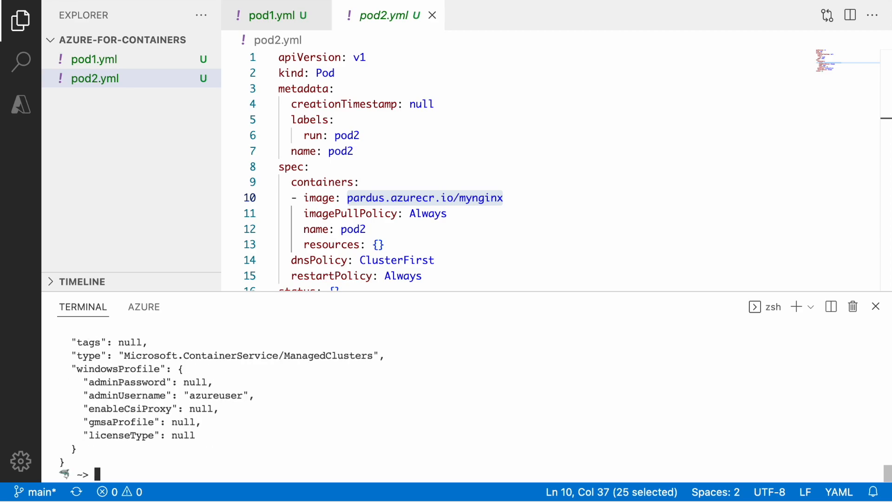
{"action": "mouse_move", "coordinate": [336, 410]}
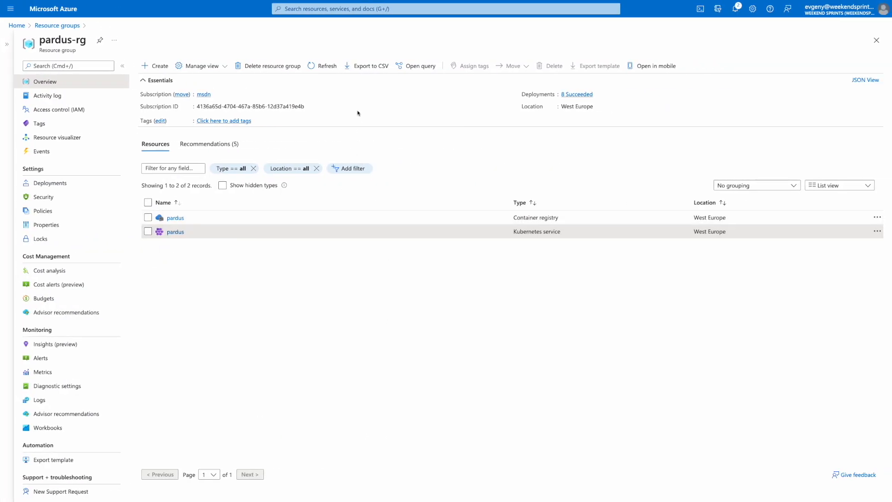
Step: Find the pardus-agentpool identity, view its AcrPull role assignment, then go to resource groups
{"action": "type", "text": "pardus-agentpool"}
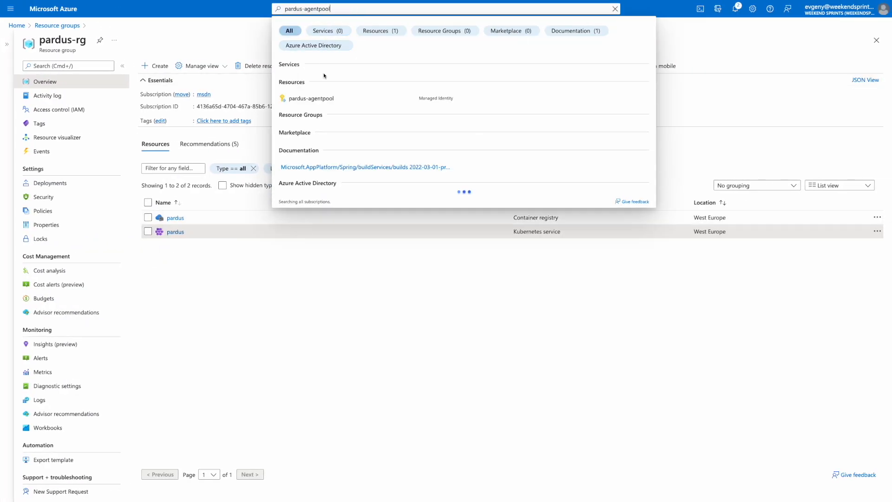
{"action": "left_click", "coordinate": [612, 9]}
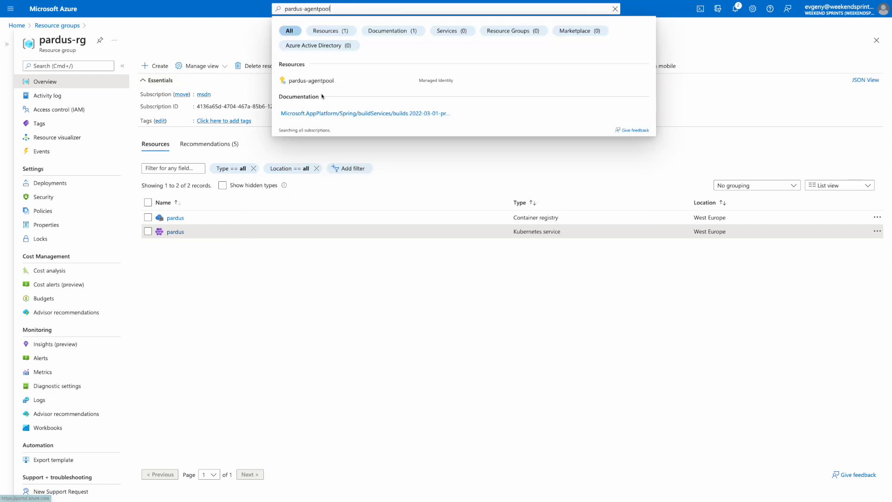
{"action": "left_click", "coordinate": [310, 79]}
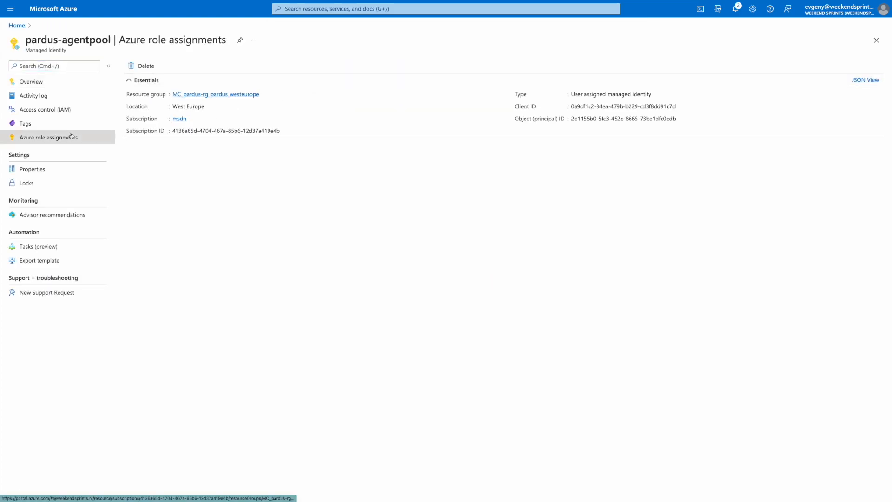
{"action": "left_click", "coordinate": [45, 138]}
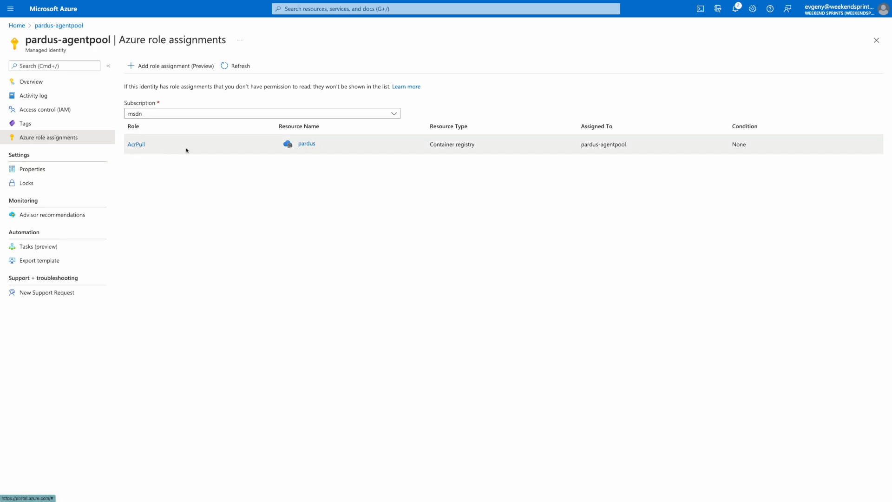
{"action": "mouse_move", "coordinate": [499, 145]}
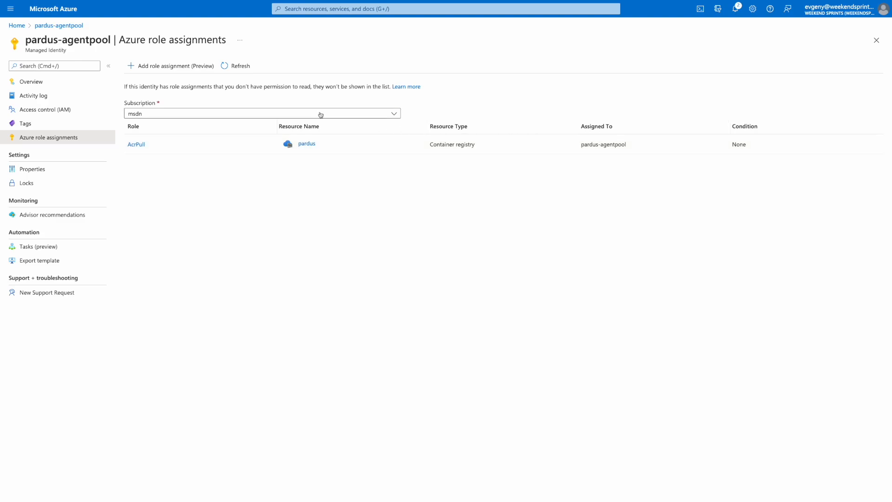
{"action": "left_click", "coordinate": [322, 9]}
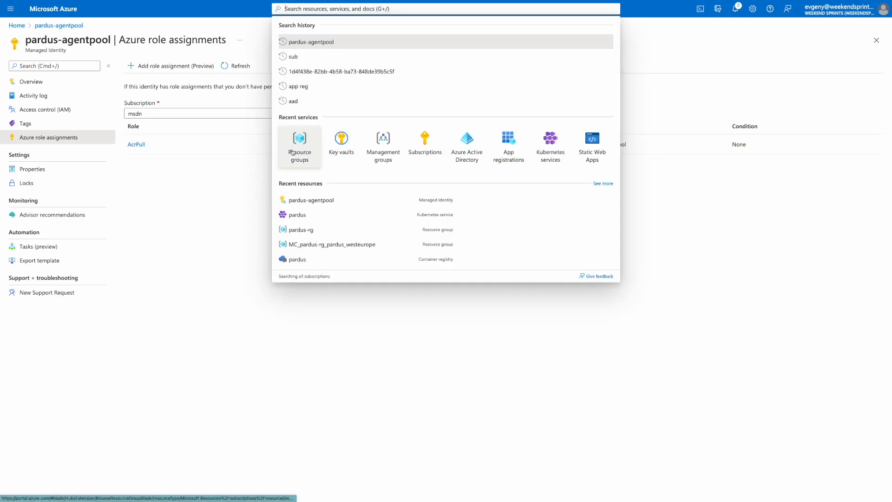
{"action": "left_click", "coordinate": [301, 230]}
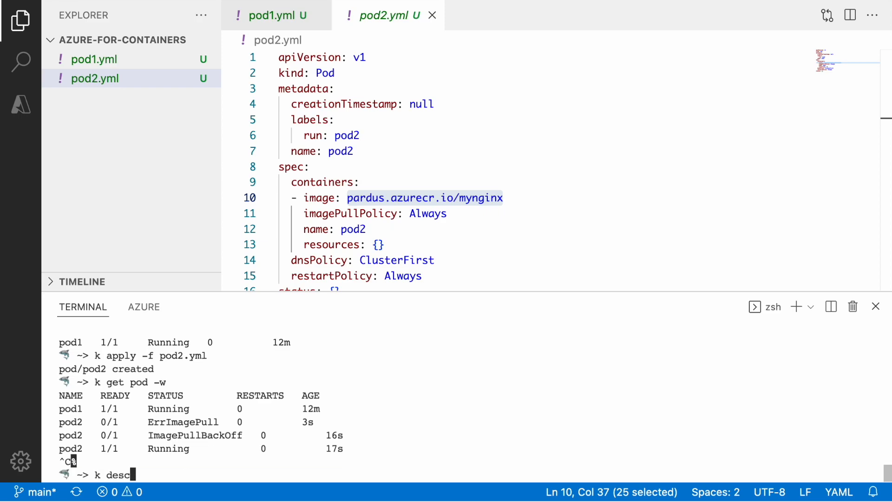
Step: Describe pod2 to see the image pulled, then recall the aks update command for --detach-acr
{"action": "type", "text": "ribe"}
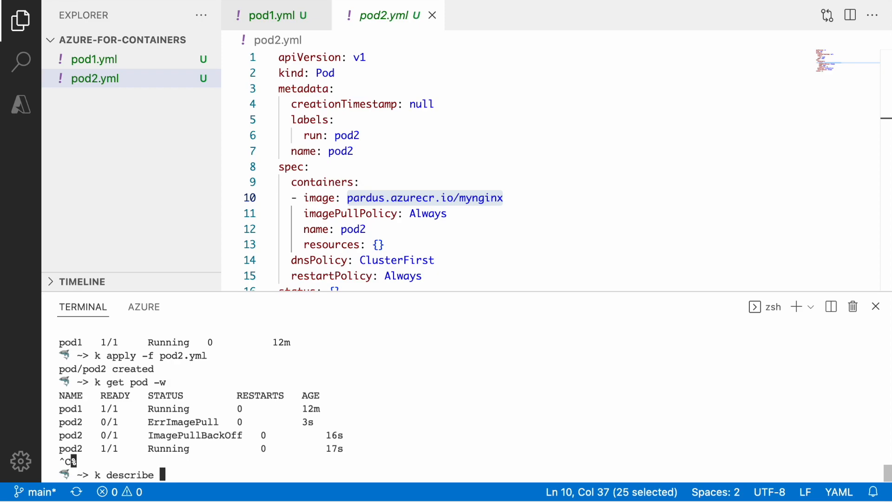
{"action": "key", "text": "Enter"}
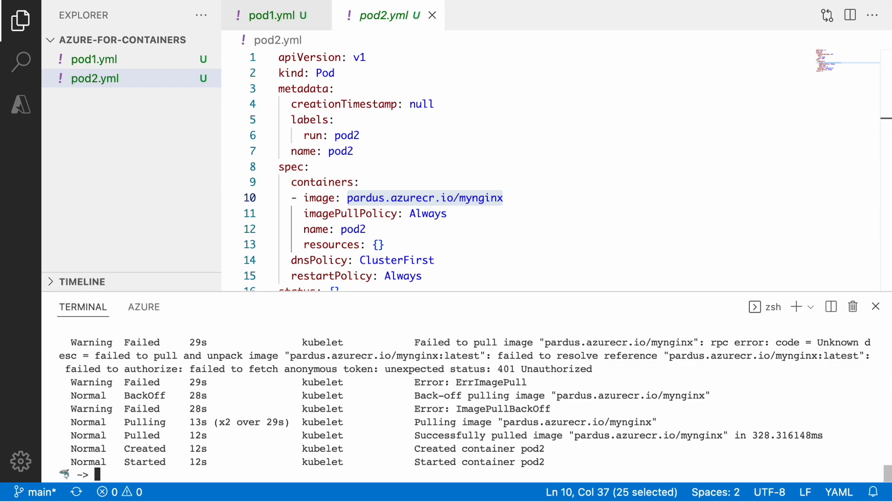
{"action": "key", "text": "Ctrl+r"}
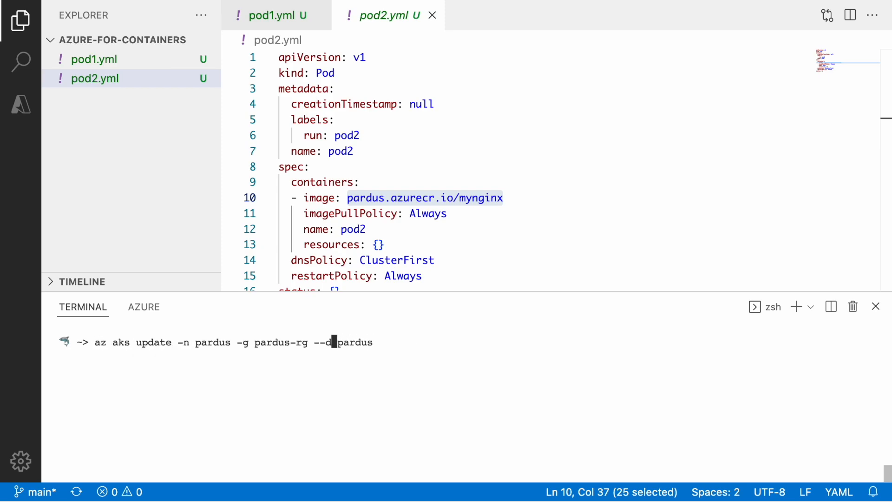
{"action": "type", "text": "e"}
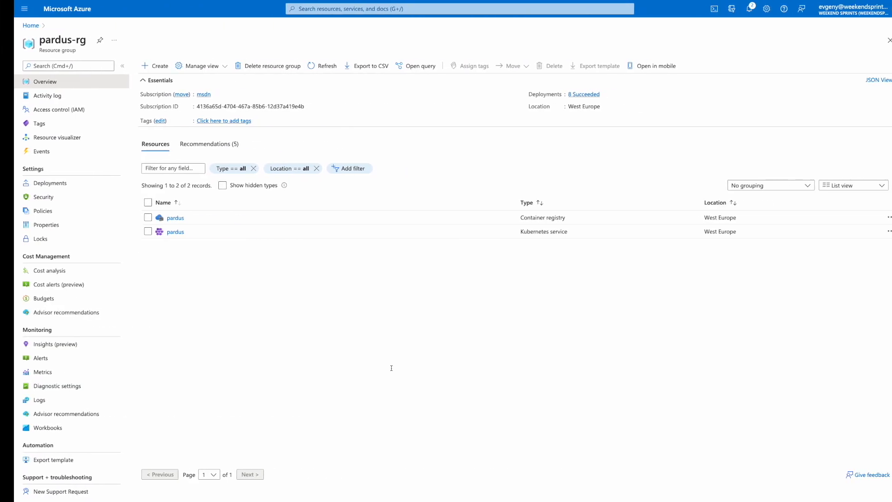
Step: Search the portal for pardus-agentpool again and open its Managed Identity result
{"action": "left_click", "coordinate": [353, 8]}
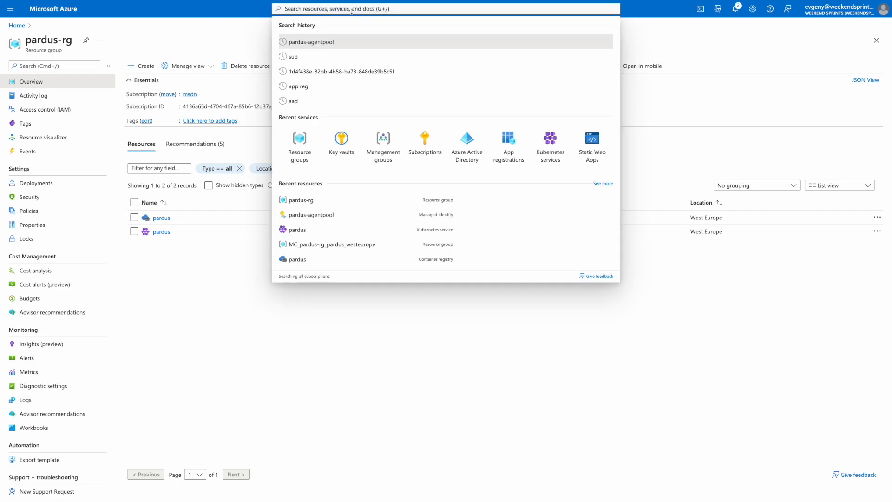
{"action": "left_click", "coordinate": [315, 42]}
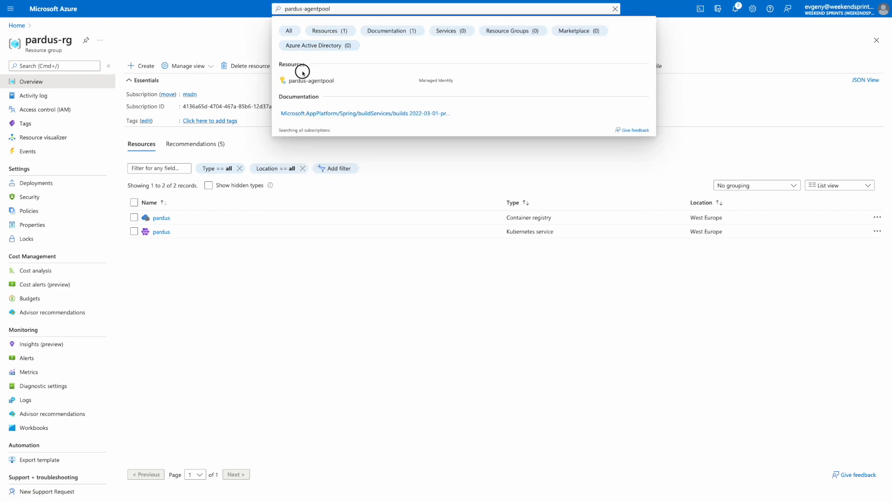
{"action": "left_click", "coordinate": [614, 9]}
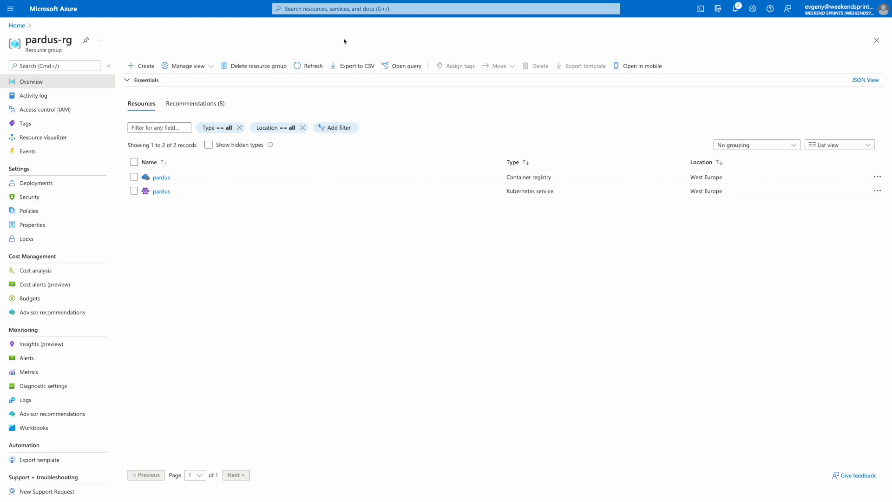
{"action": "mouse_move", "coordinate": [344, 53]}
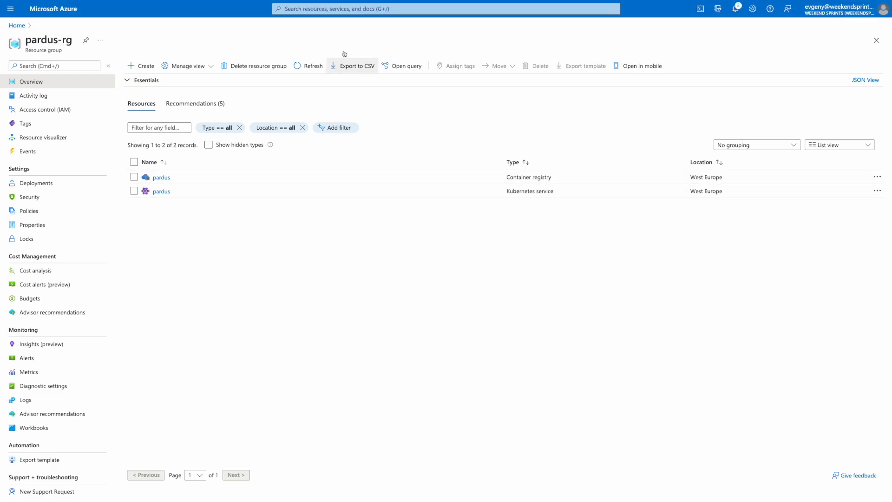
{"action": "type", "text": "pardus-agentpool"}
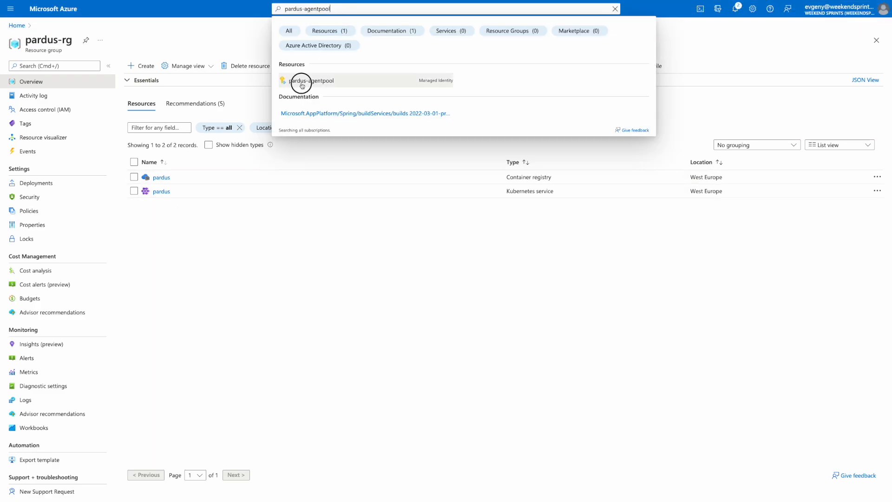
{"action": "left_click", "coordinate": [311, 80]}
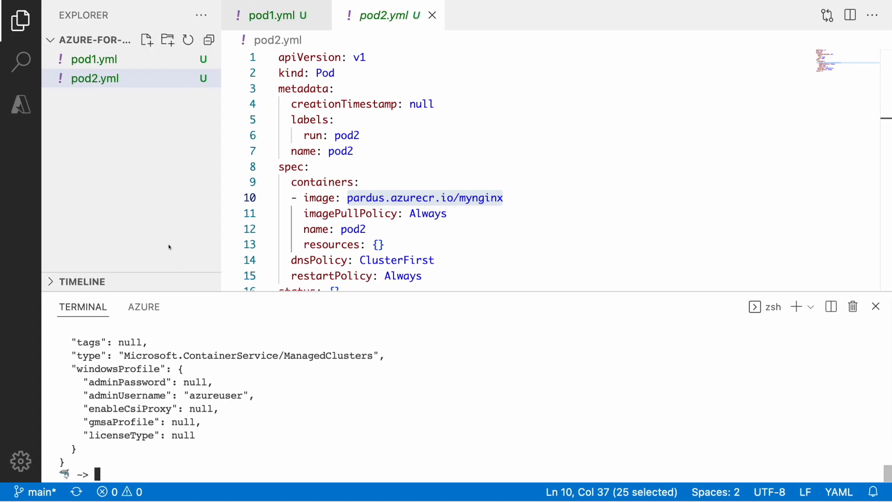
Step: Delete pod2 from the cluster with `k delete pod pod2`
{"action": "type", "text": "k delete pod pod2"}
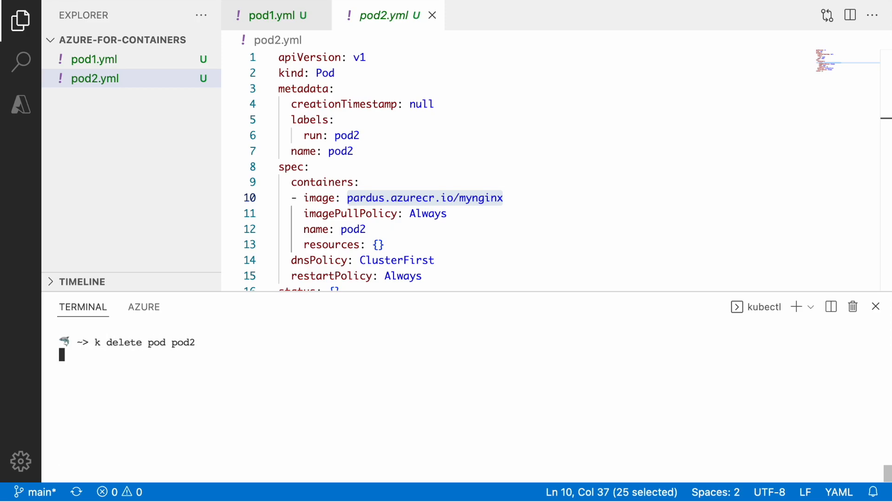
{"action": "key", "text": "Enter"}
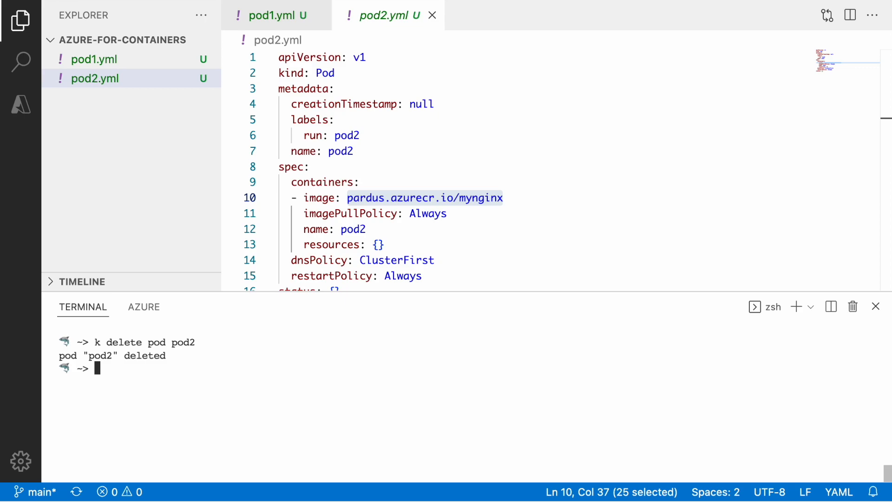
Step: Enable the admin user on the pardus registry in pardus-rg via `az acr update --admin-enabled true`
{"action": "type", "text": "az acr -"}
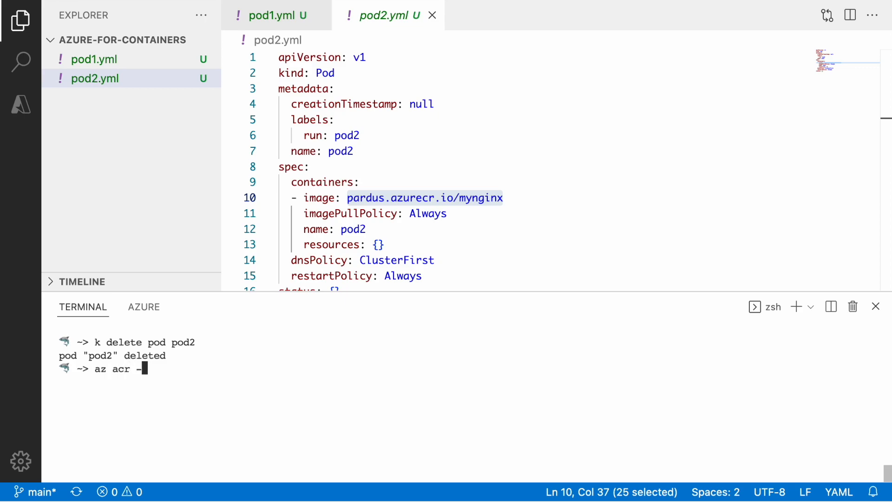
{"action": "type", "text": "n pardus -g p"}
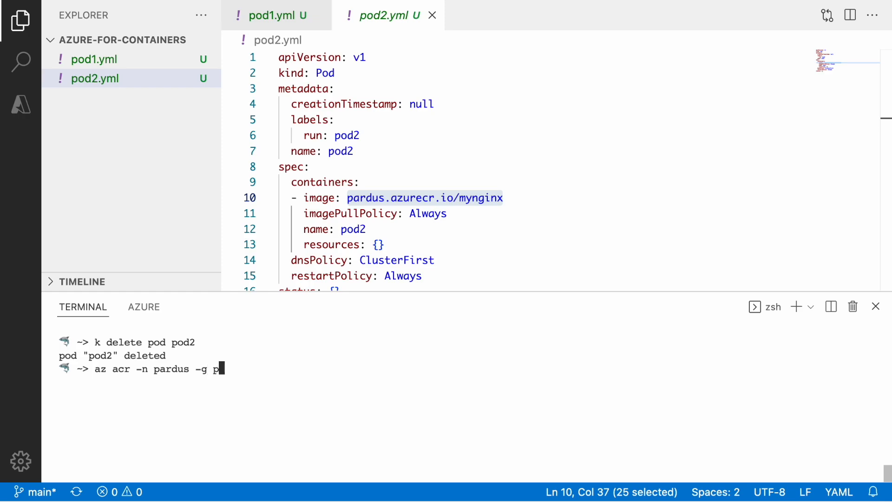
{"action": "type", "text": "ardus-re"}
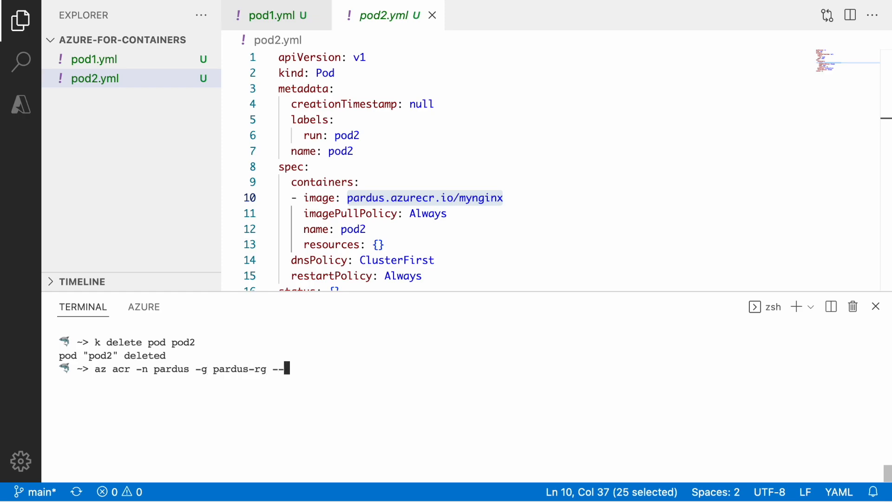
{"action": "type", "text": "ad"}
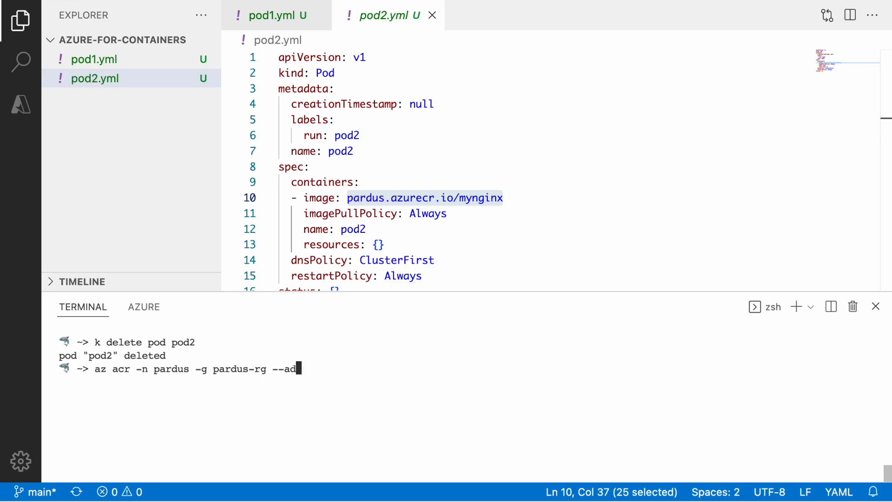
{"action": "key", "text": "Backspace"}
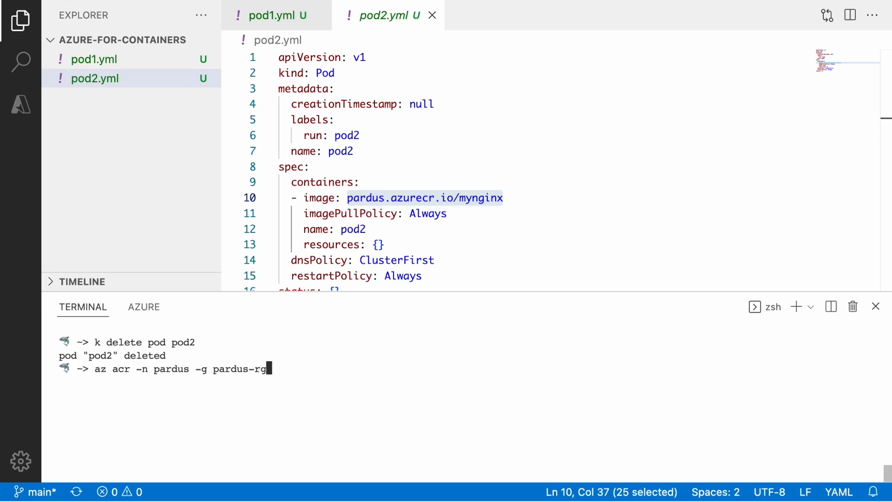
{"action": "type", "text": "update"}
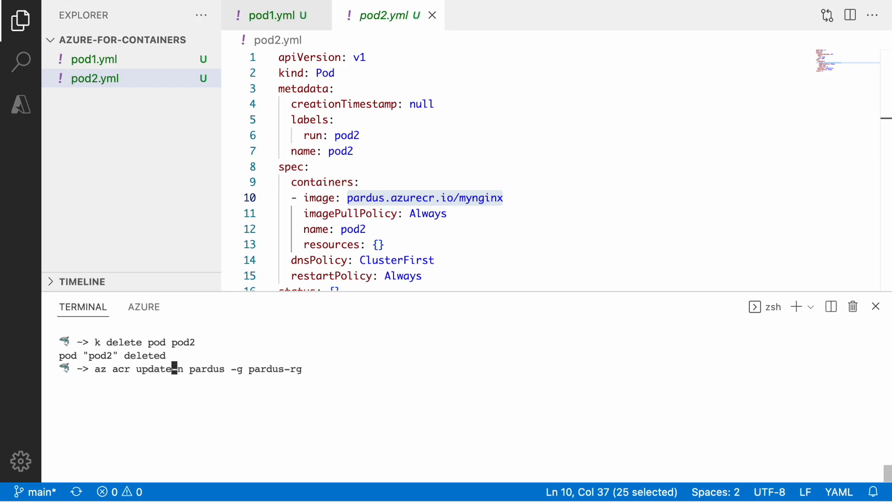
{"action": "type", "text": "--admin-enabled true"}
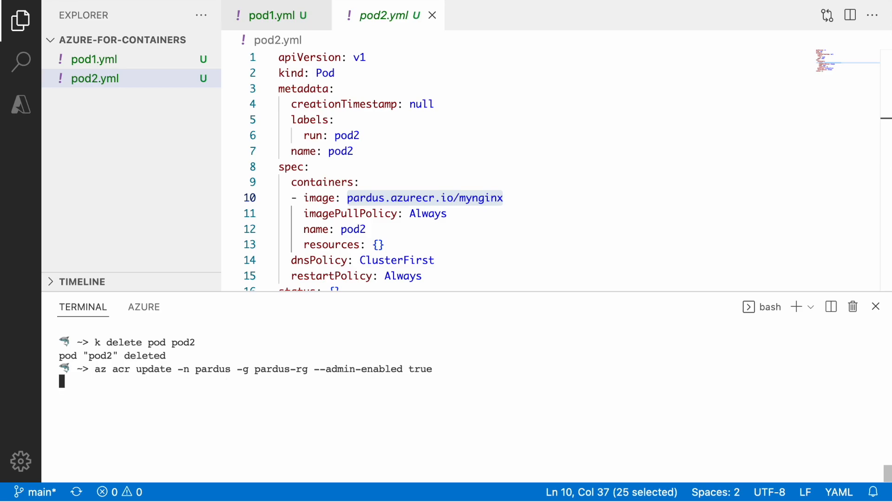
{"action": "key", "text": "Return"}
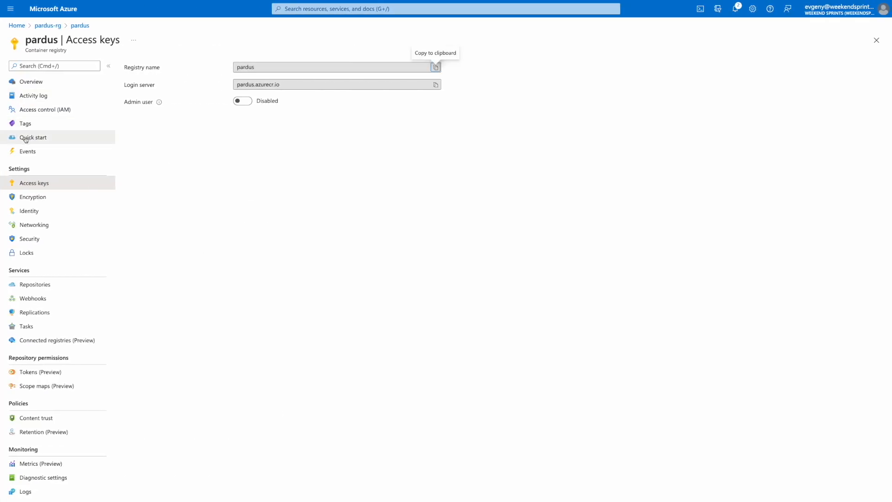
Step: Reload the pardus registry's Access keys to confirm the admin user is now enabled
{"action": "left_click", "coordinate": [243, 101]}
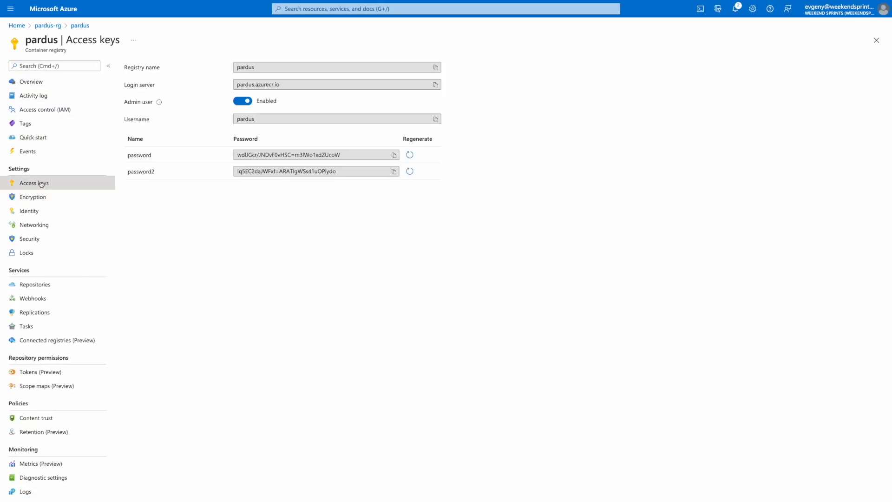
{"action": "mouse_move", "coordinate": [469, 140]}
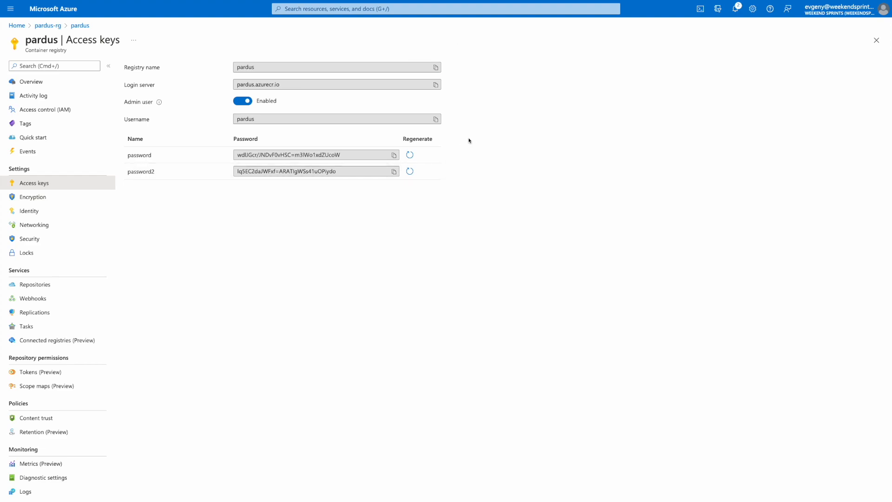
{"action": "mouse_move", "coordinate": [383, 205]}
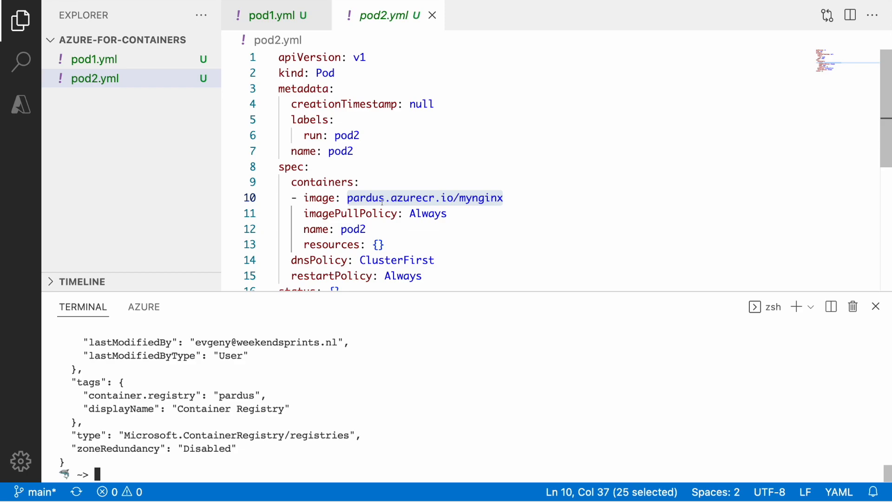
Step: Remove ~/.docker/config.json and log docker in to pardus.azurecr.io as pardus with the admin password
{"action": "type", "text": "rm ~/"}
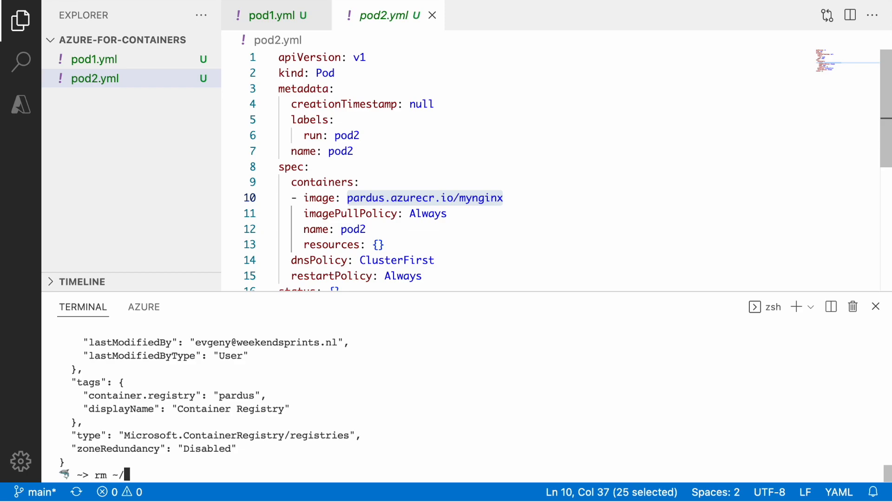
{"action": "type", "text": ".doke"}
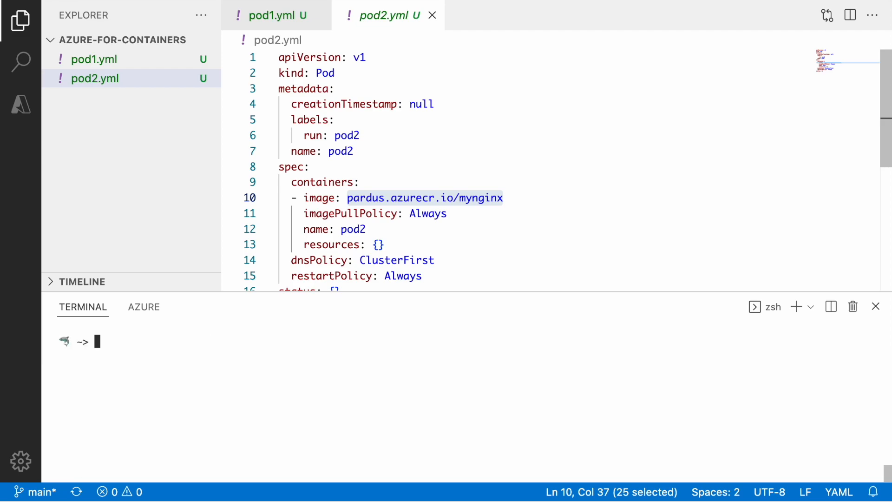
{"action": "type", "text": "docker login"}
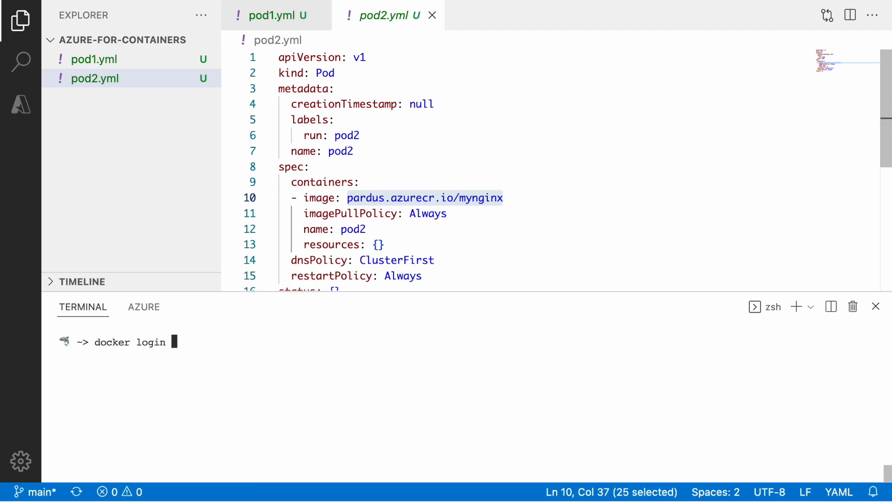
{"action": "type", "text": "pardus.az"}
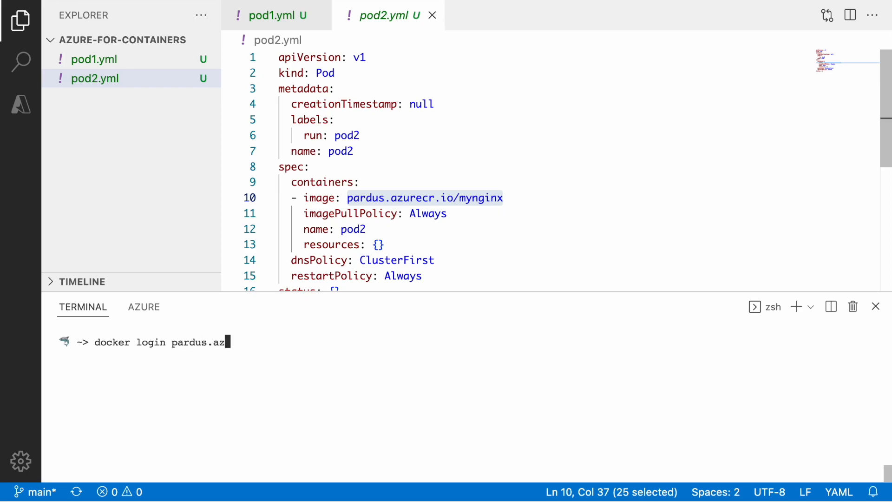
{"action": "type", "text": "urecr.io"}
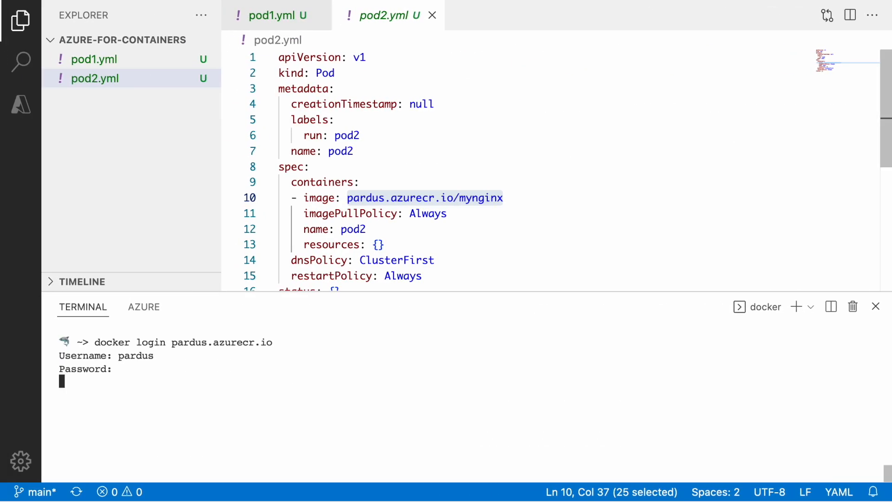
{"action": "key", "text": "Enter"}
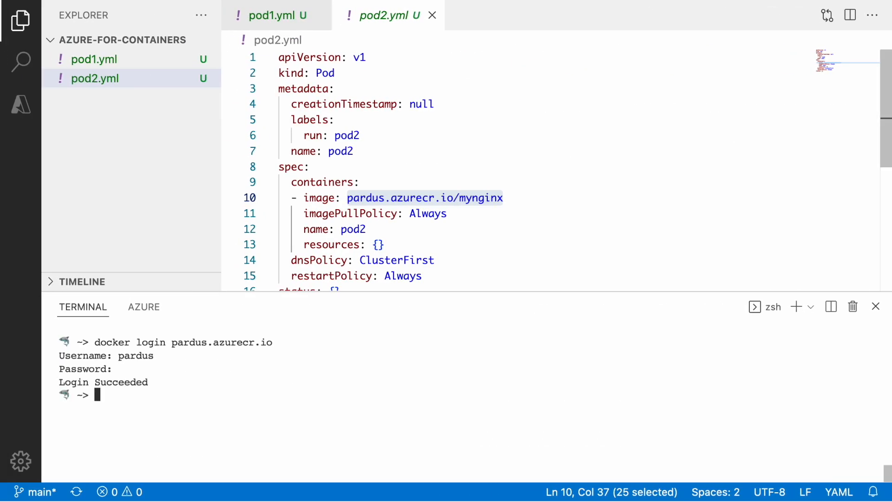
Step: Print ~/.docker/config.json to see the saved registry credentials
{"action": "type", "text": "cat ~/."}
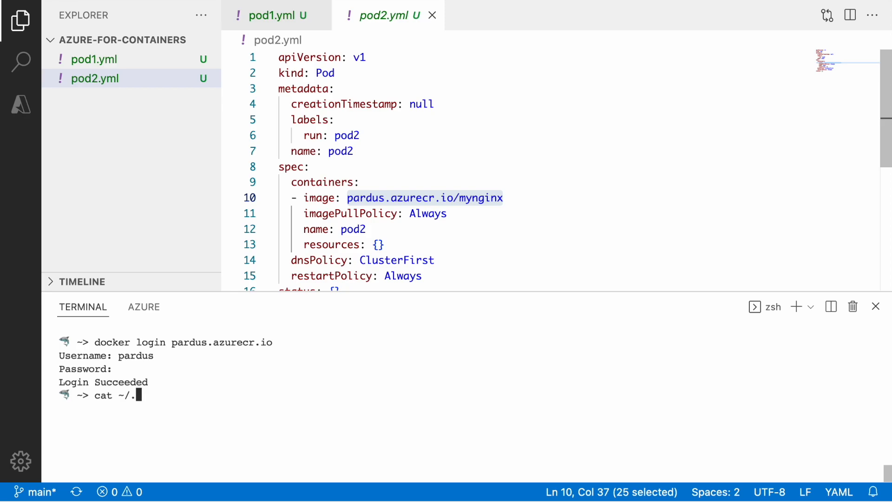
{"action": "type", "text": "docker/con"}
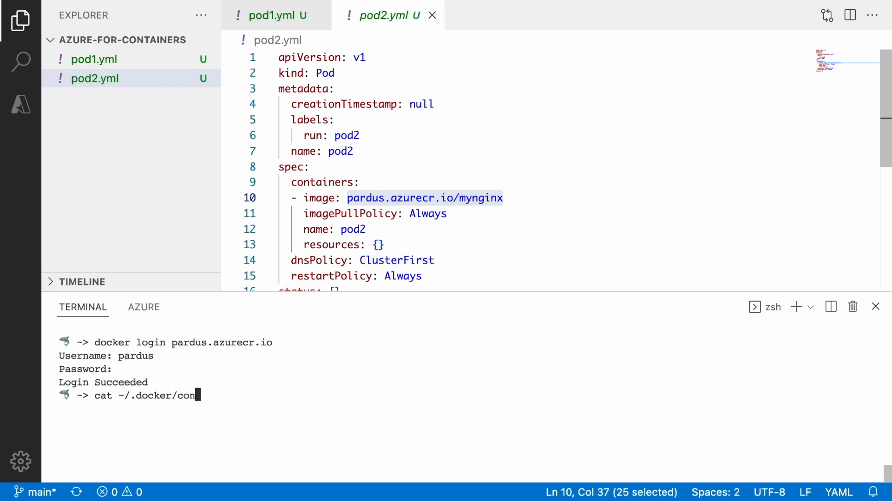
{"action": "key", "text": "Enter"}
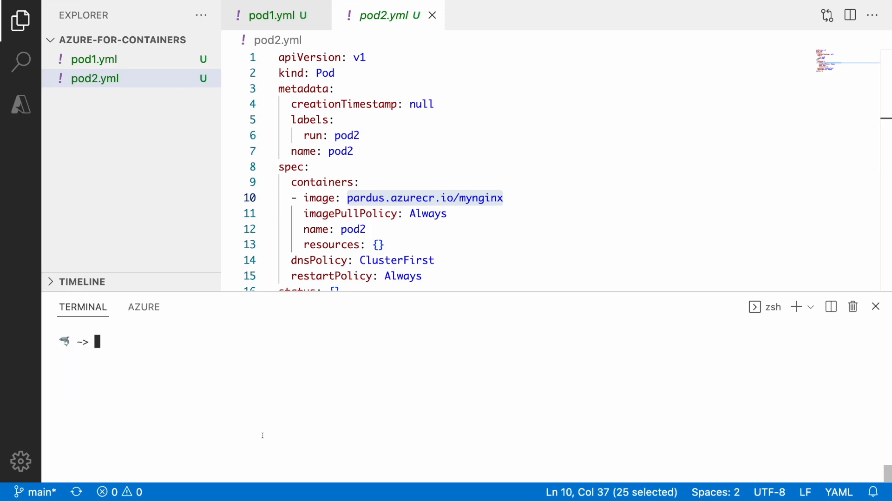
Step: Start `k create secret docker-registry mysecret1` with --docker-server=pardus.azurecr.io
{"action": "type", "text": "k create c"}
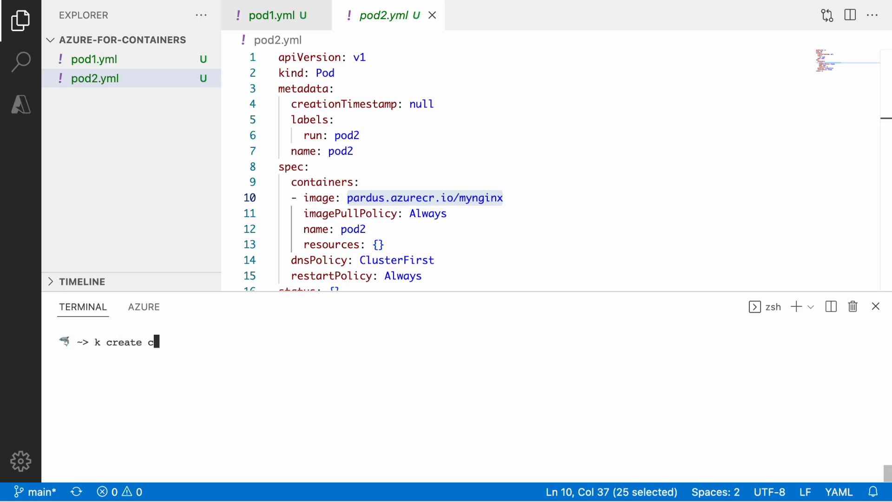
{"action": "type", "text": "secret"}
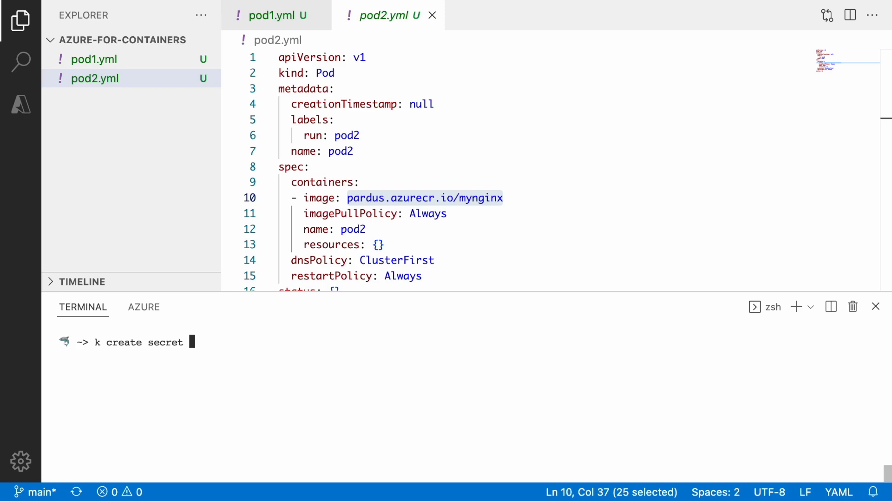
{"action": "type", "text": "docker-registry"}
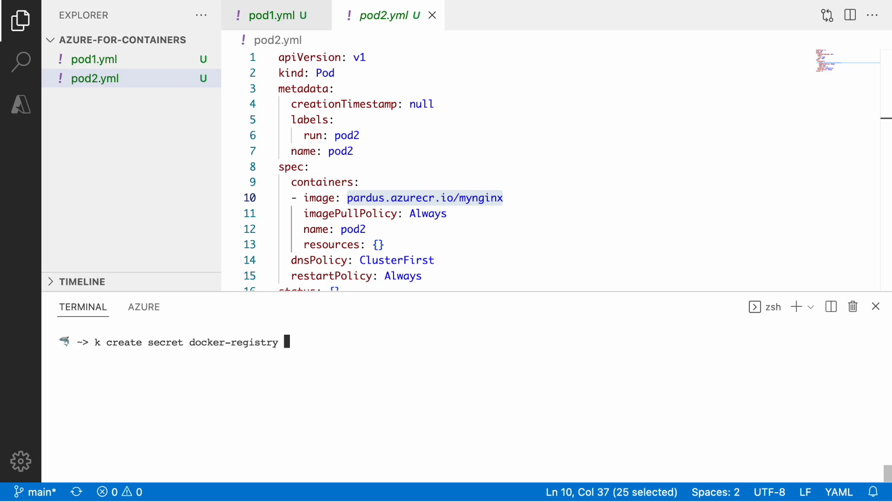
{"action": "type", "text": "my"}
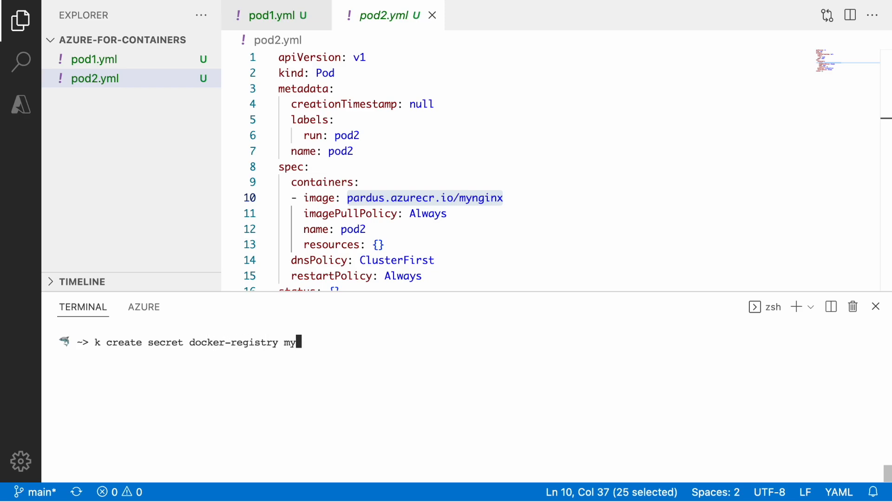
{"action": "type", "text": "secret1"}
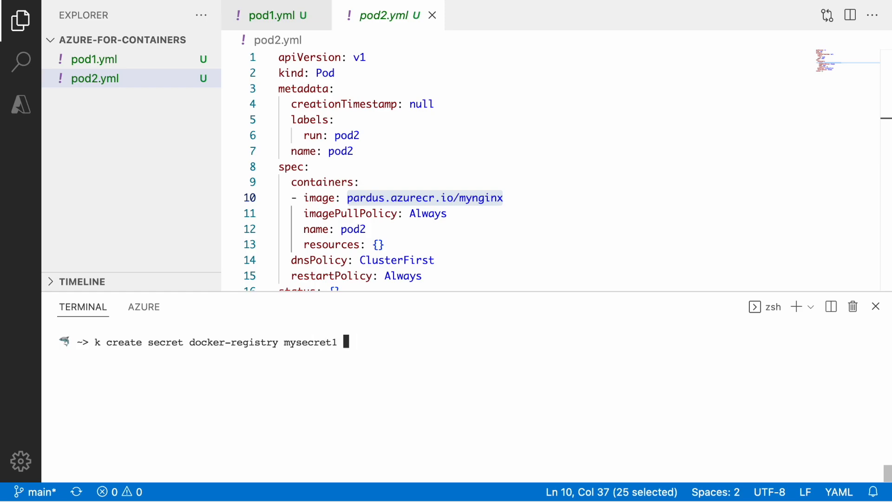
{"action": "type", "text": "--s"}
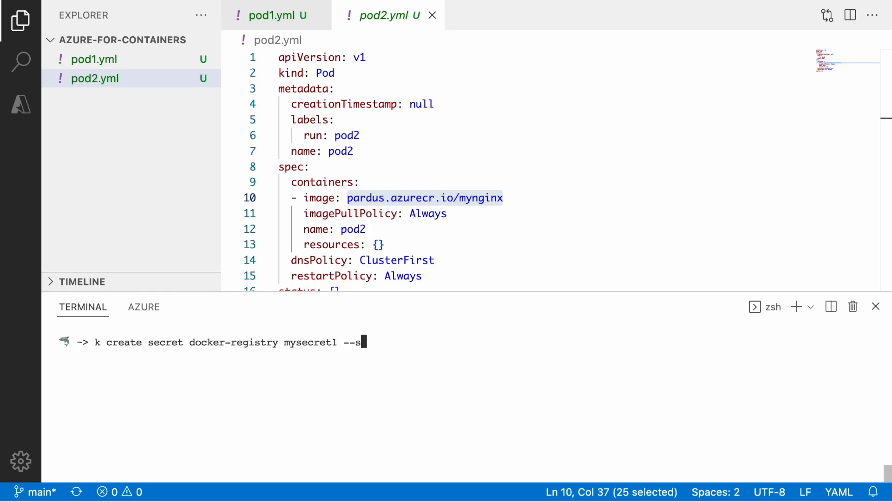
{"action": "type", "text": "docker-server"}
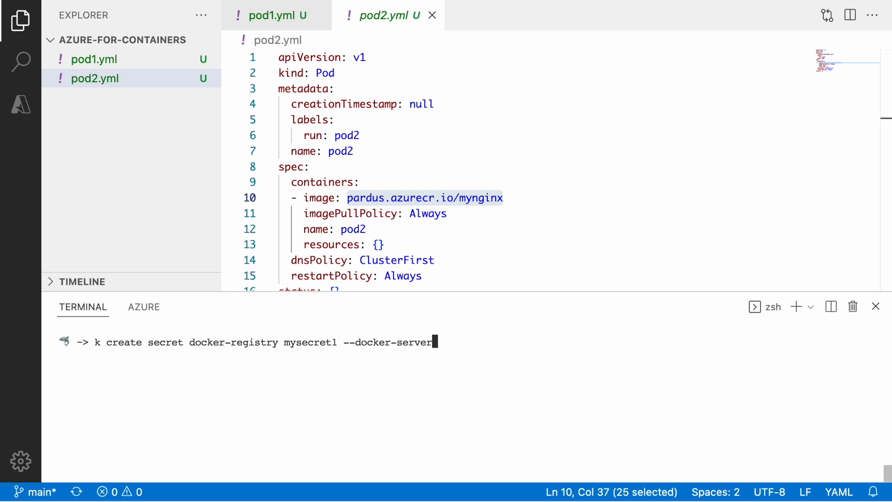
{"action": "type", "text": "="}
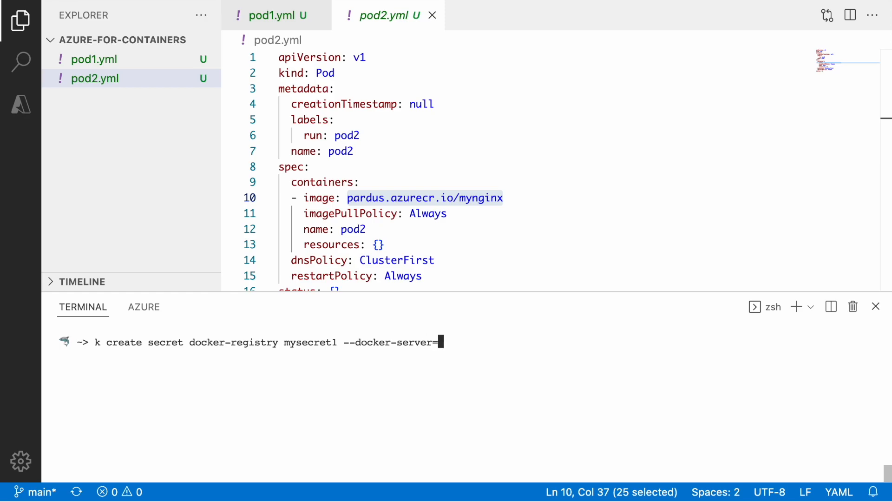
{"action": "type", "text": "pardus"}
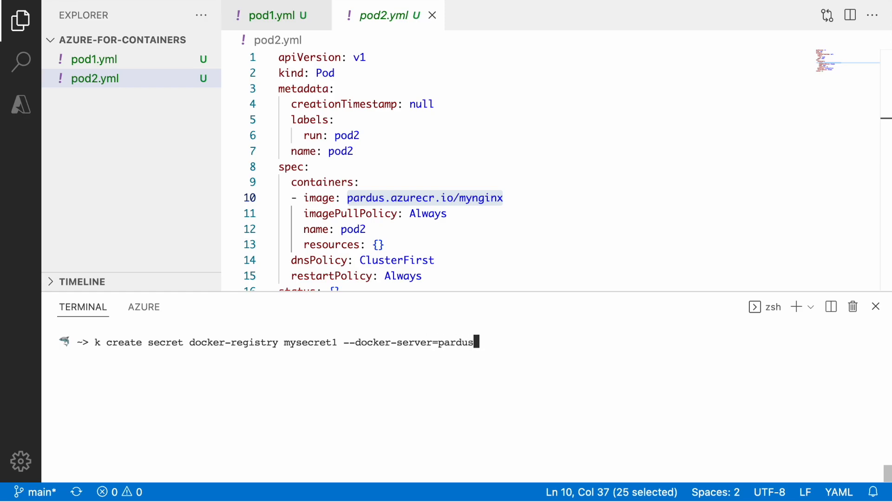
{"action": "type", "text": ".azurecr.io"}
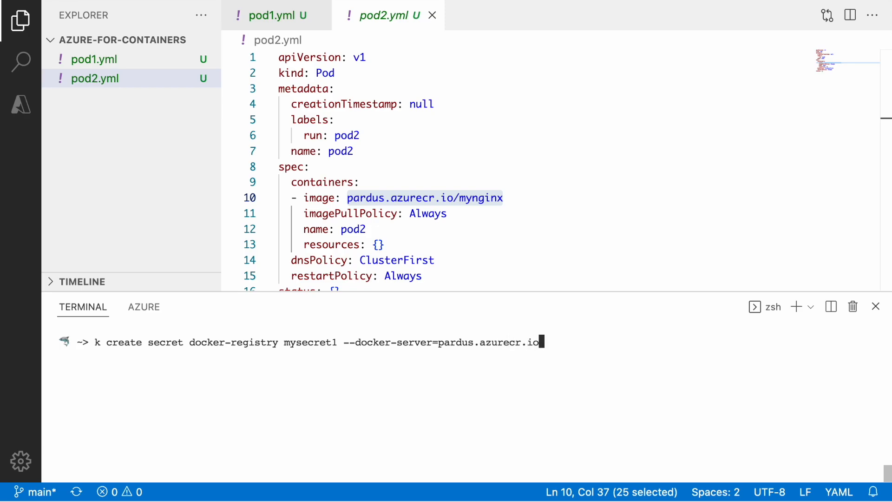
{"action": "key", "text": "Enter"}
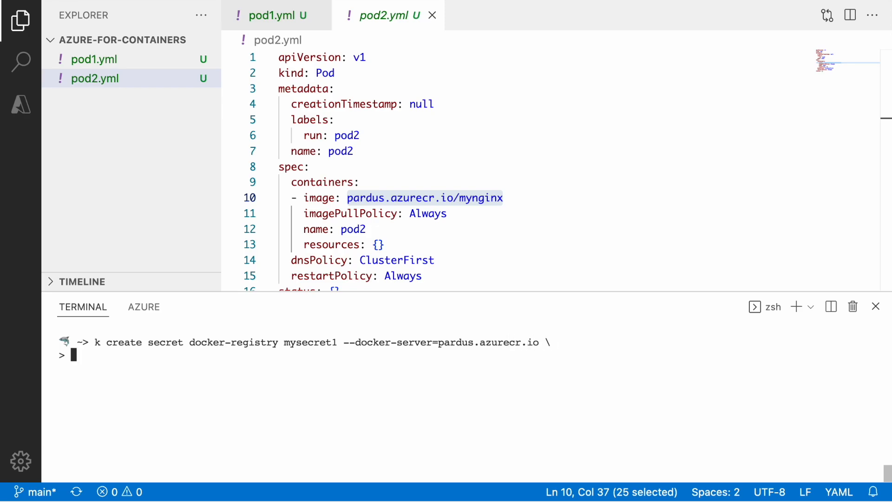
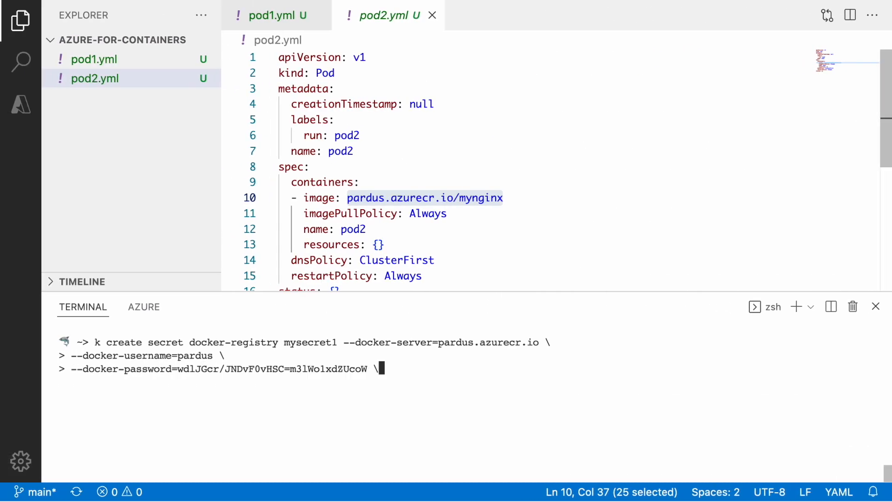
Step: Add --docker-username=pardus and the admin --docker-password to the secret command
{"action": "key", "text": "Enter"}
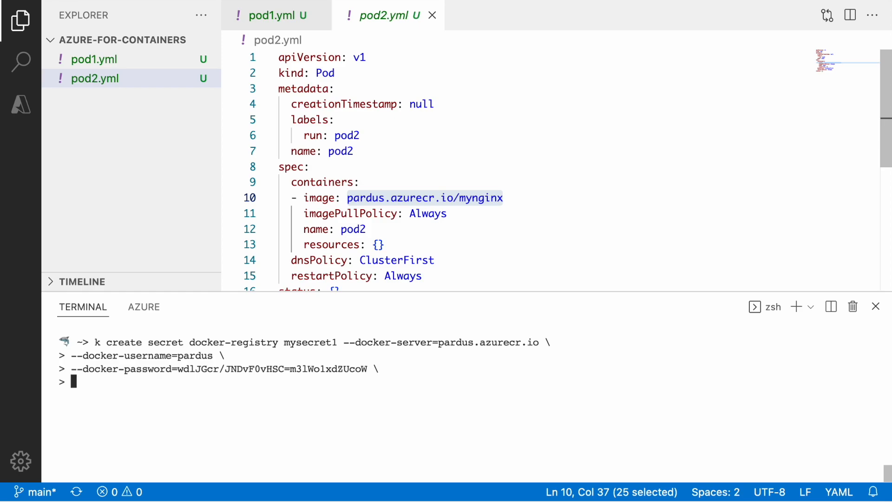
Step: Add the --docker-email, a client dry-run and yml output redirected to mysecret.yml
{"action": "type", "text": "--docker-e"}
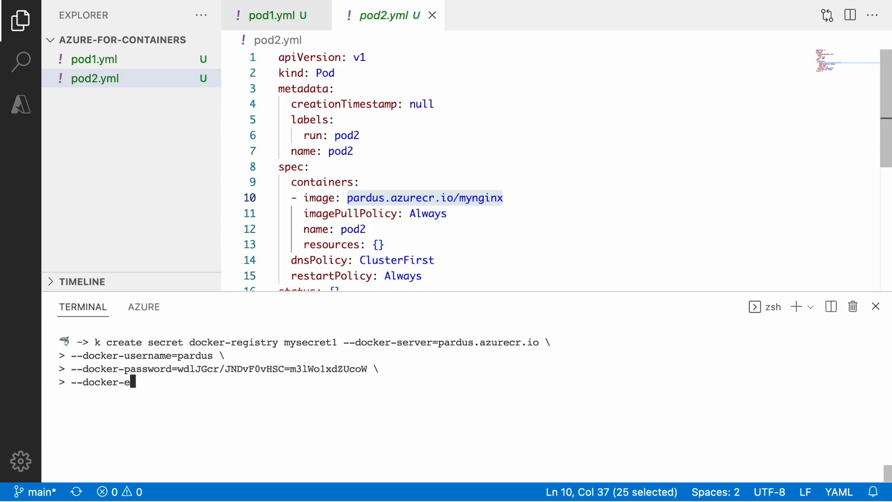
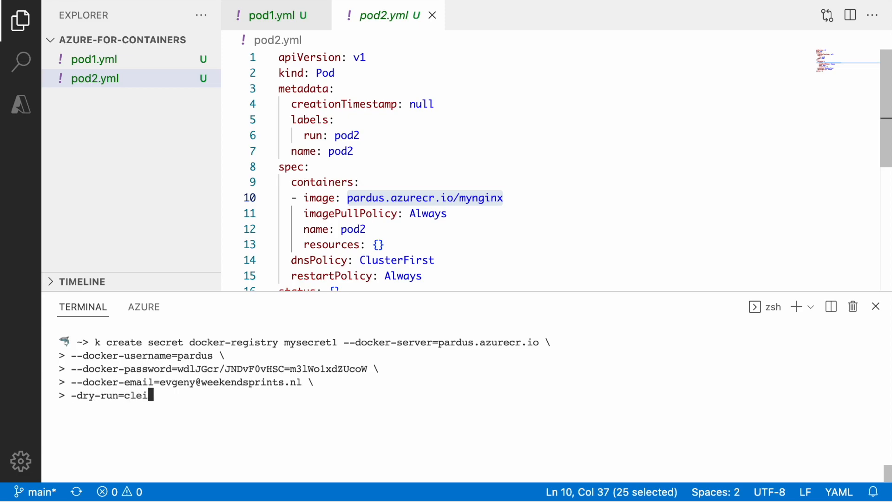
{"action": "type", "text": "ent 0"}
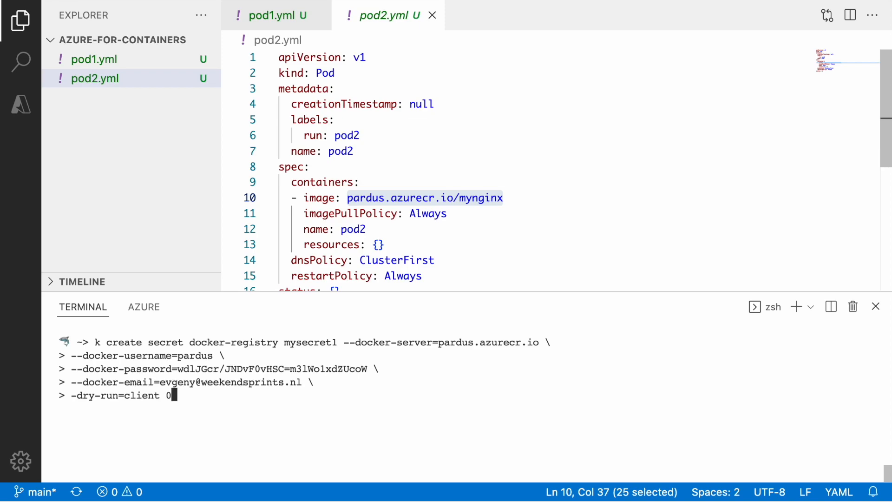
{"action": "type", "text": "-yml"}
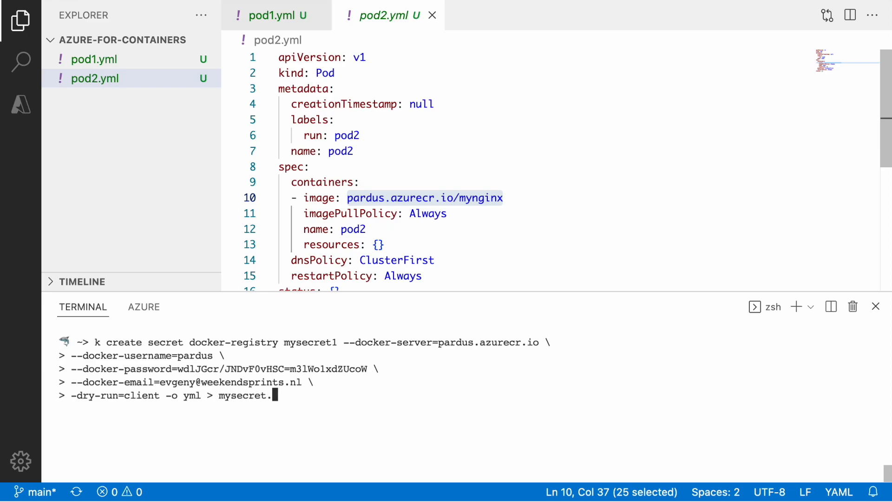
{"action": "type", "text": "yml"}
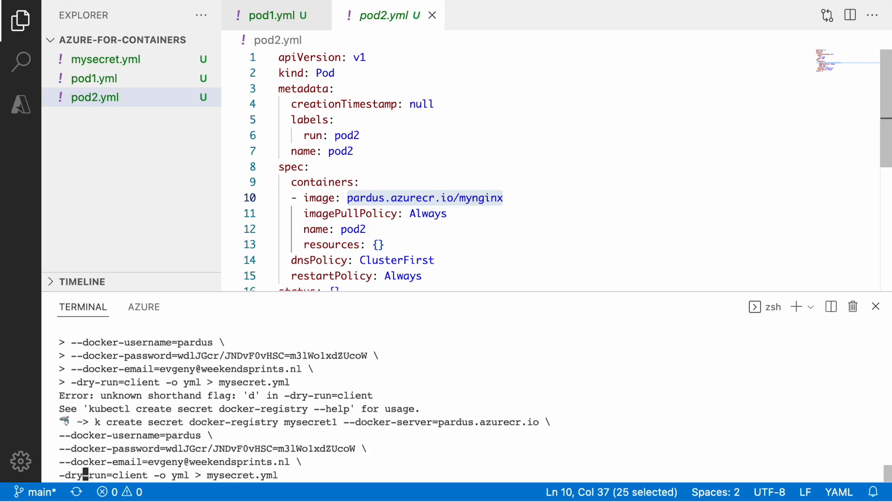
Step: Rerun the command with --dry-run=client and -o yaml so it writes mysecret.yml
{"action": "key", "text": "Return"}
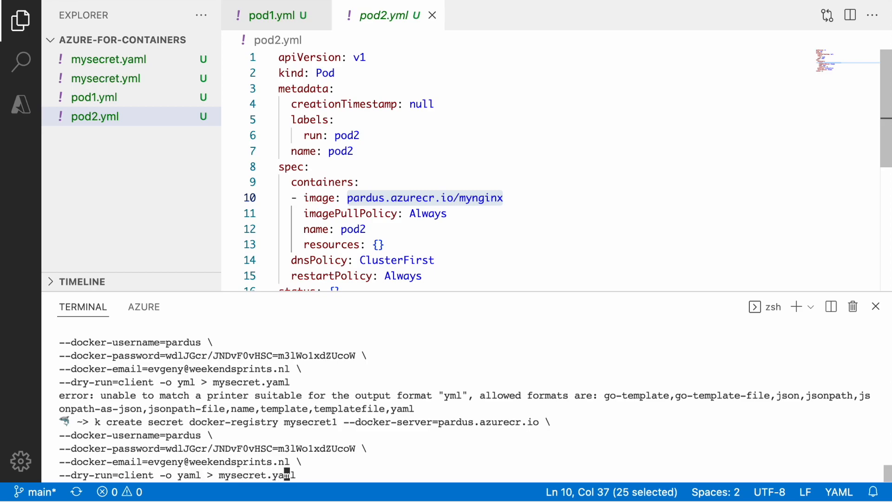
{"action": "key", "text": "Enter"}
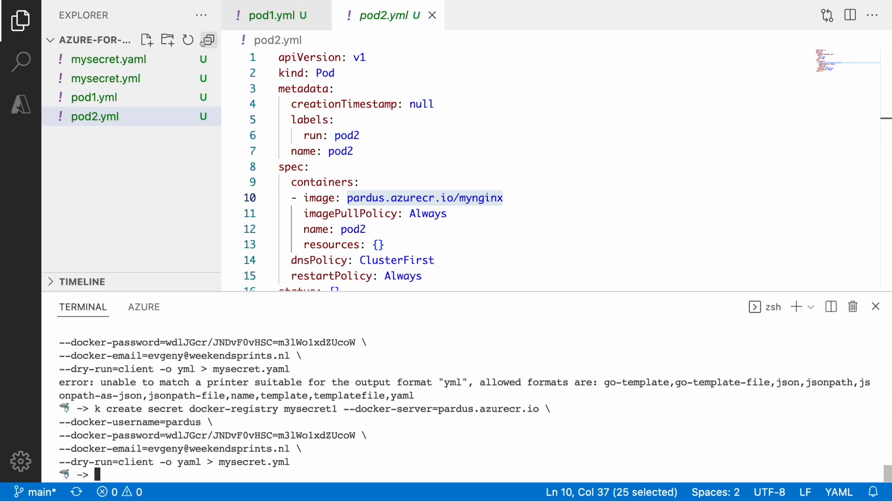
Step: Open mysecret.yml and delete the leftover mysecret.yaml file
{"action": "left_click", "coordinate": [106, 78]}
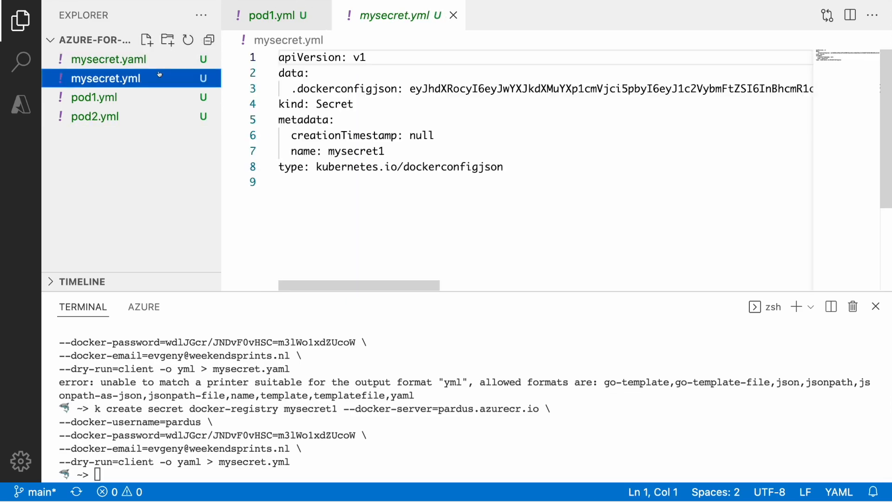
{"action": "right_click", "coordinate": [106, 79]}
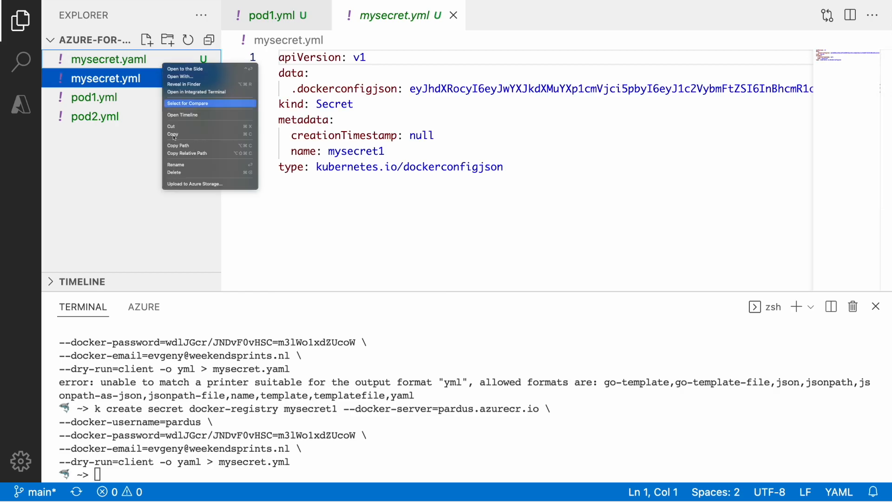
{"action": "left_click", "coordinate": [175, 172]}
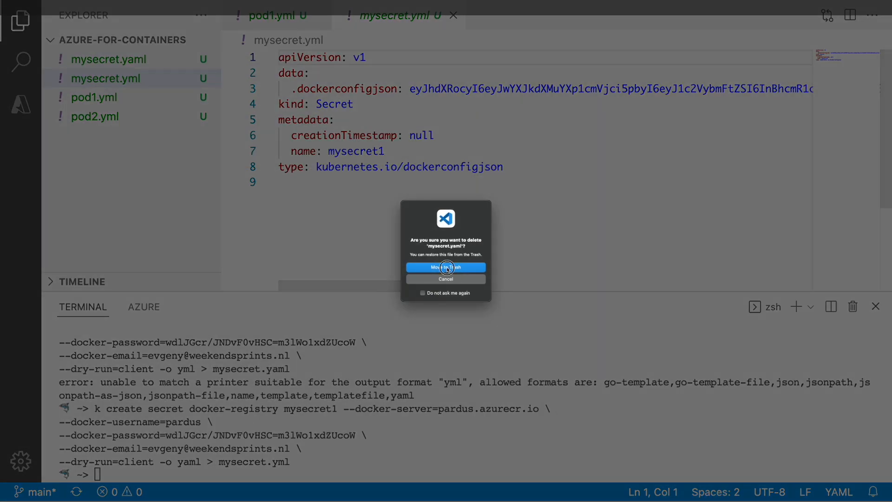
{"action": "left_click", "coordinate": [446, 268]}
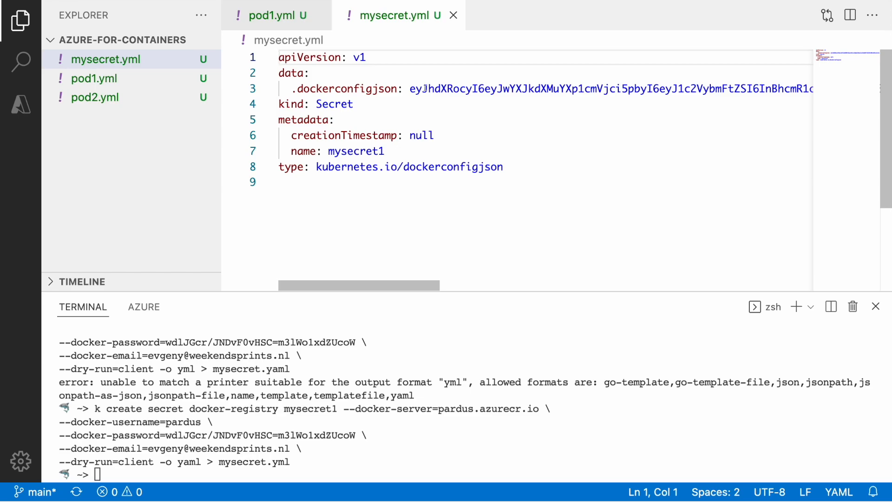
Step: Copy the .dockerconfigjson value and decode it in the terminal with `echo "…" | base64 --decode`
{"action": "scroll", "scroll_direction": "right", "scroll_amount": 3}
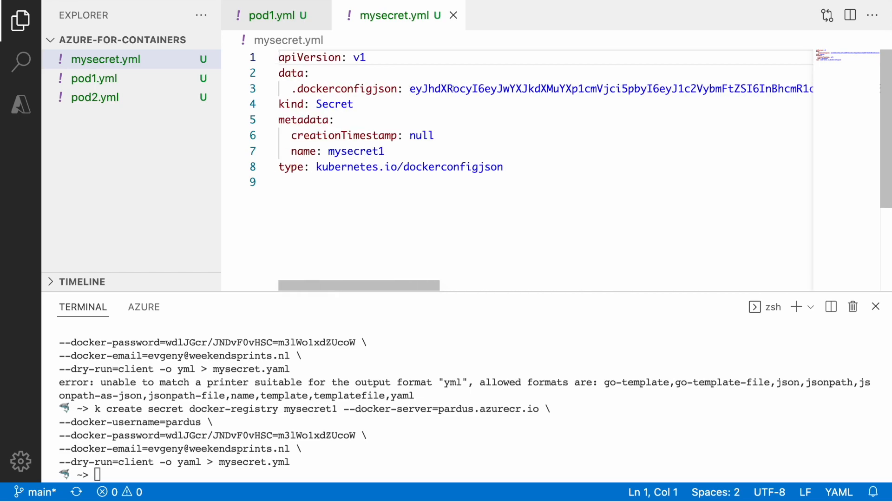
{"action": "left_click", "coordinate": [280, 88]}
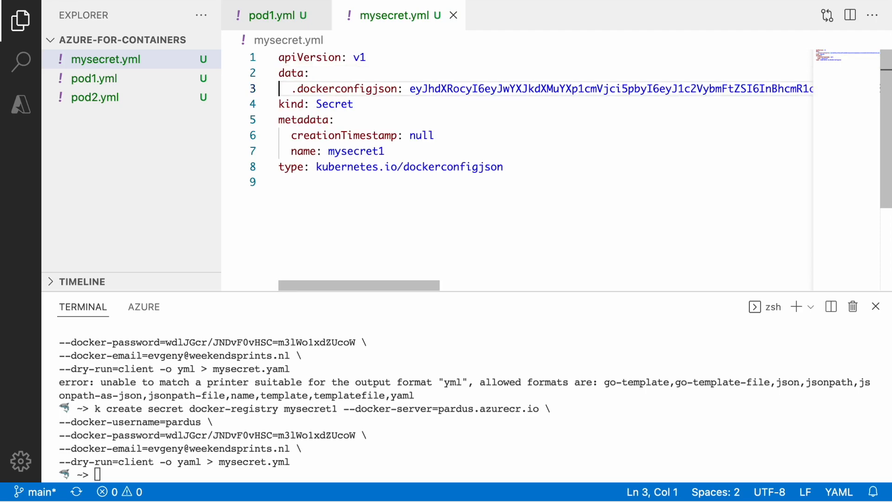
{"action": "left_click_drag", "start_coordinate": [314, 89], "coordinate": [815, 89]}
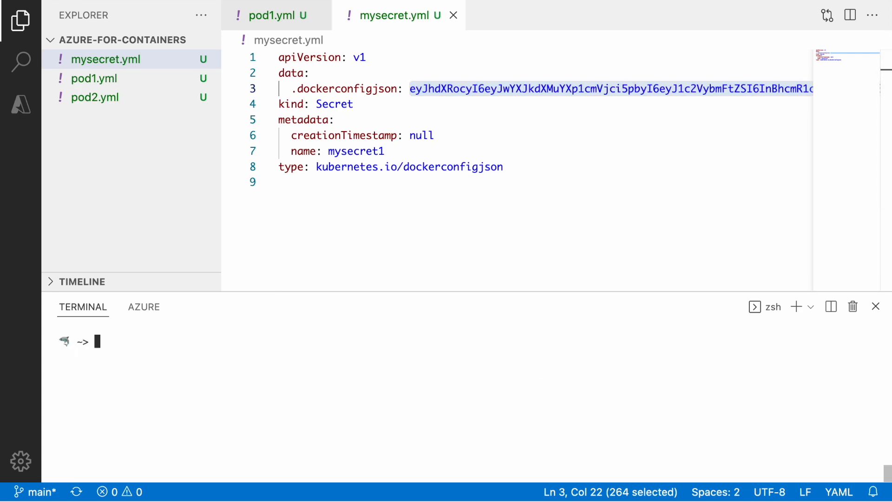
{"action": "type", "text": "echo \""}
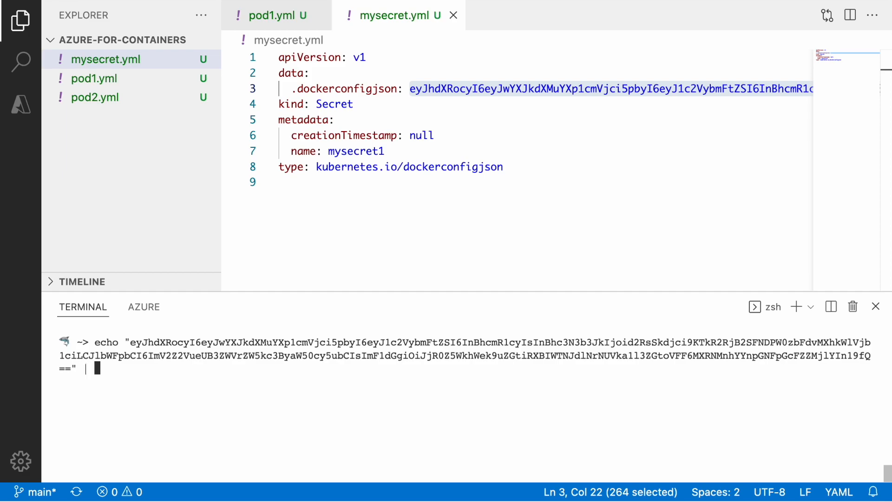
{"action": "type", "text": "base64 --de"}
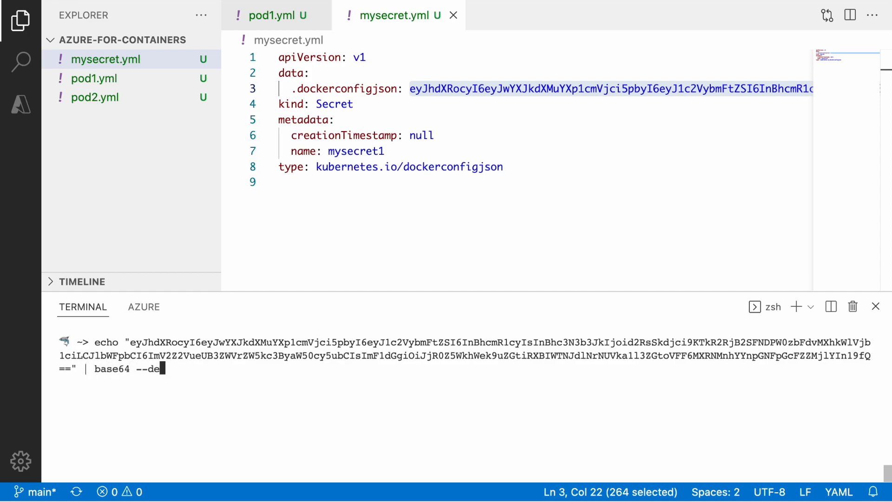
{"action": "key", "text": "Enter"}
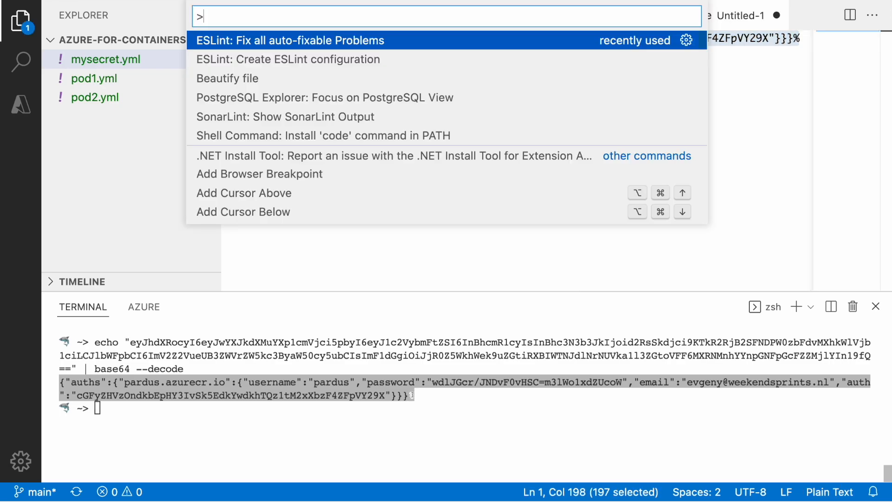
Step: Format the decoded registry credentials as JSON in a scratch file, then close it
{"action": "left_click", "coordinate": [226, 78]}
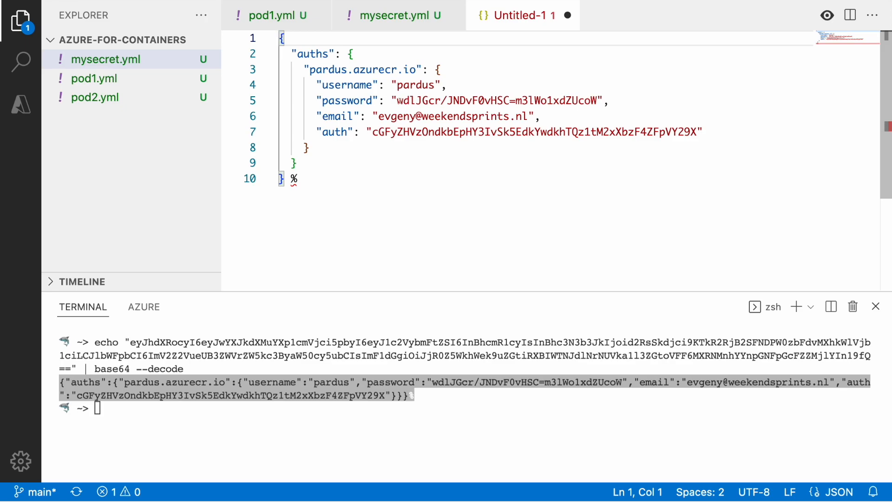
{"action": "left_click_drag", "start_coordinate": [397, 100], "coordinate": [598, 100]}
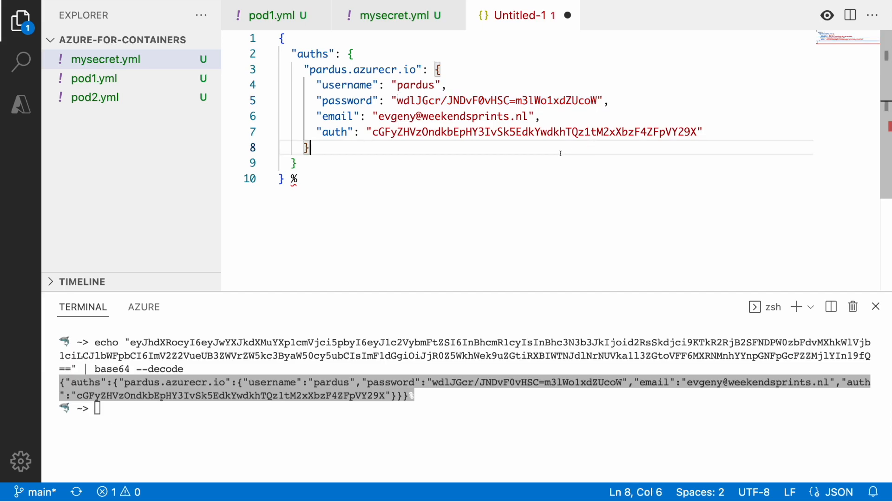
{"action": "left_click", "coordinate": [391, 15]}
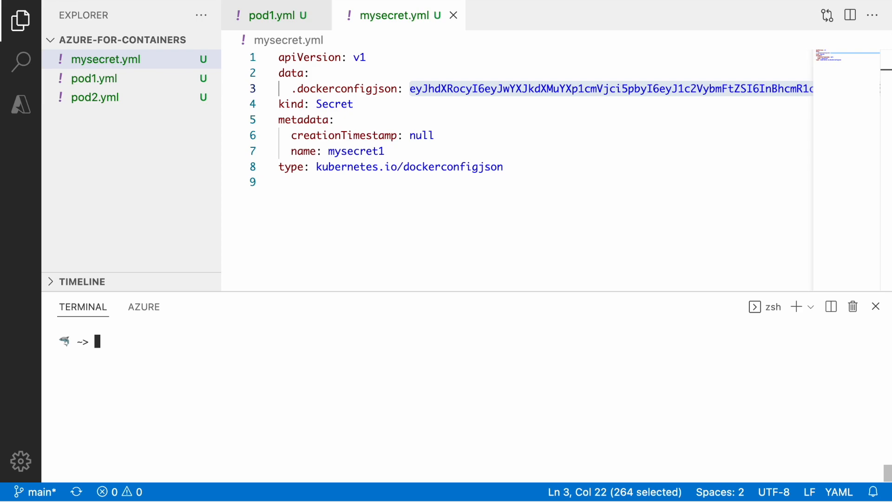
Step: Apply mysecret.yml to create secret mysecret1 and list the cluster secrets to confirm it
{"action": "type", "text": "k apply -f"}
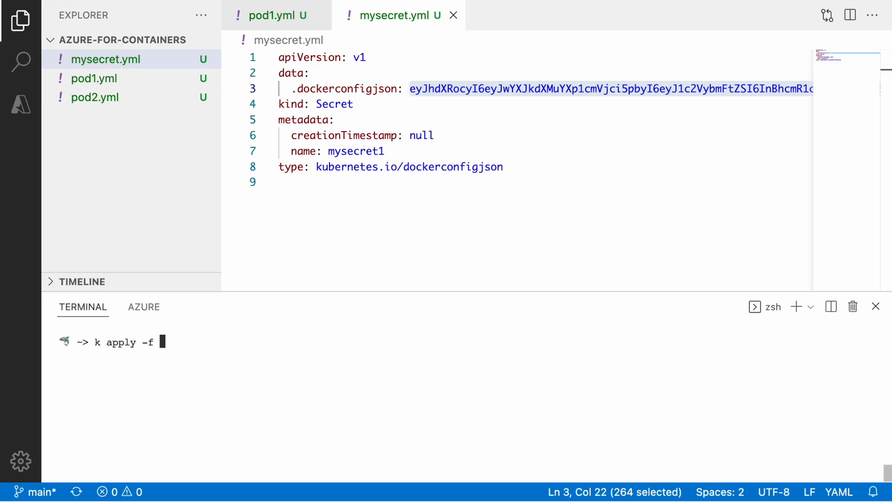
{"action": "type", "text": "mysecret.yml"}
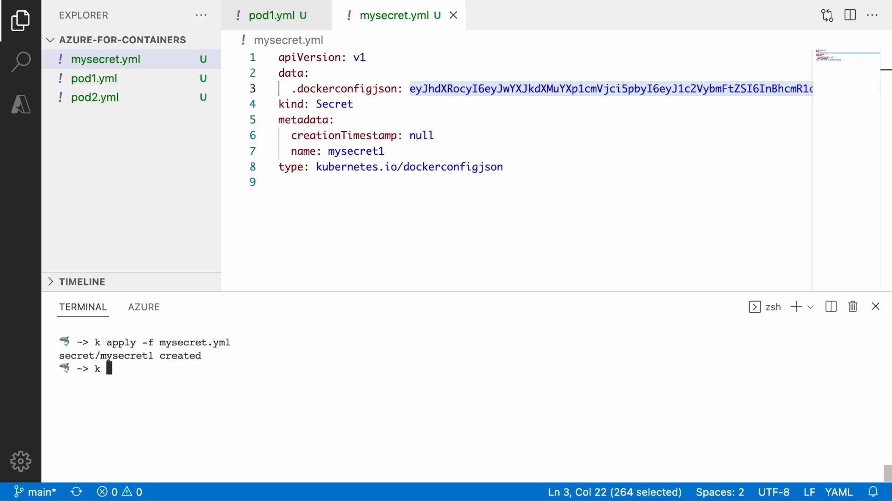
{"action": "type", "text": "get secret"}
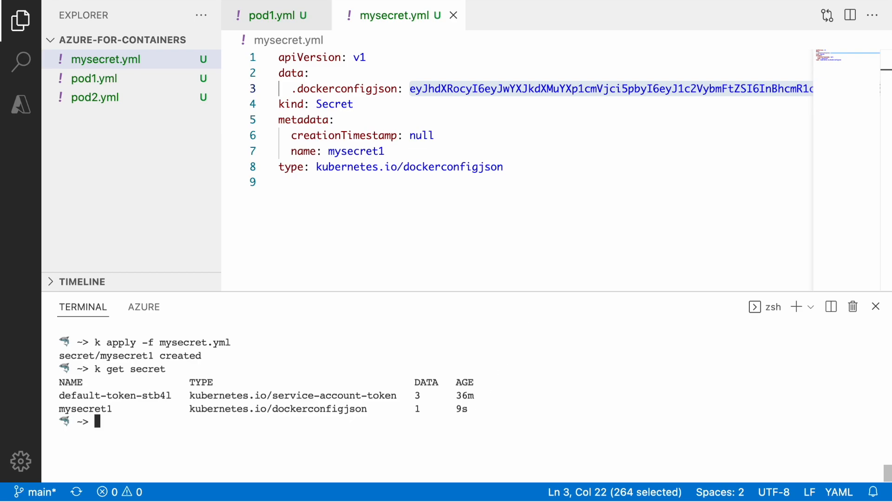
{"action": "left_click", "coordinate": [269, 15]}
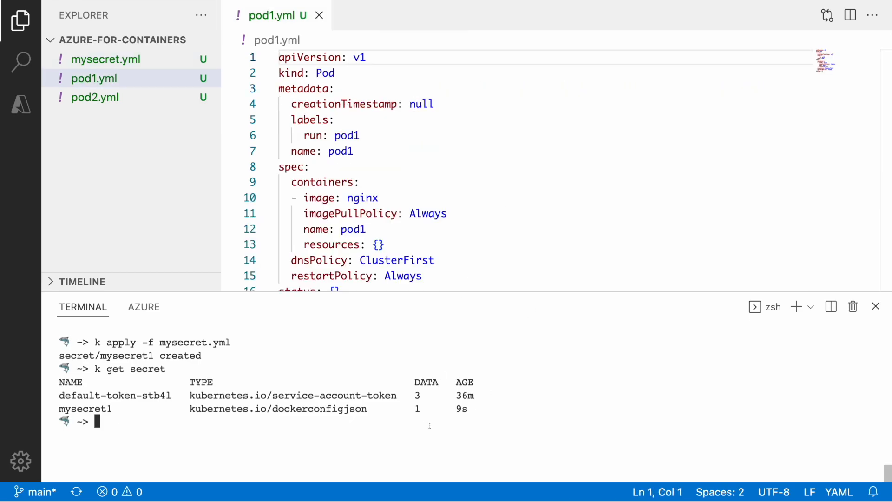
Step: Clear the terminal and begin a `k run pod3` command
{"action": "type", "text": "l"}
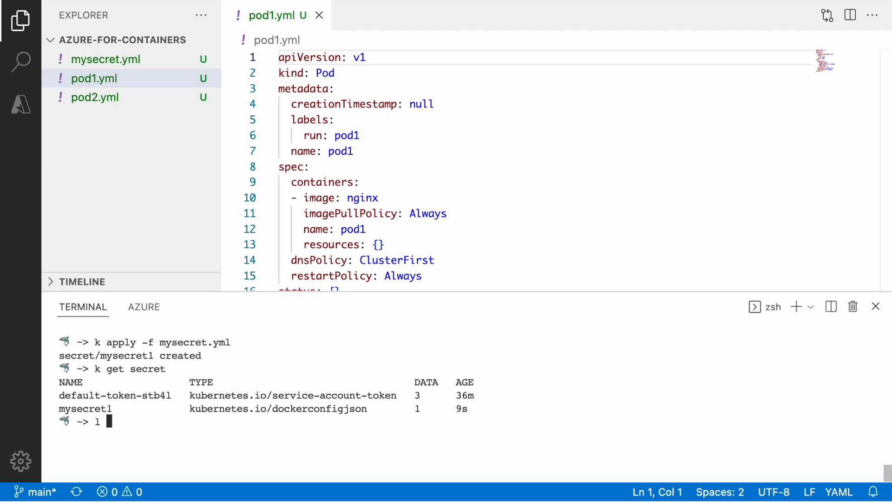
{"action": "type", "text": "run"}
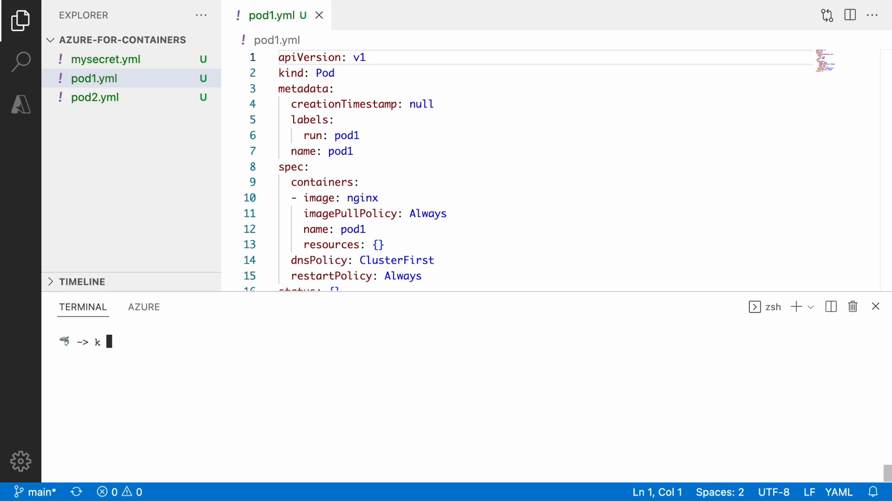
{"action": "type", "text": "run pod3 --"}
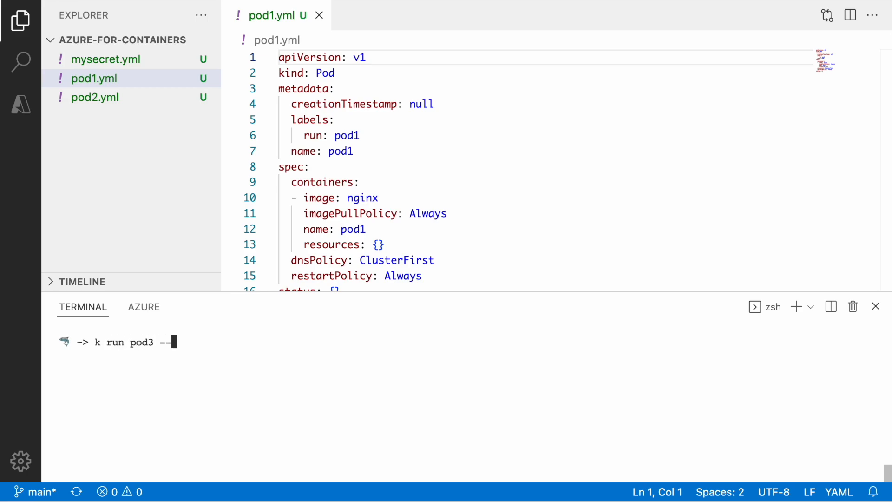
Step: Give pod3 the image pardus.azurecr.io/mynginx and an image pull policy flag
{"action": "type", "text": "image="}
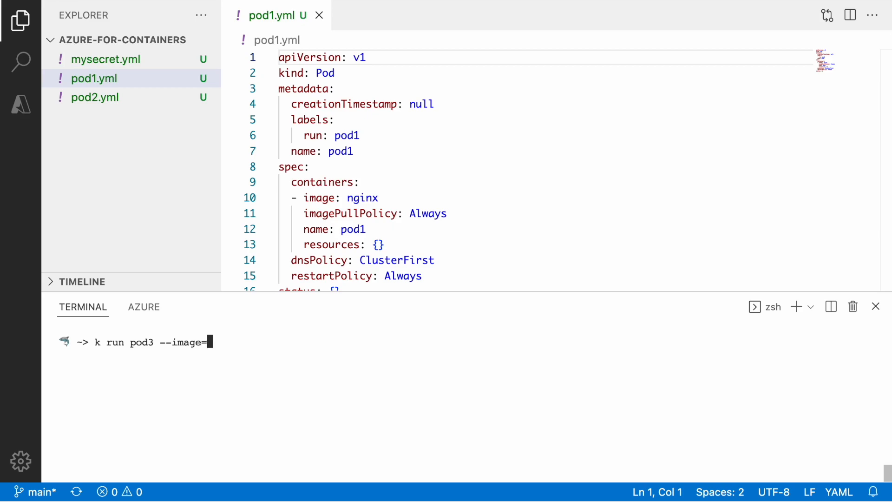
{"action": "type", "text": "pardus.azur"}
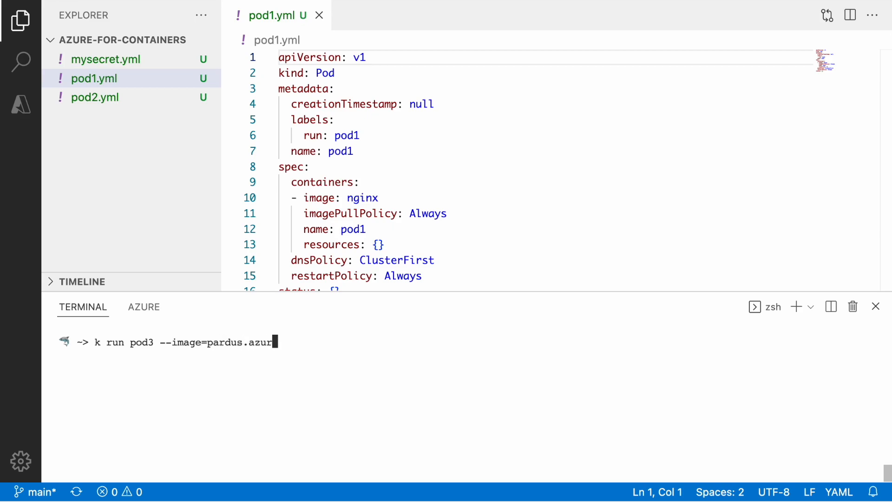
{"action": "type", "text": "ecr.io/"}
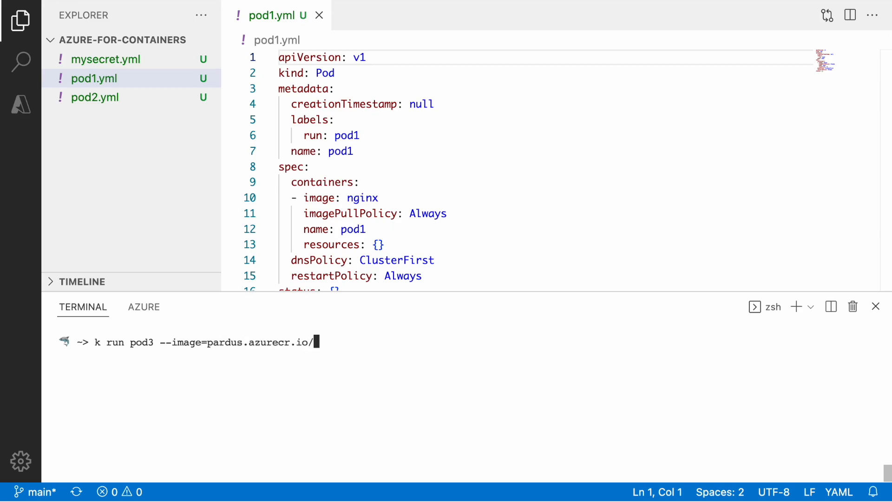
{"action": "type", "text": "mynginx \\"}
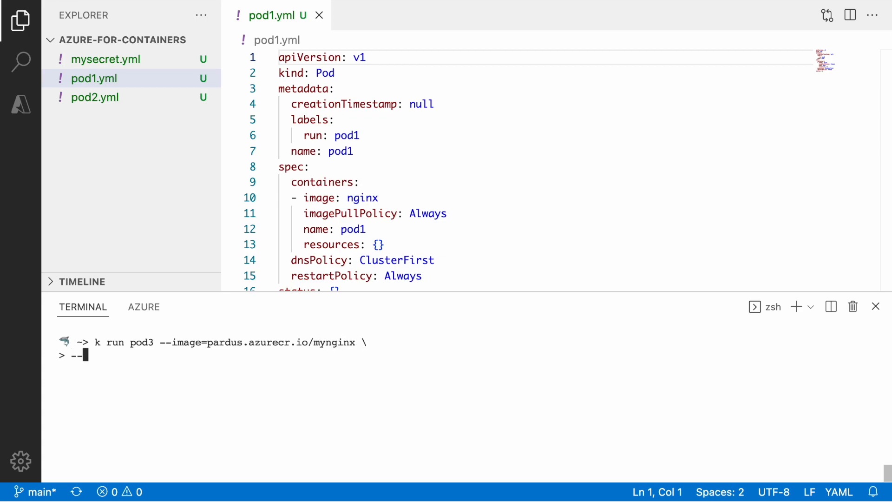
{"action": "type", "text": "image"}
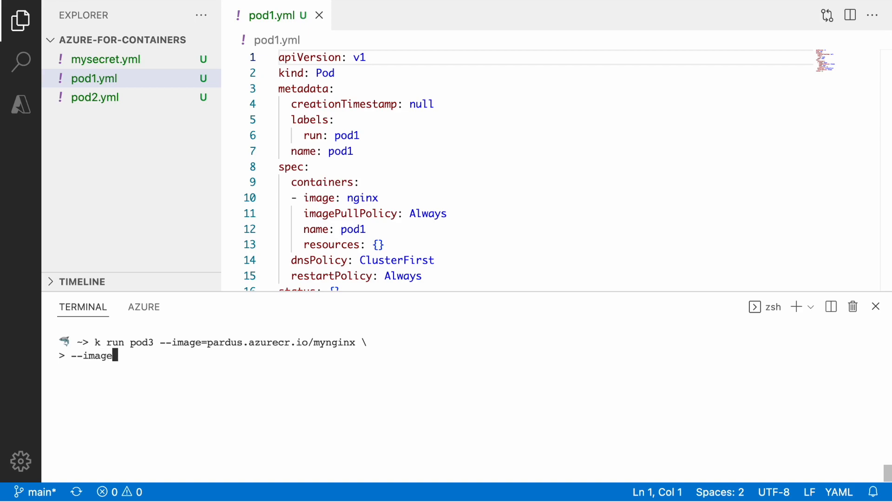
{"action": "type", "text": "-pul-"}
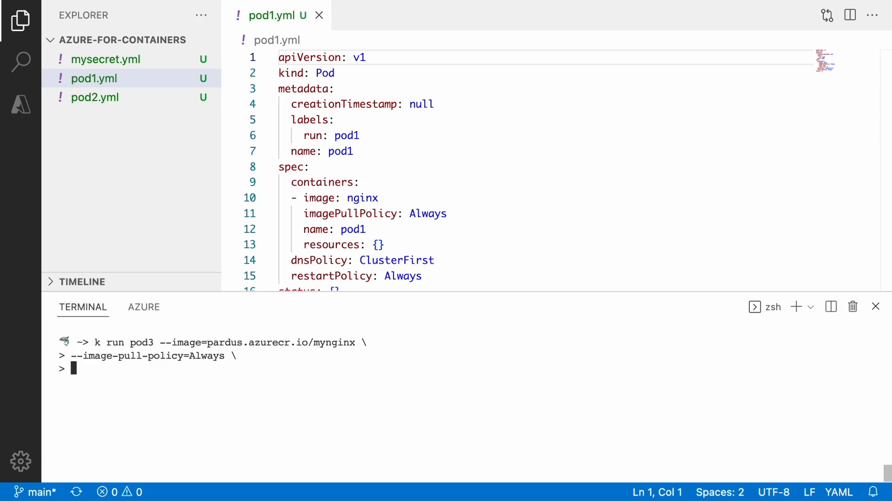
Step: Add an --overrides spec containing an imagePullSecrets list
{"action": "type", "text": "--o"}
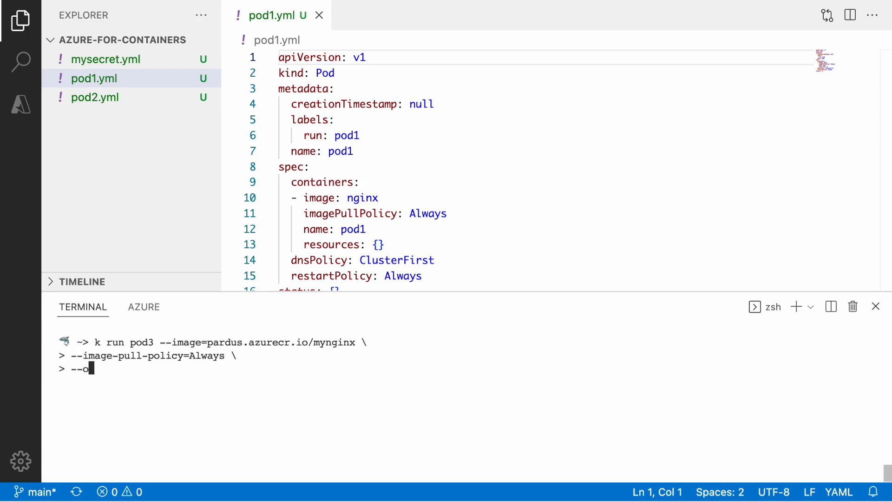
{"action": "type", "text": "verrides="}
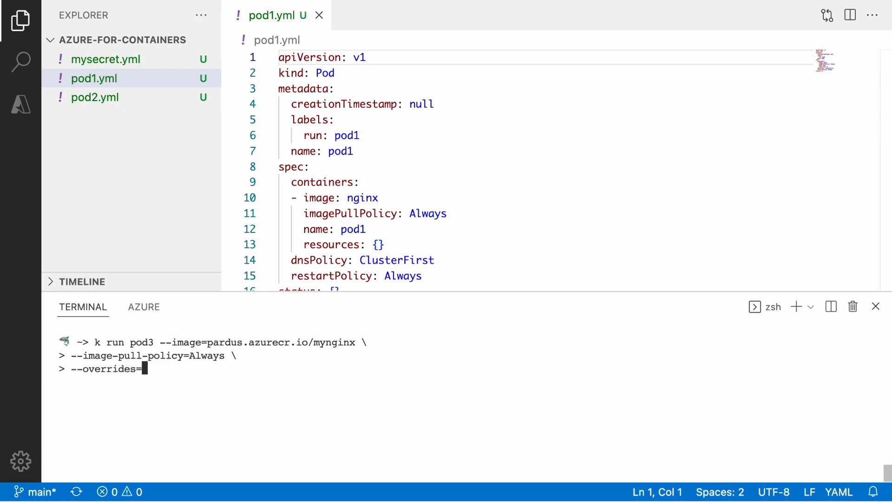
{"action": "type", "text": "'{}'"}
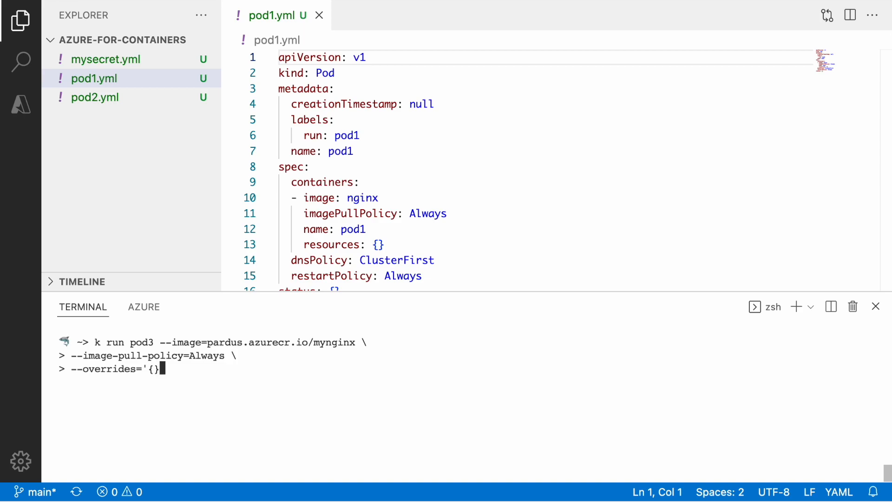
{"action": "type", "text": "' \\"}
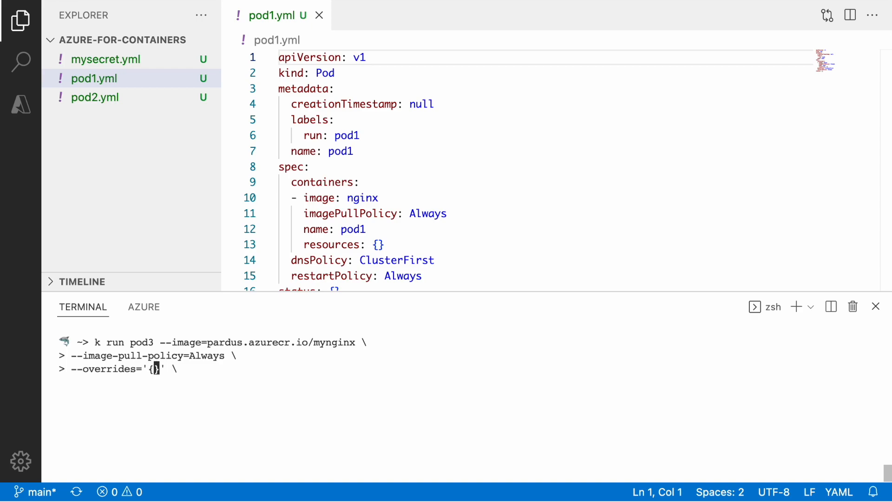
{"action": "type", "text": ":"}
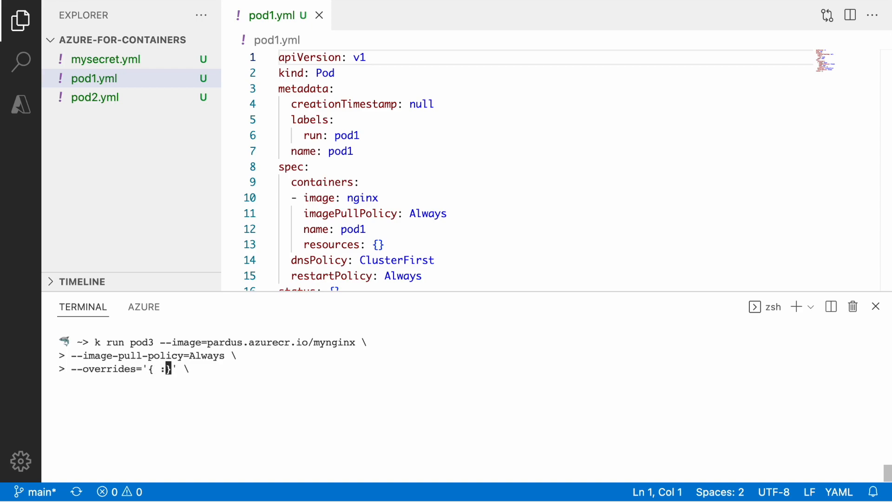
{"action": "type", "text": "\"spec\":L"}
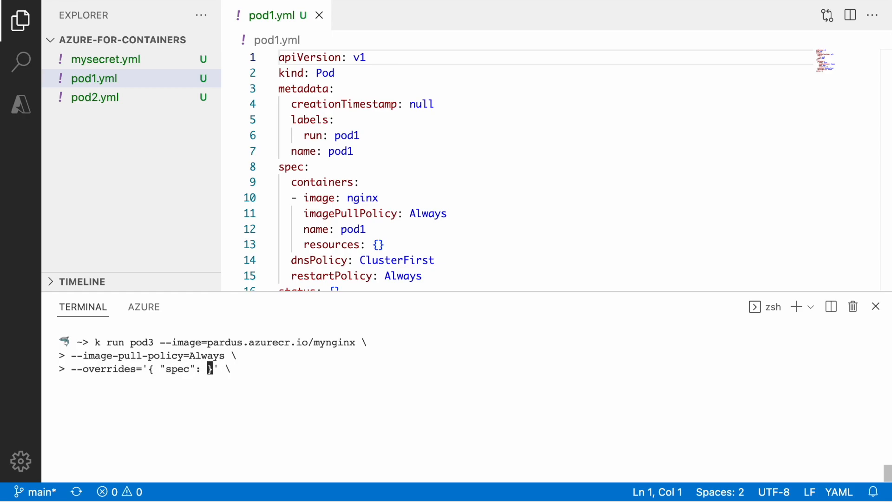
{"action": "type", "text": "{ \"image"}
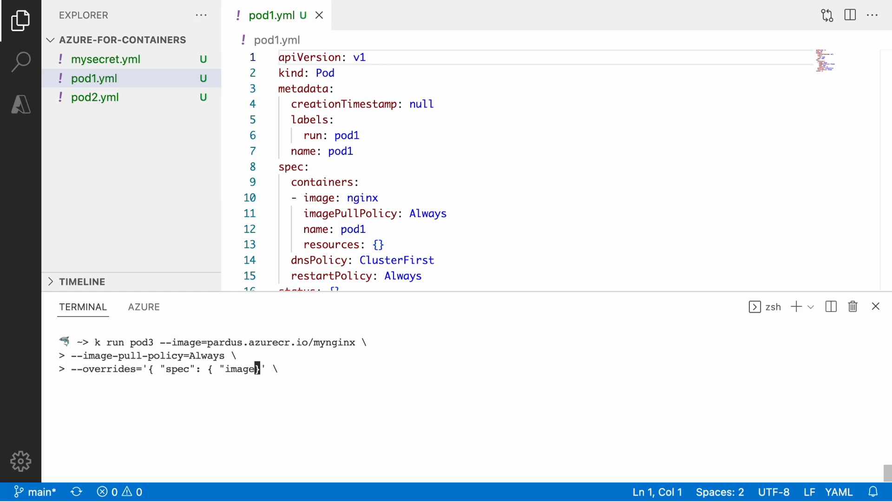
{"action": "type", "text": "Pulls"}
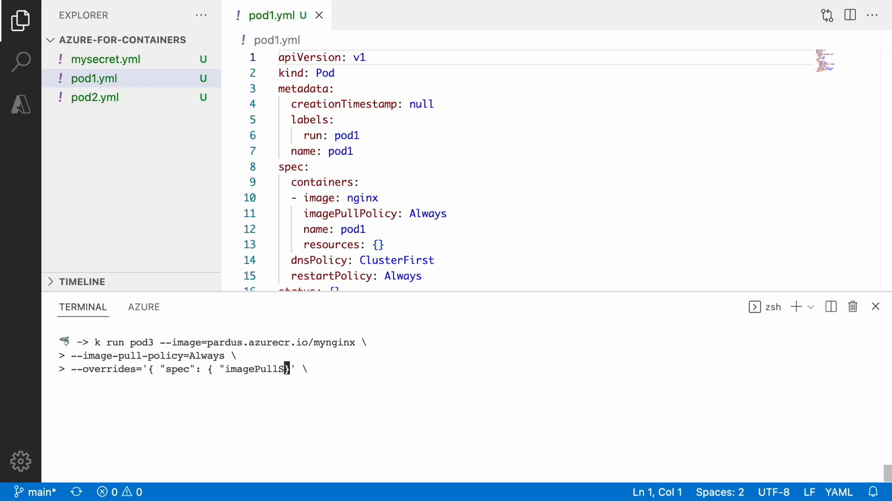
{"action": "type", "text": "ecrets"}
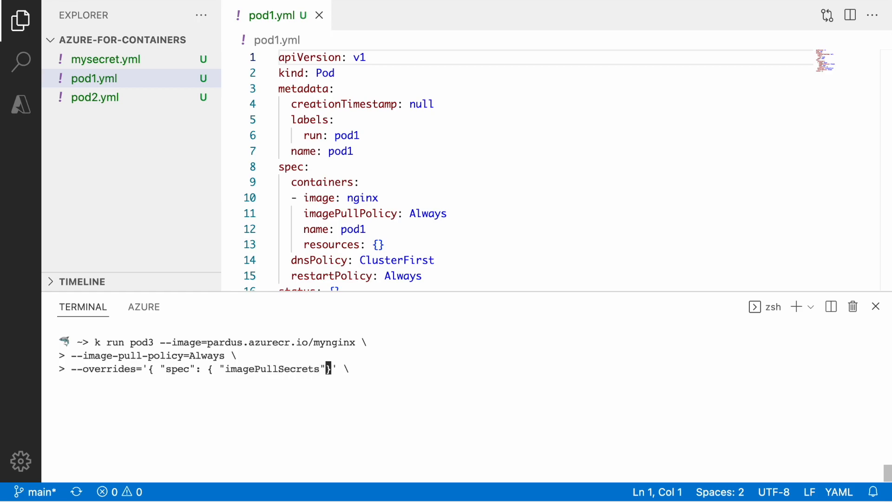
{"action": "type", "text": ": ["}
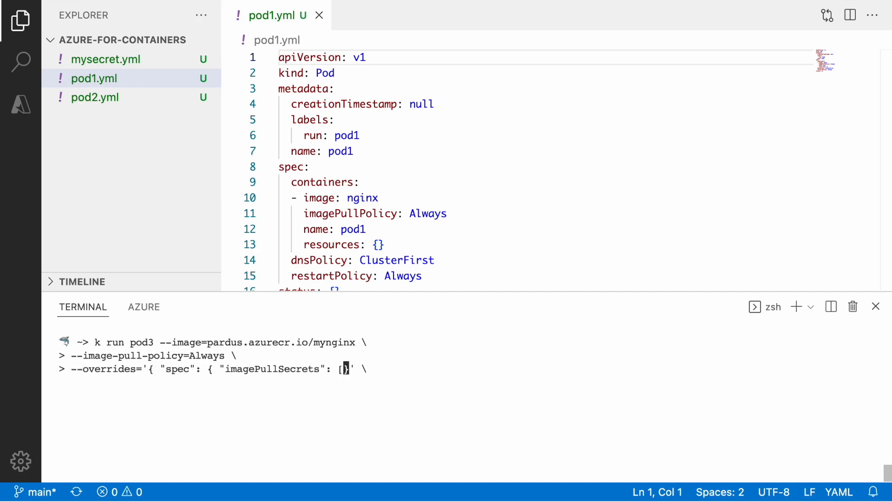
{"action": "type", "text": "]"}
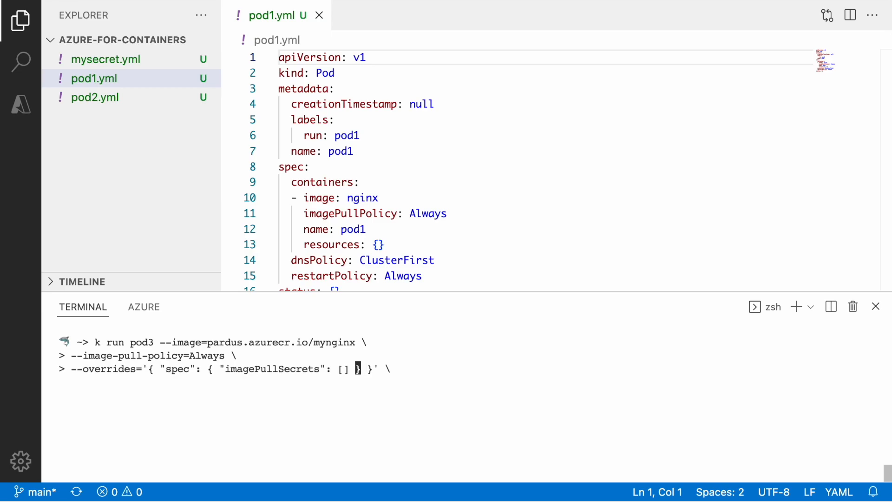
Step: Name mysecret1 as the pull secret in the override, checking the name against mysecret.yml
{"action": "type", "text": "{\"na"}
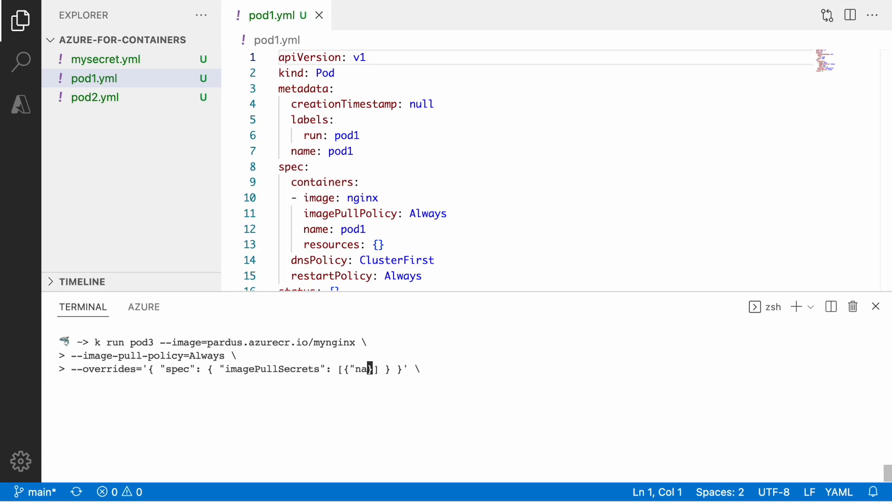
{"action": "type", "text": "me\": \""}
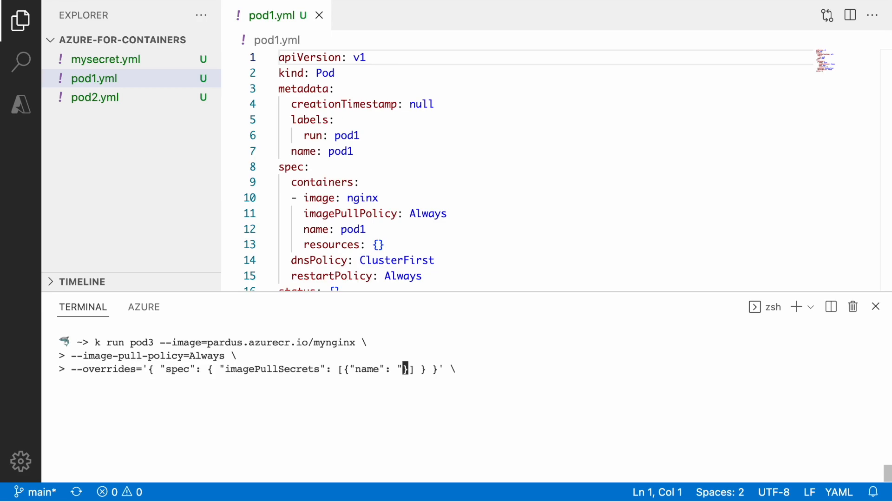
{"action": "type", "text": "my"}
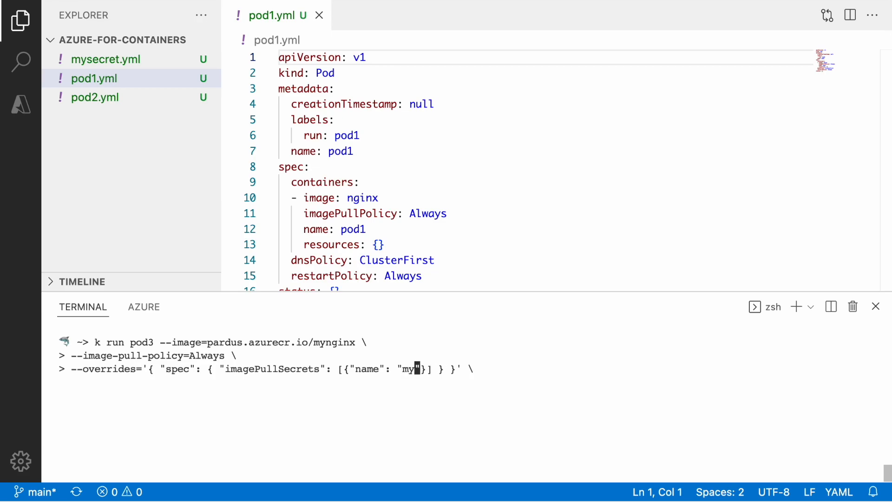
{"action": "type", "text": "secret12"}
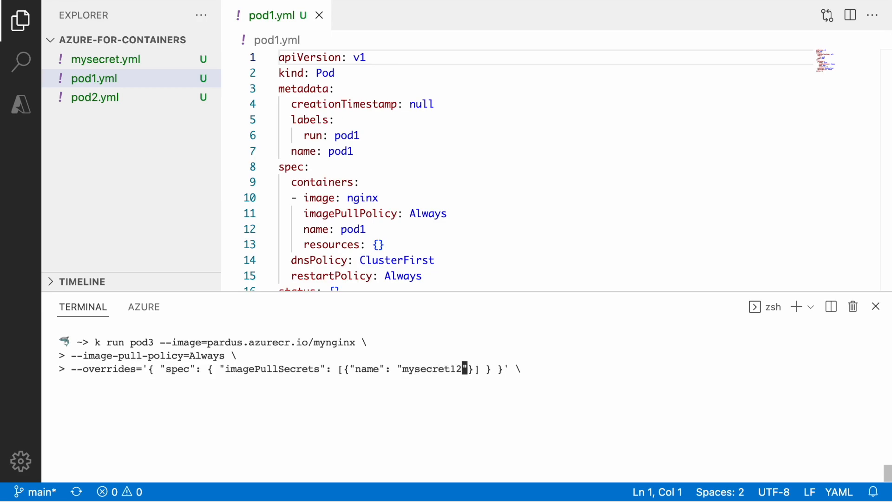
{"action": "key", "text": "Backspace"}
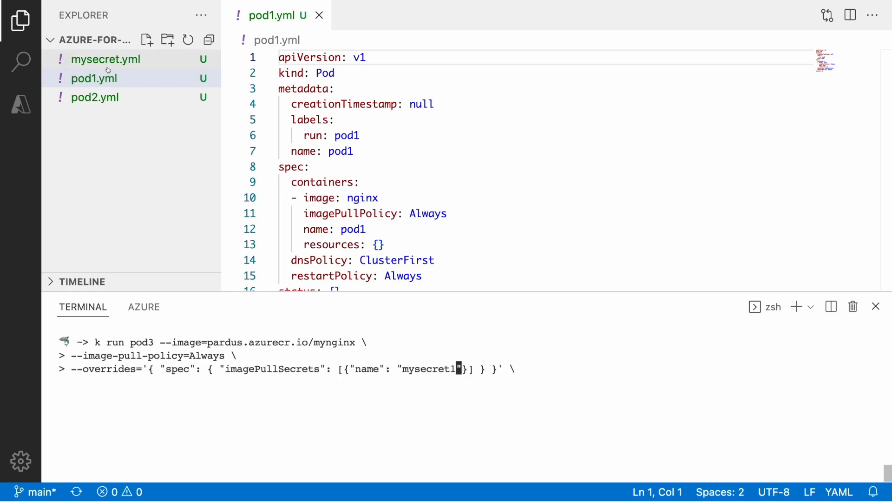
{"action": "left_click", "coordinate": [106, 60]}
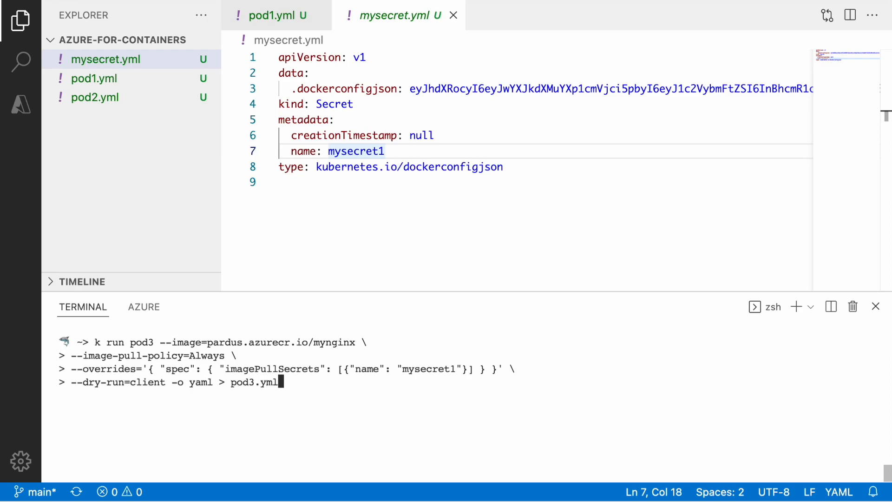
Step: Dry-run the command into pod3.yml and open it to verify mysecret1 under imagePullSecrets
{"action": "key", "text": "Return"}
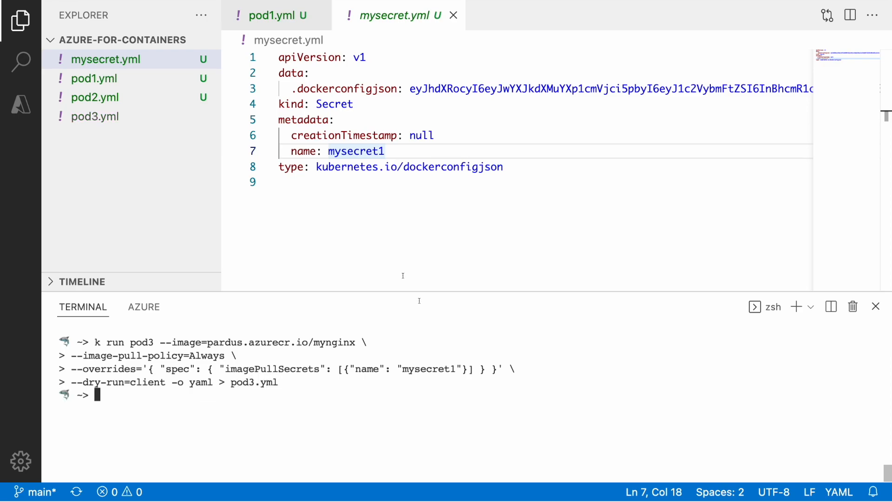
{"action": "left_click", "coordinate": [94, 116]}
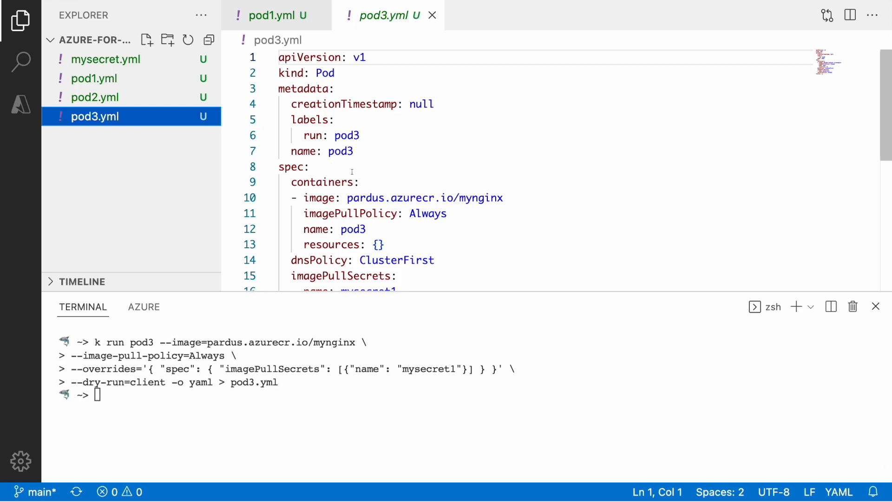
{"action": "scroll", "scroll_direction": "down", "scroll_amount": 3}
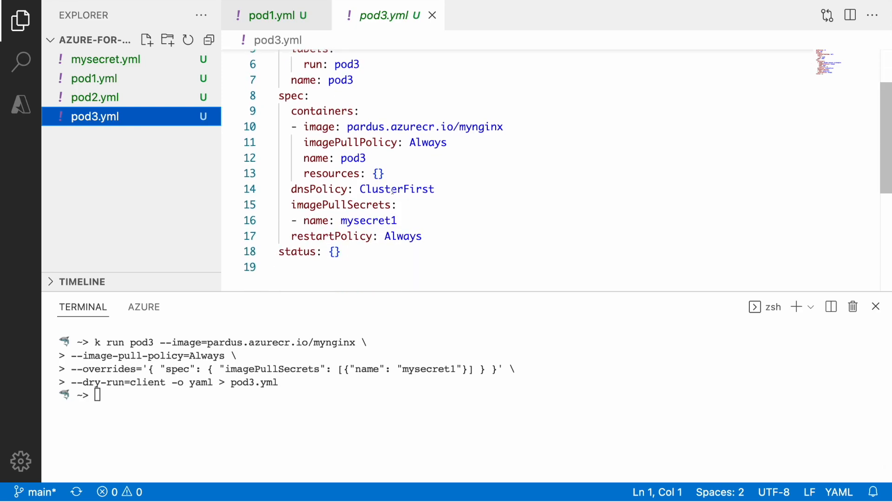
{"action": "double_click", "coordinate": [368, 221]}
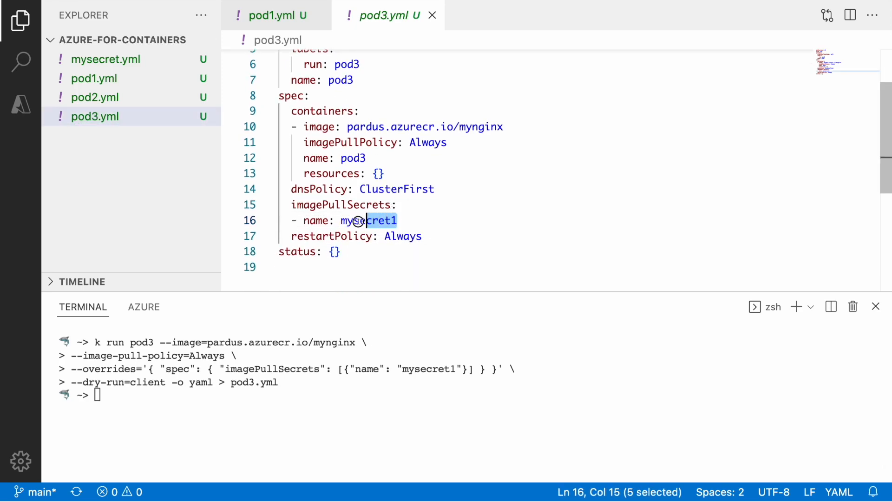
{"action": "double_click", "coordinate": [357, 220]}
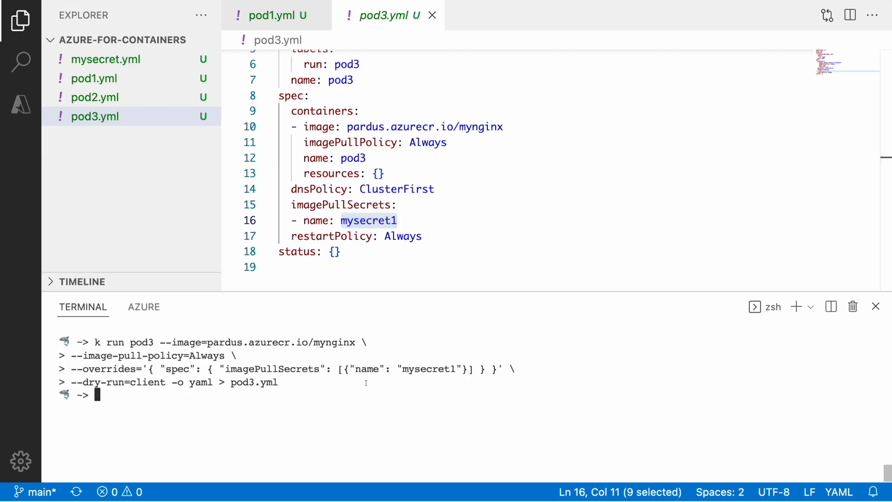
{"action": "type", "text": "k apply -f pod3.yml"}
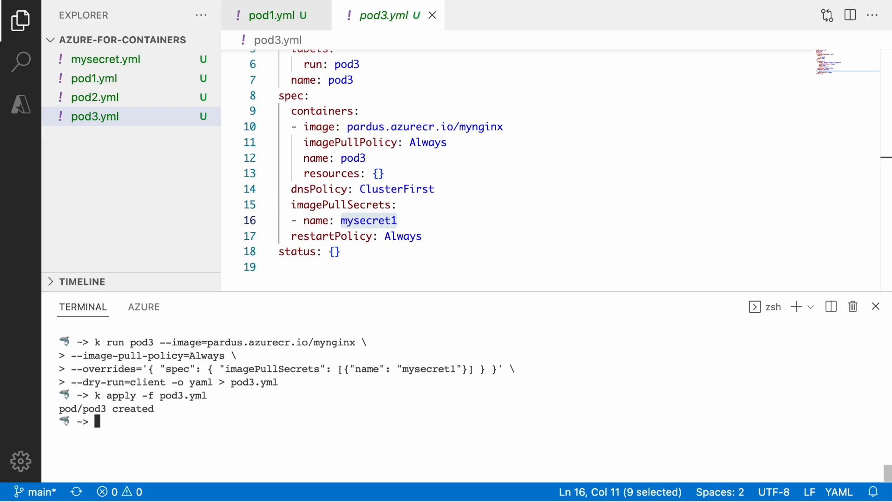
Step: Watch the pods until pod3 is Running, then describe pod3 to confirm the private image pulled
{"action": "type", "text": "k get pod -w"}
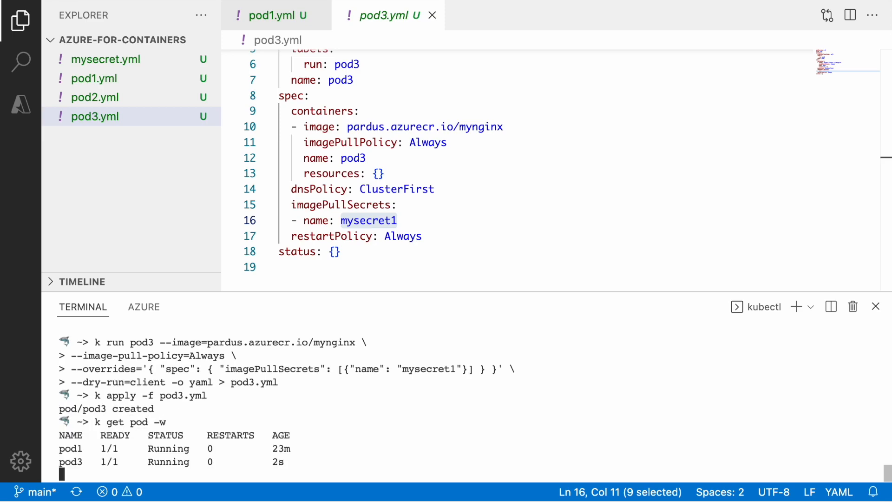
{"action": "key", "text": "Ctrl+c"}
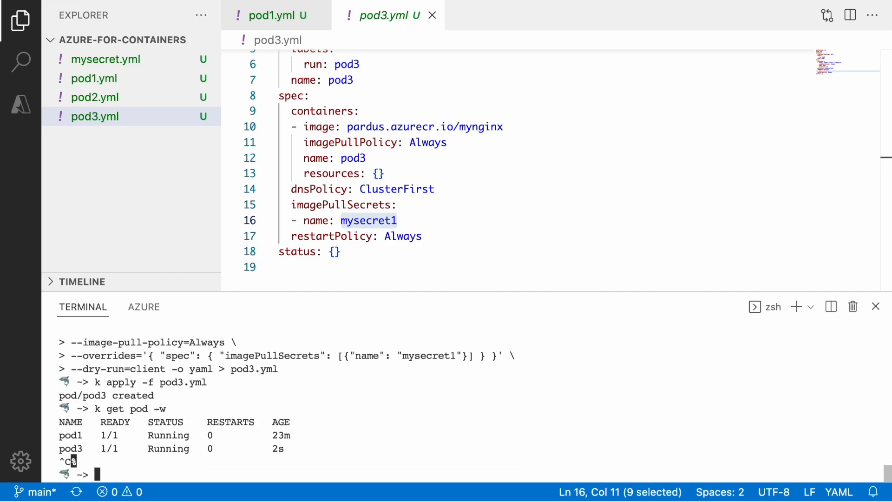
{"action": "type", "text": "k describe pod"}
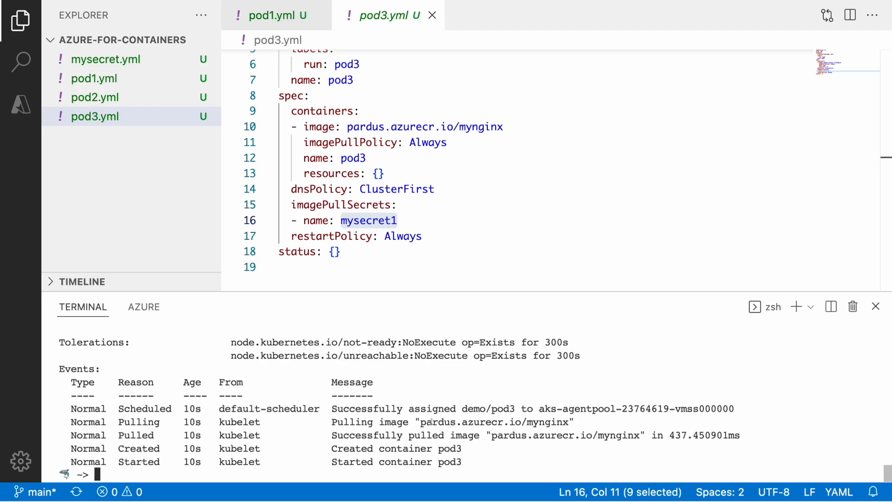
{"action": "mouse_move", "coordinate": [470, 443]}
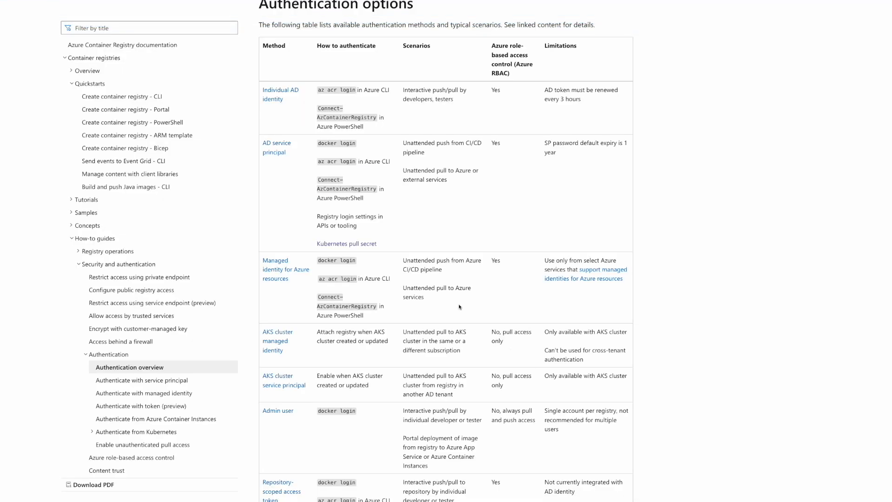
{"action": "scroll", "scroll_direction": "down", "scroll_amount": 3}
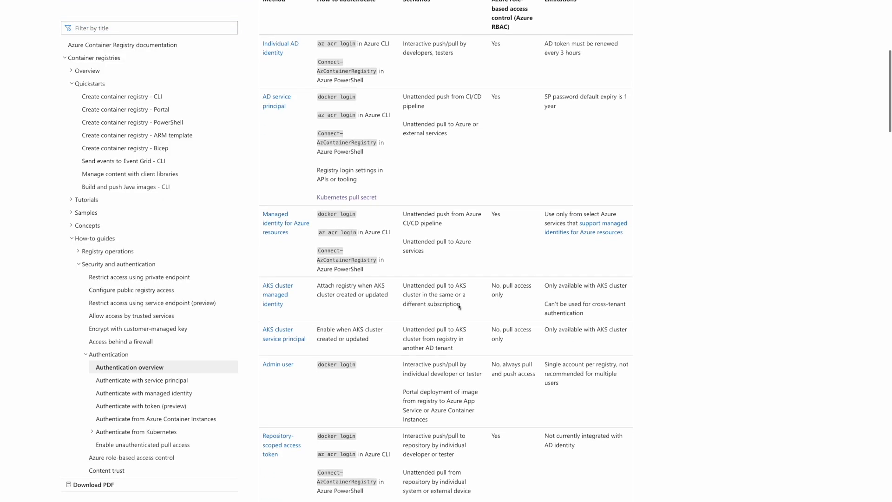
{"action": "scroll", "scroll_direction": "down", "scroll_amount": 3}
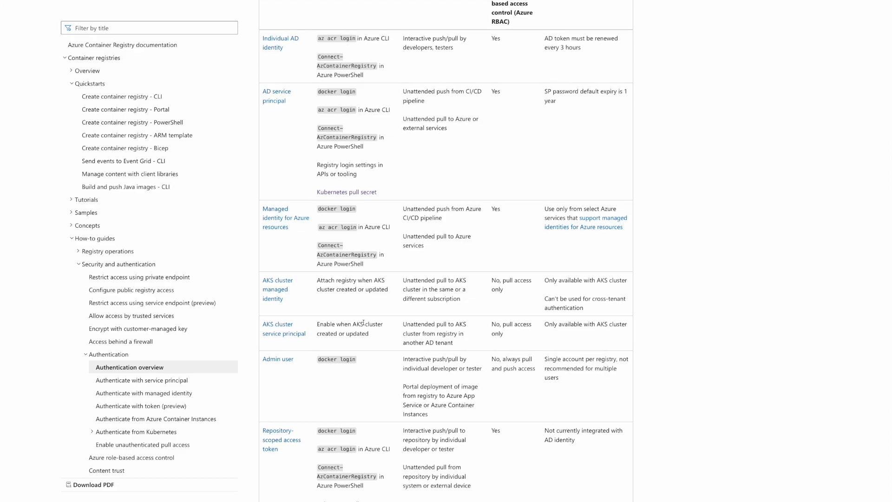
{"action": "scroll", "scroll_direction": "down", "scroll_amount": 3}
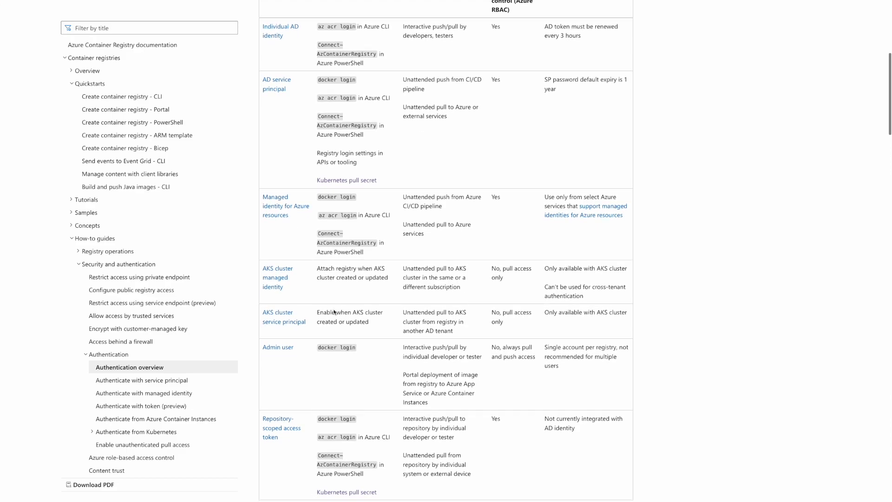
{"action": "scroll", "scroll_direction": "down", "scroll_amount": 3}
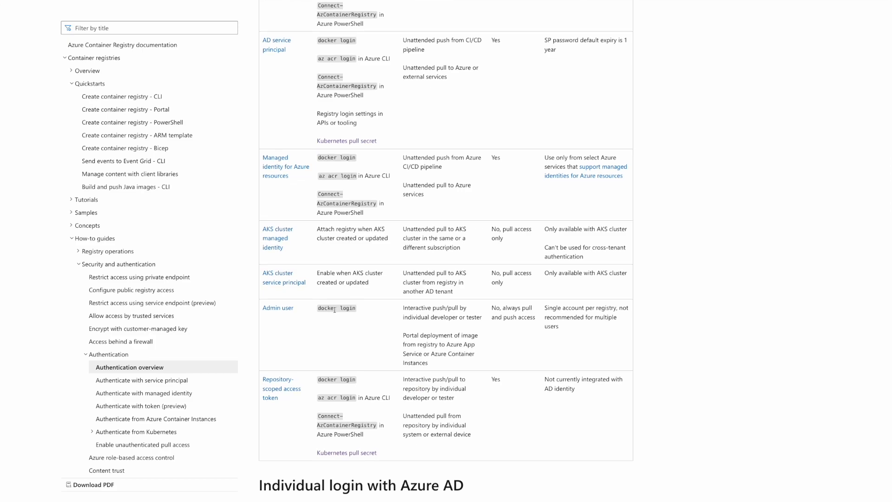